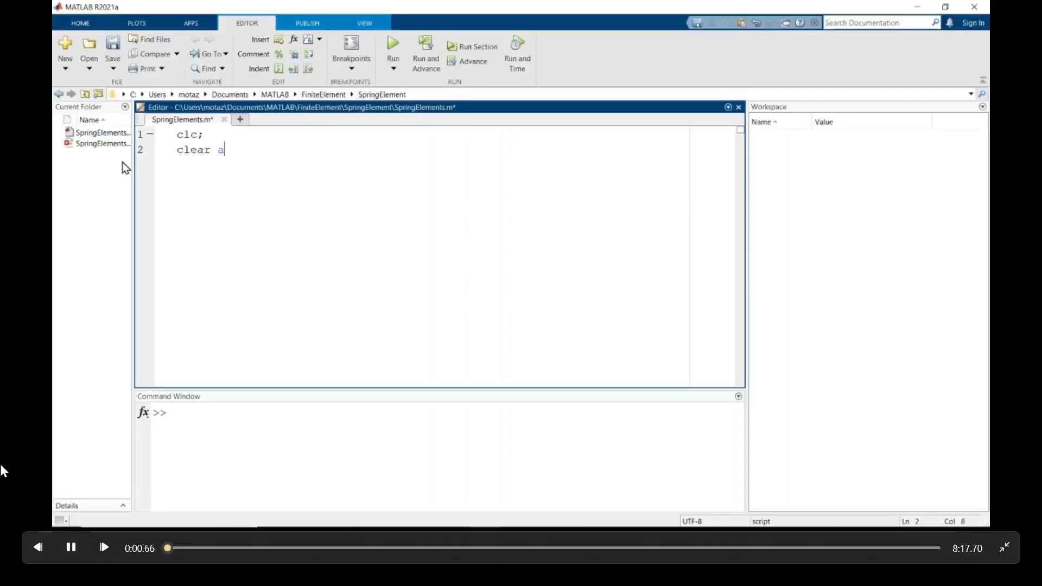
Write clc; clear all; NumElements = 4; and K = zeros(NumElements + 1, NumElements + 1)
text(ll;)
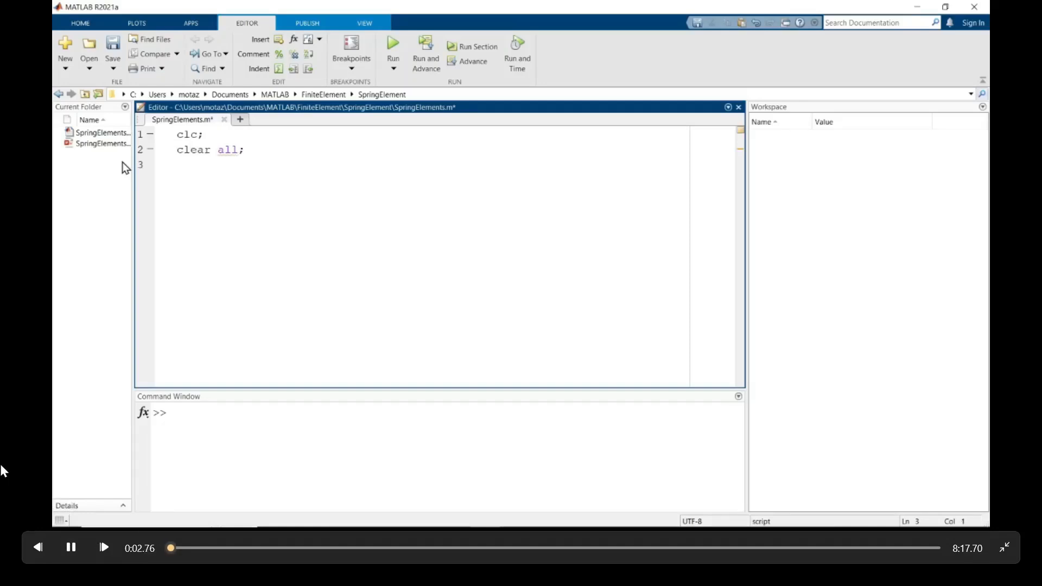
text(NumElements = 4;)
text(K)
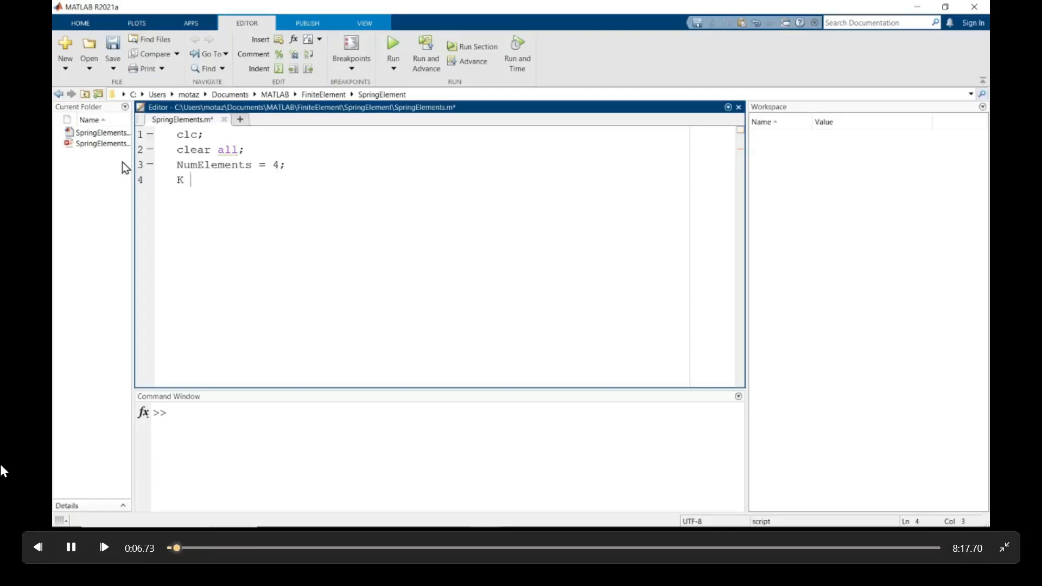
text(= zeros()
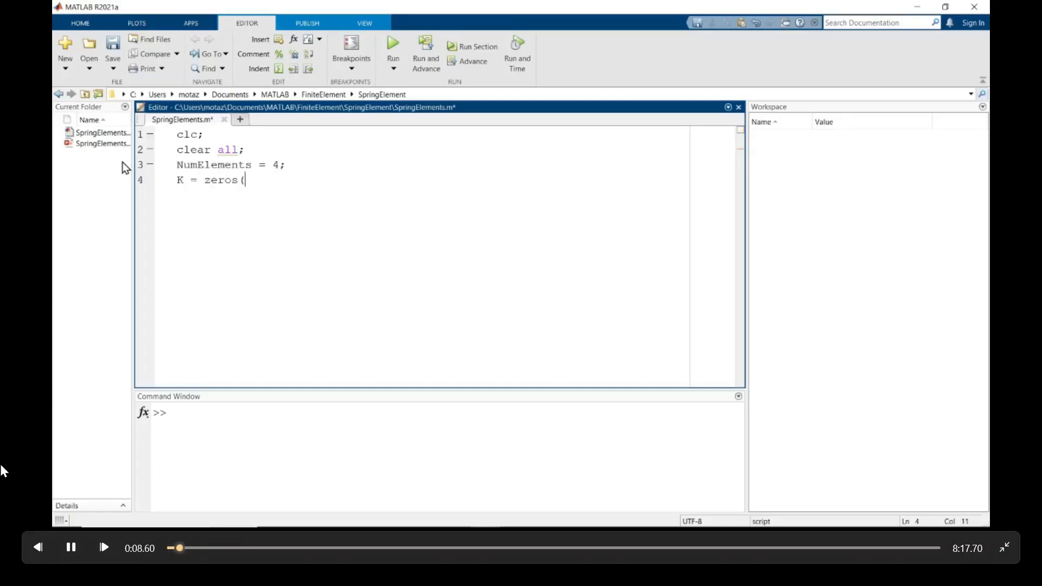
text(NumElements + 1)
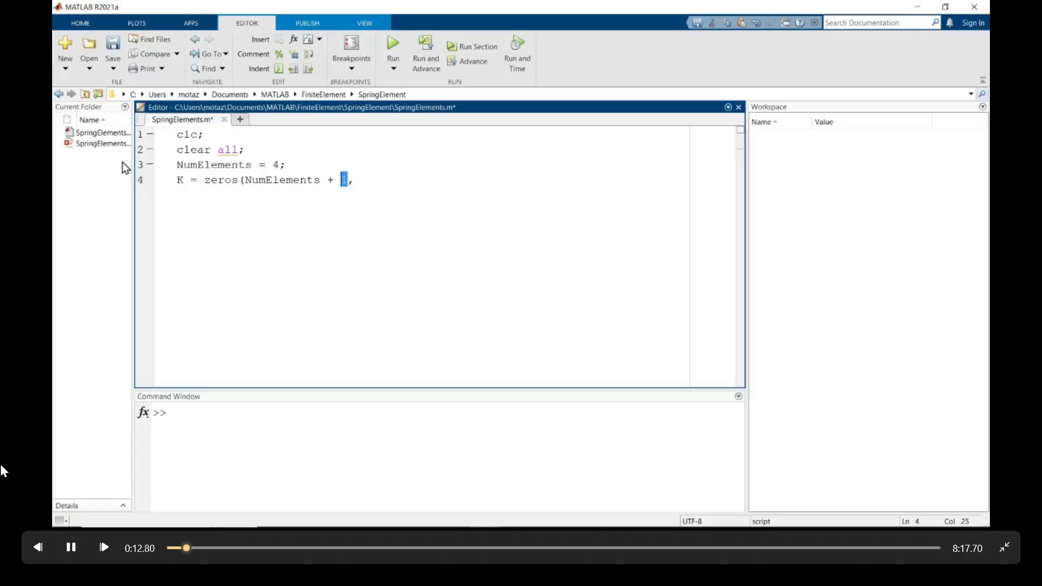
text(,NumElements + 1);)
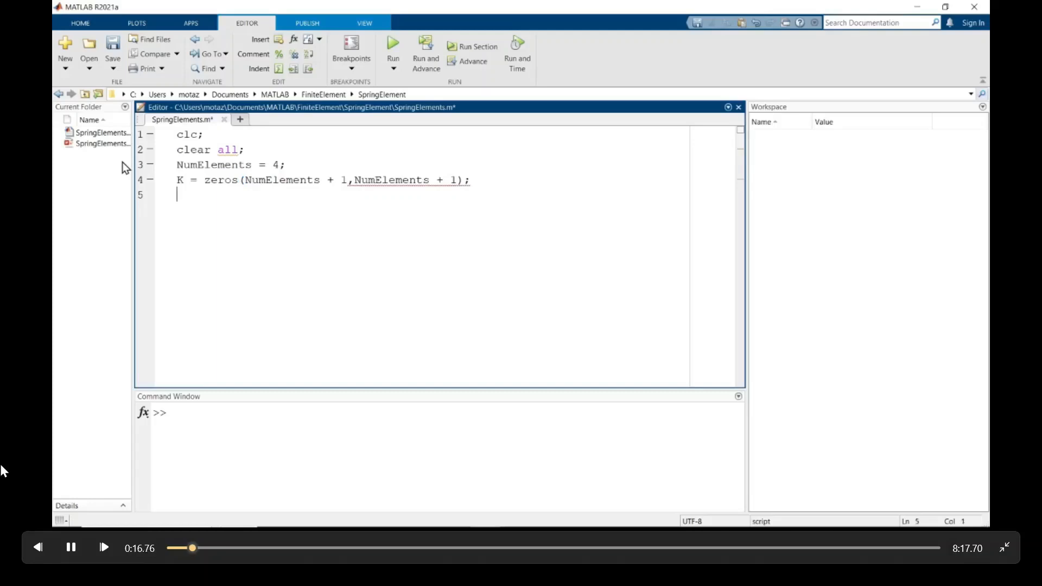
Begin the outer loop for i = 1:NumElements + 1 and start the inner for j = loop
text(for)
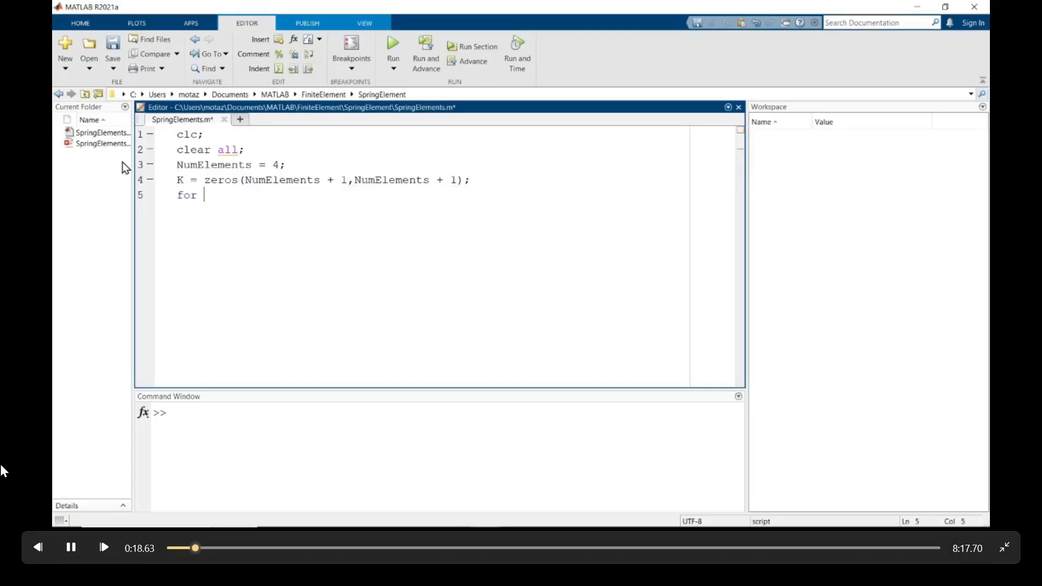
text(i = 1)
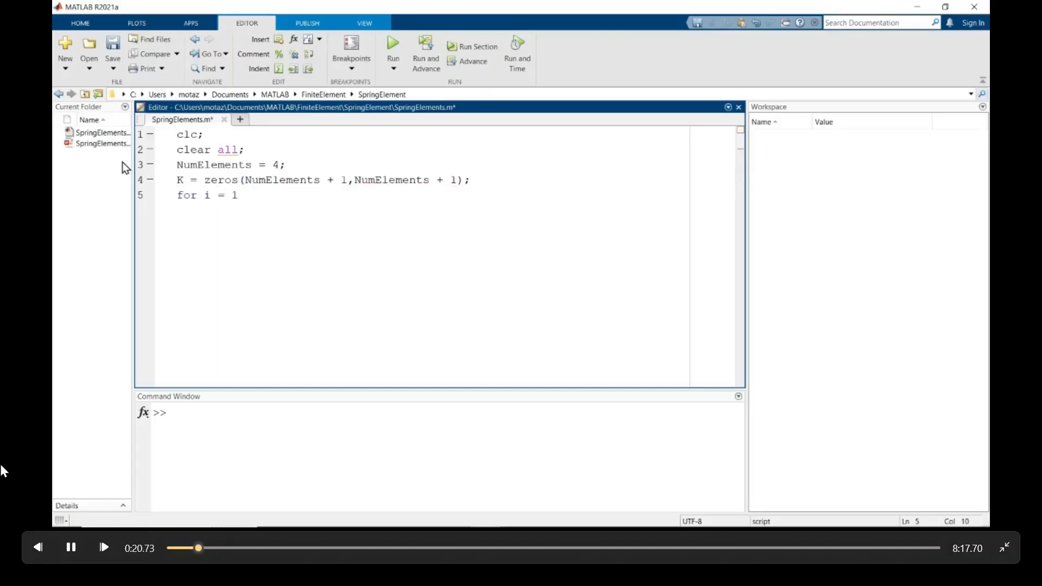
text(:NumElements)
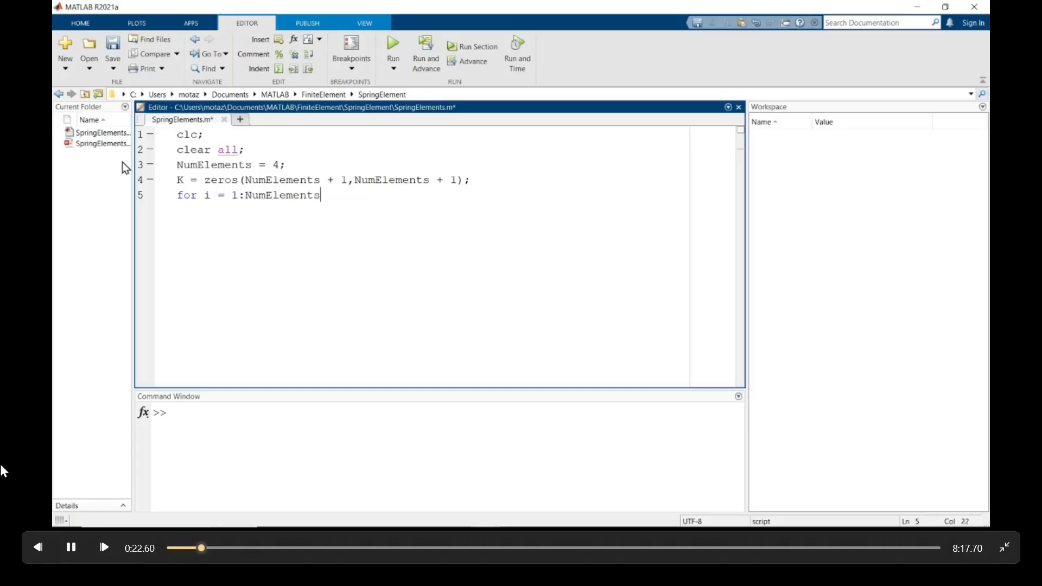
text(+)
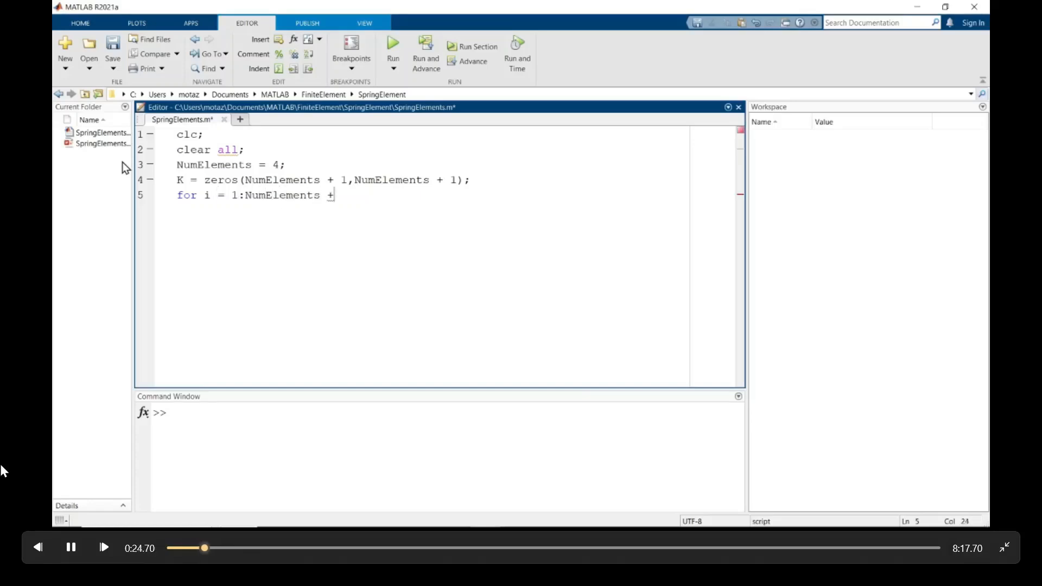
text(1)
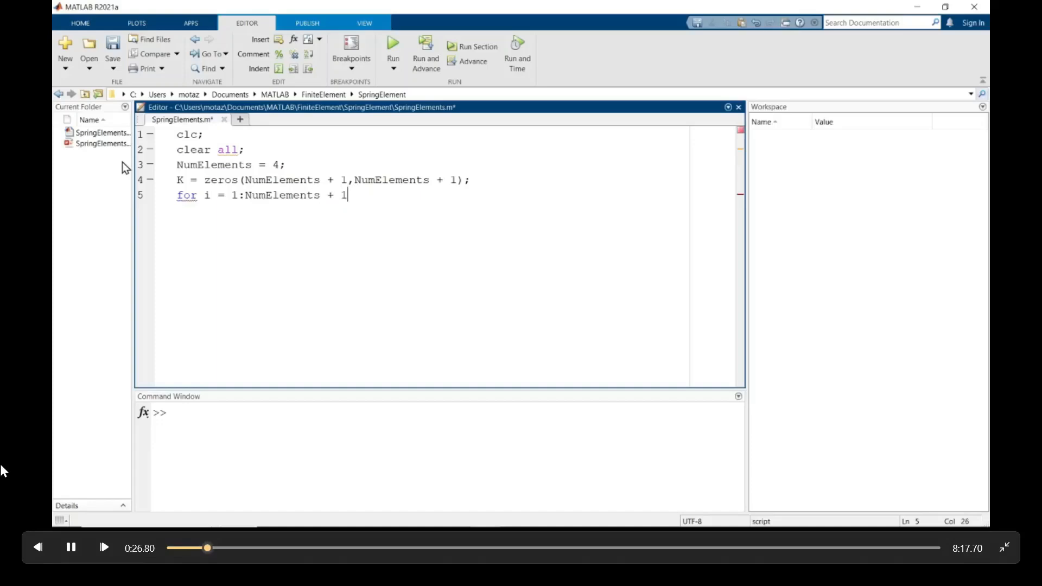
text(for j =)
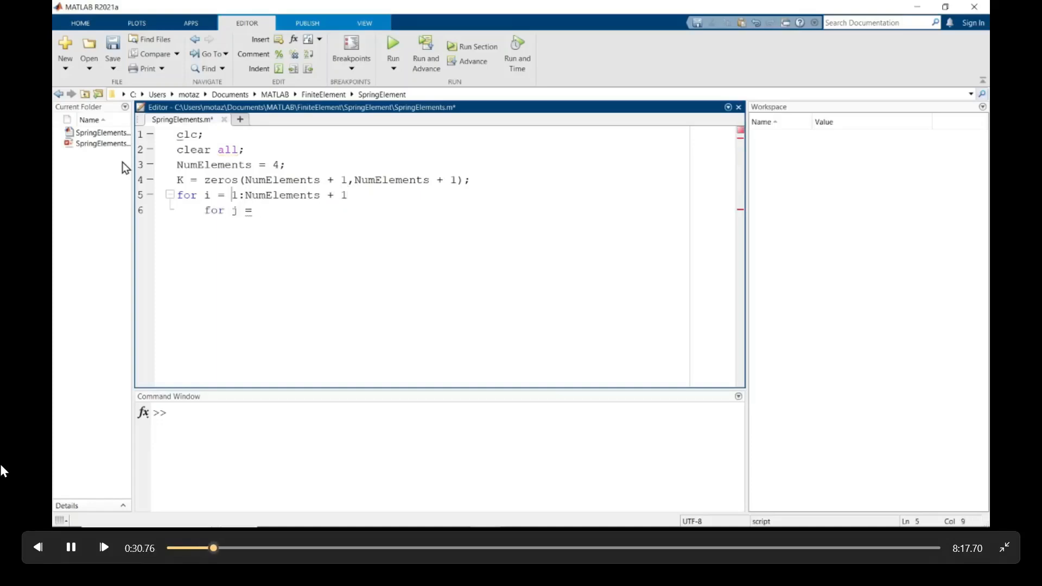
Loop j over 1:NumElements + 1 and set K(i,j) = -k when abs(i-j) == 1
text(1:NumElements + 1)
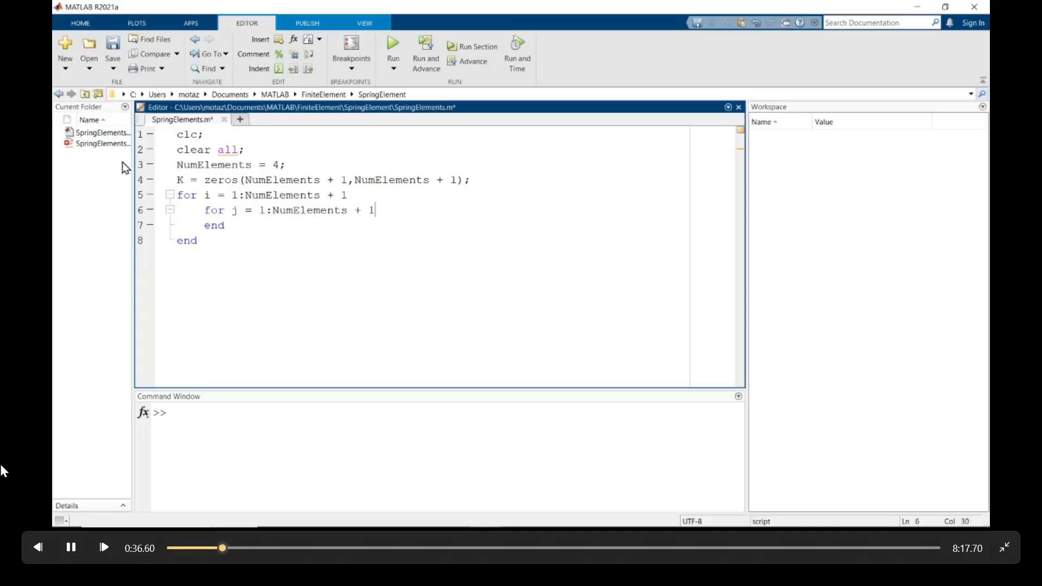
text(if)
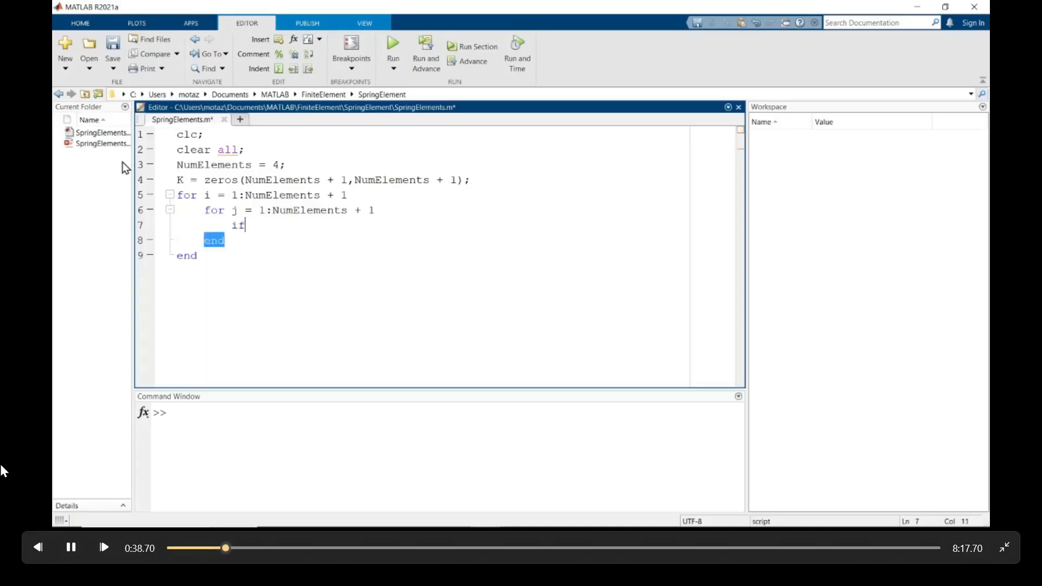
text(abs(i)
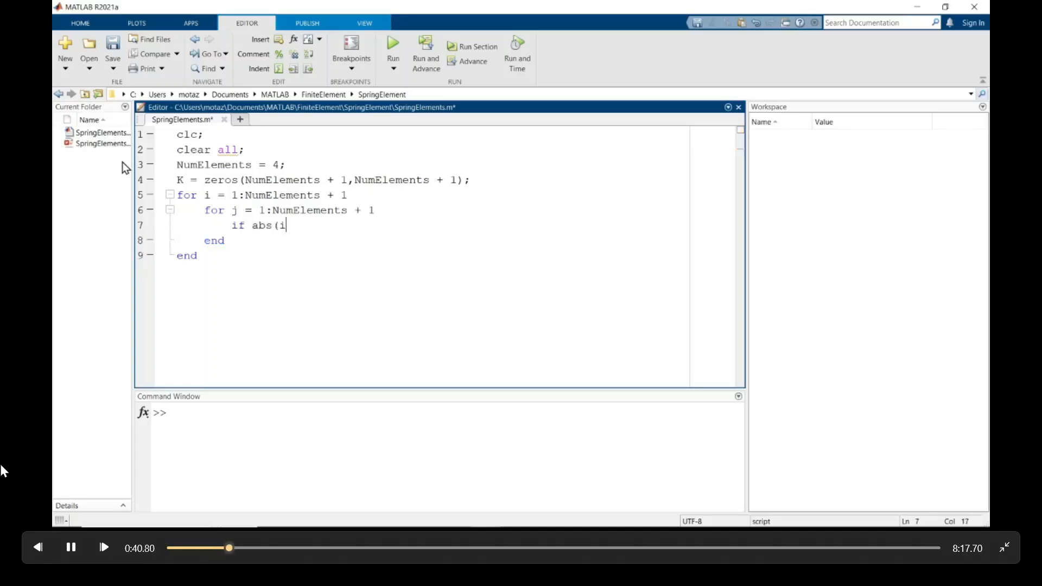
text(-j) == 1)
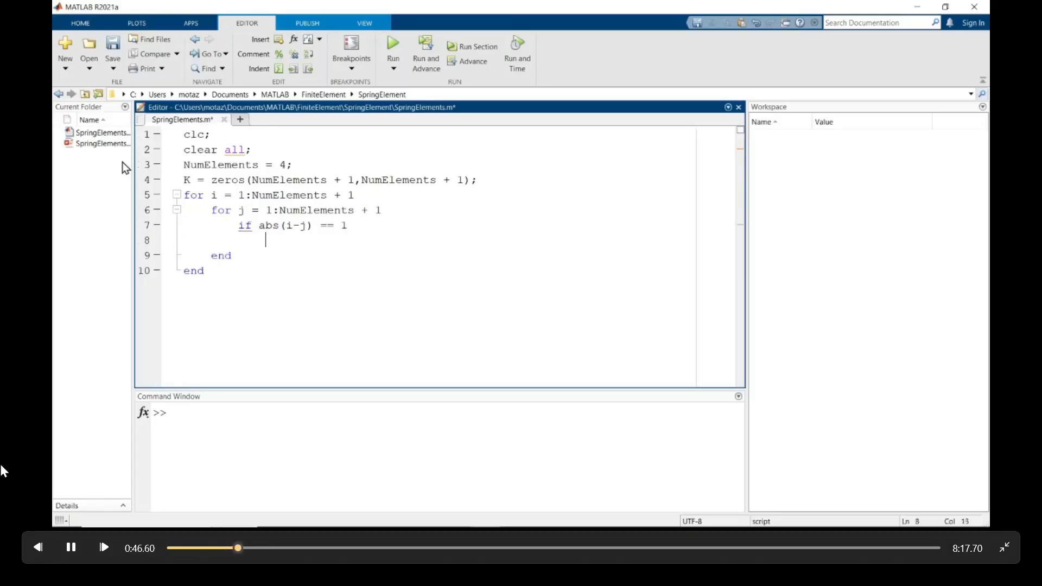
text(K(i,j) = -)
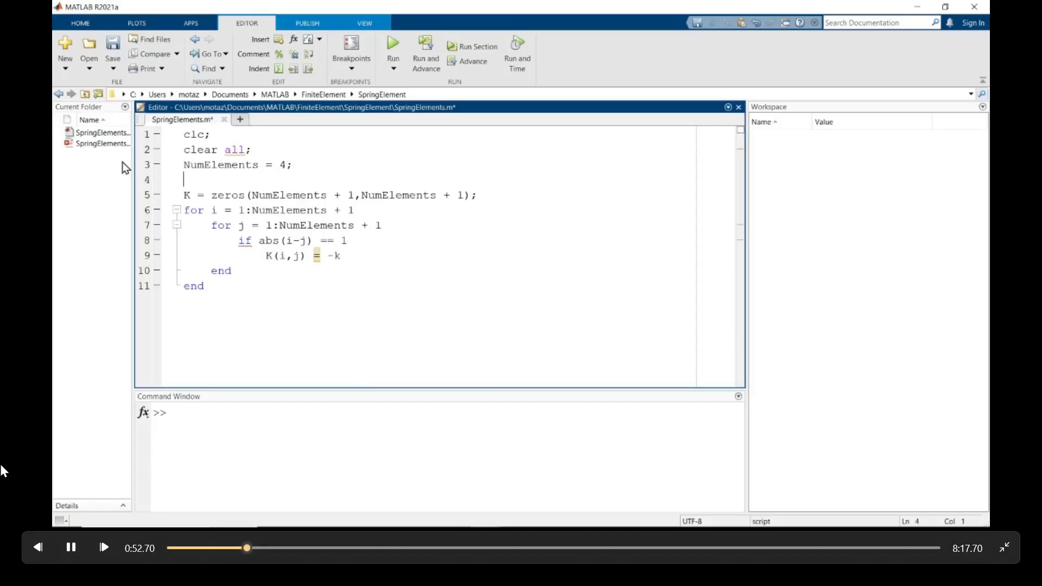
Define k = 200 near the top and display K after the loops
text(k = 200)
click(266, 255)
text(;)
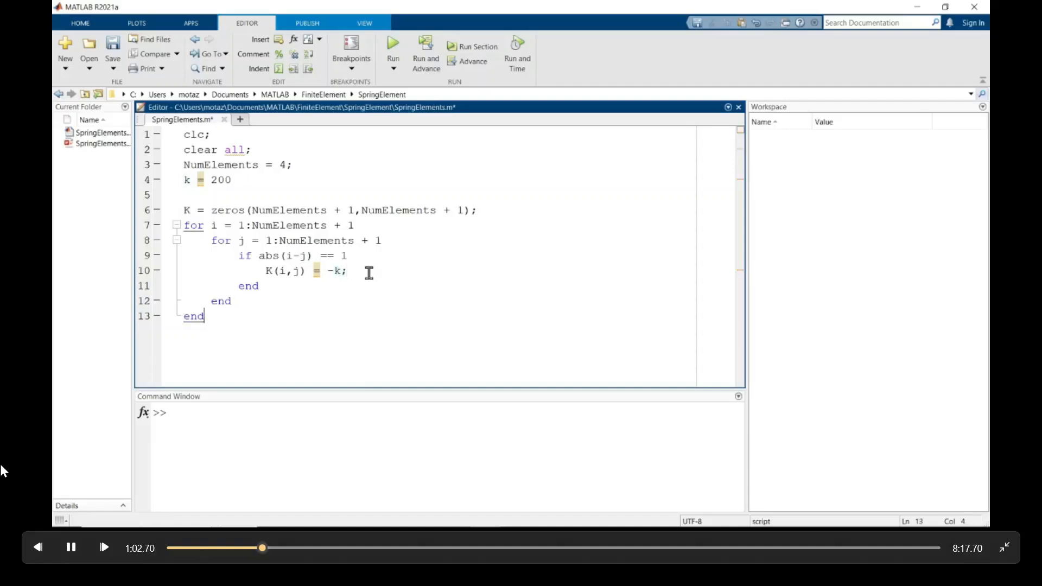
text(K)
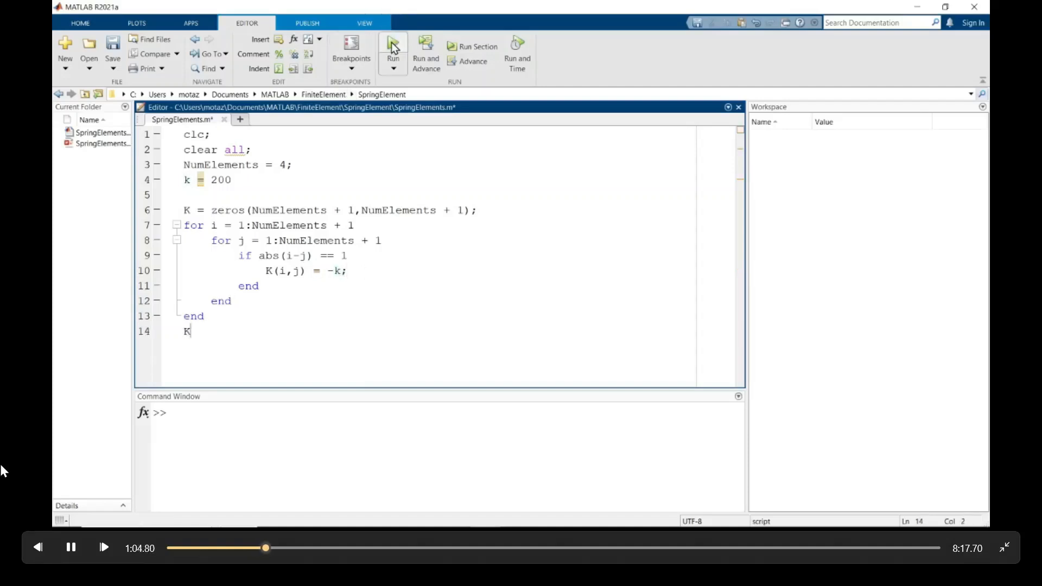
Run the script to print the 5x5 K matrix with -200 off-diagonals
click(393, 50)
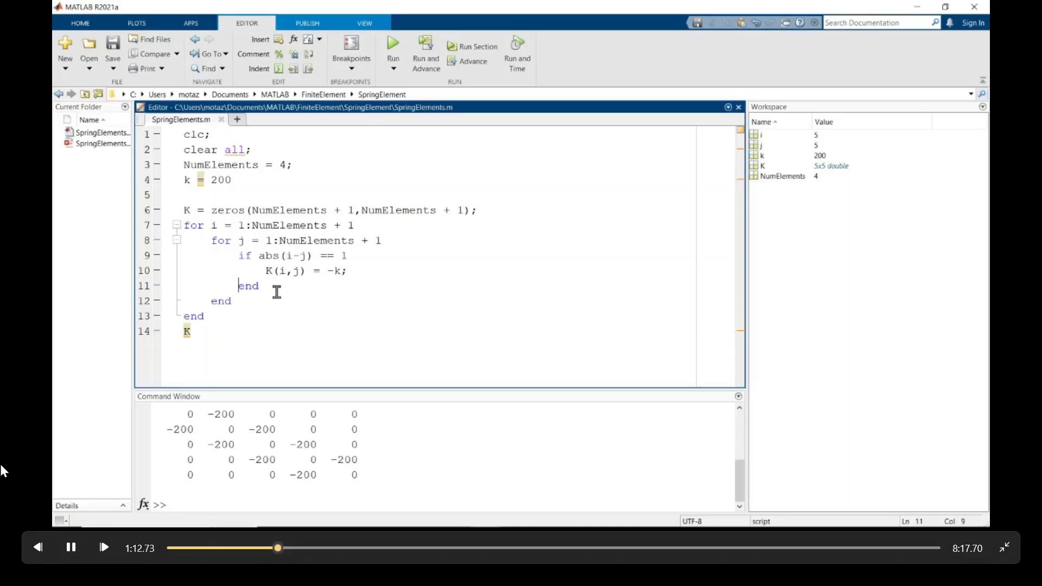
Add an elseif branch for i == 1 | i == NumElements + 1
text(elseif)
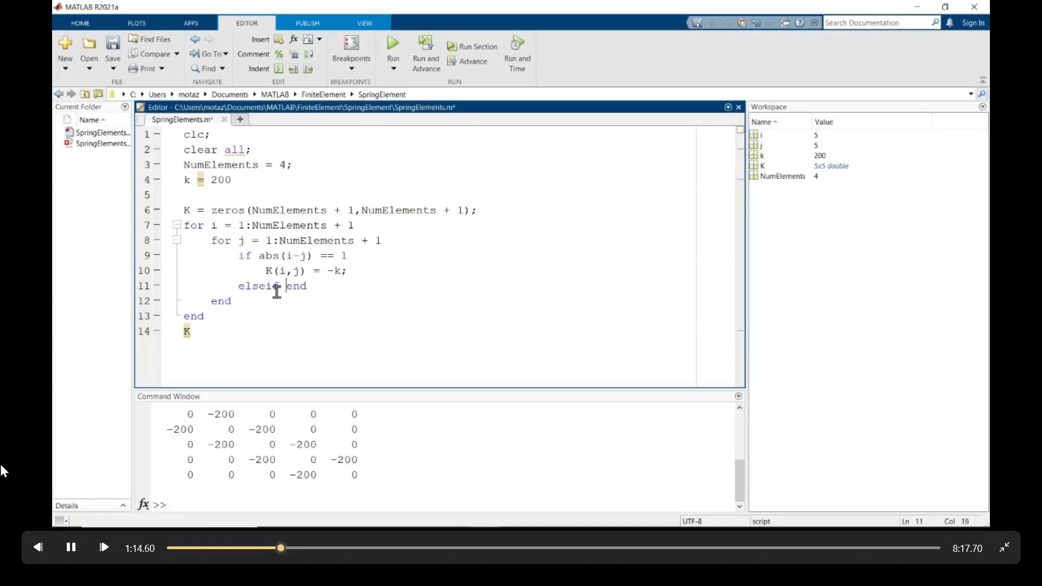
key(enter)
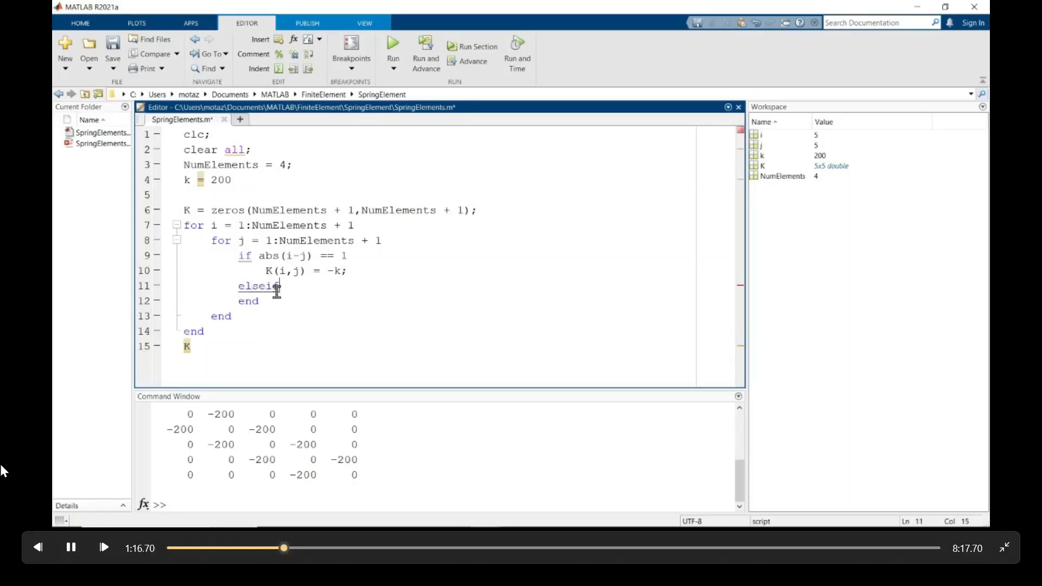
text(i)
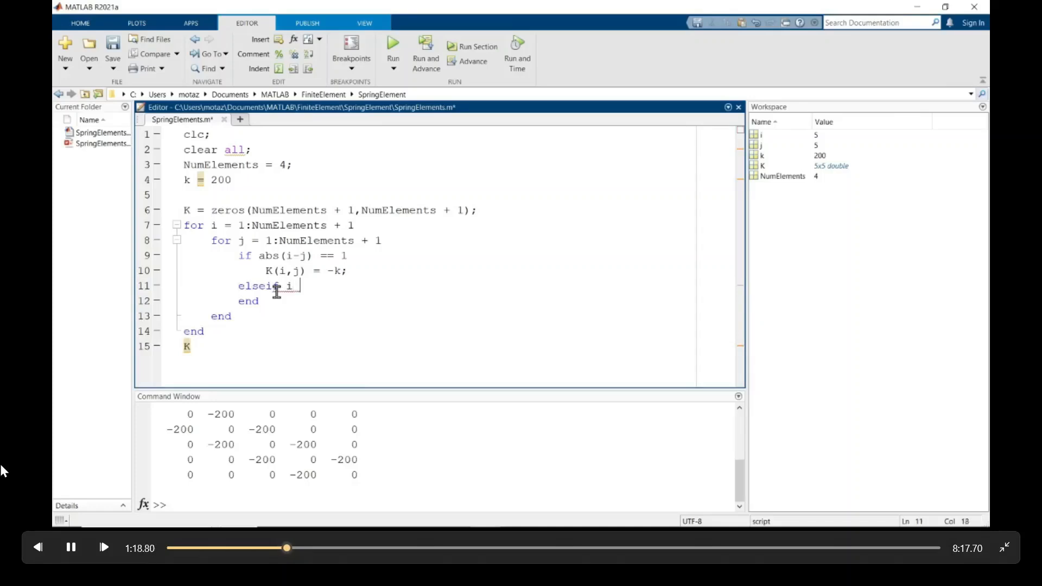
text(== 1)
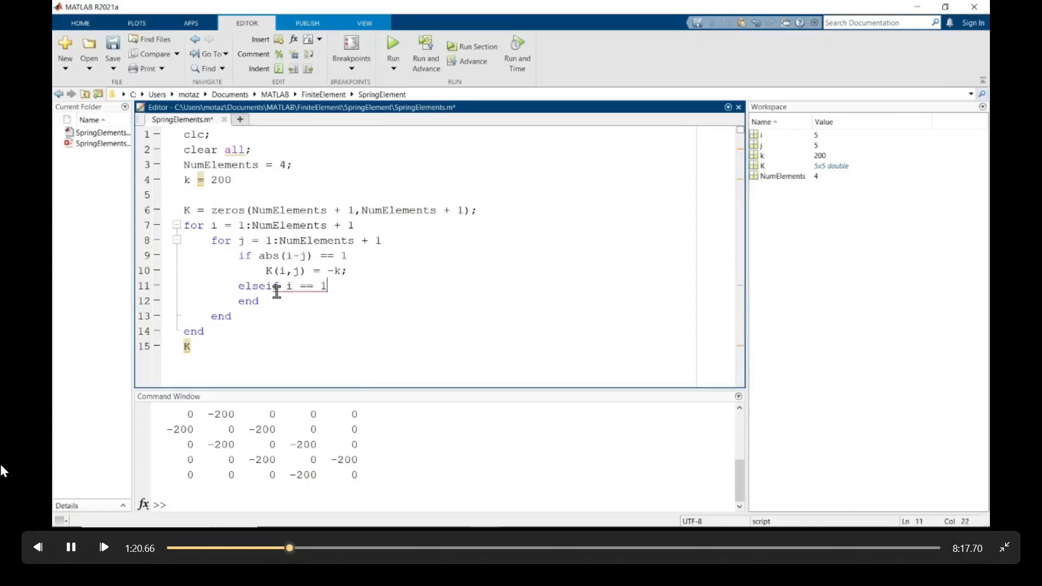
text(|)
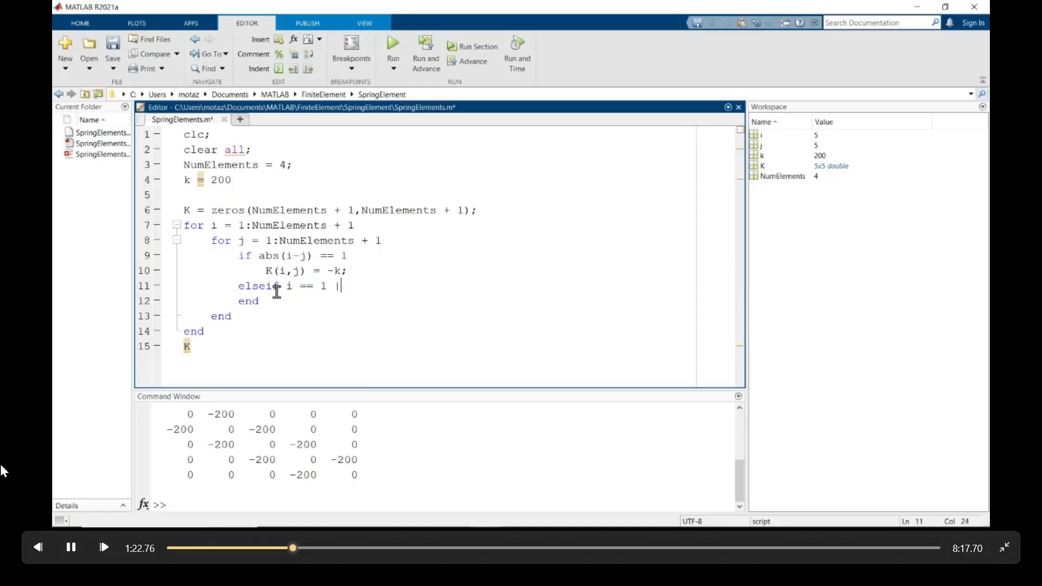
text(i ==)
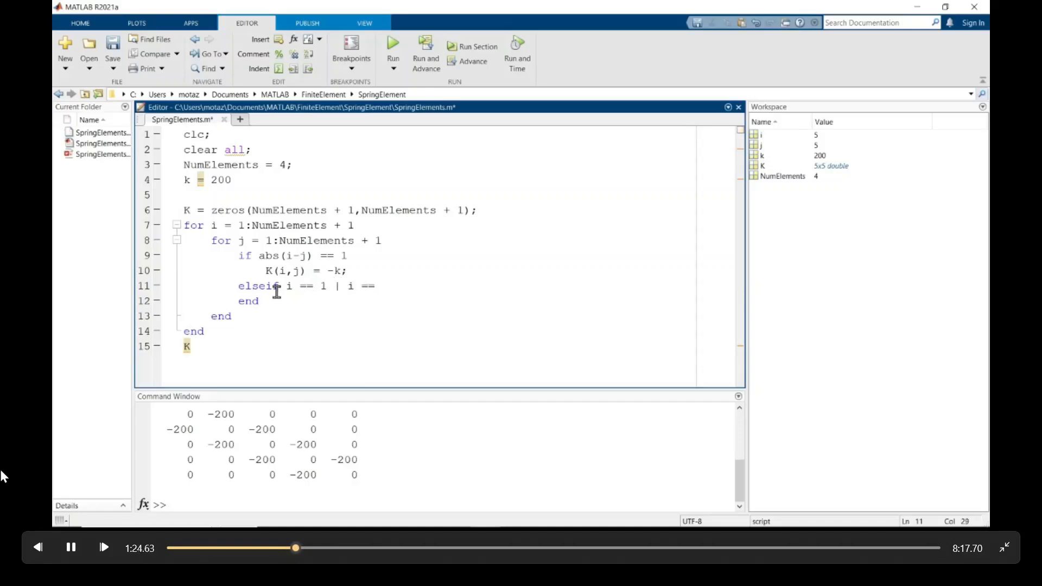
text(NumElements)
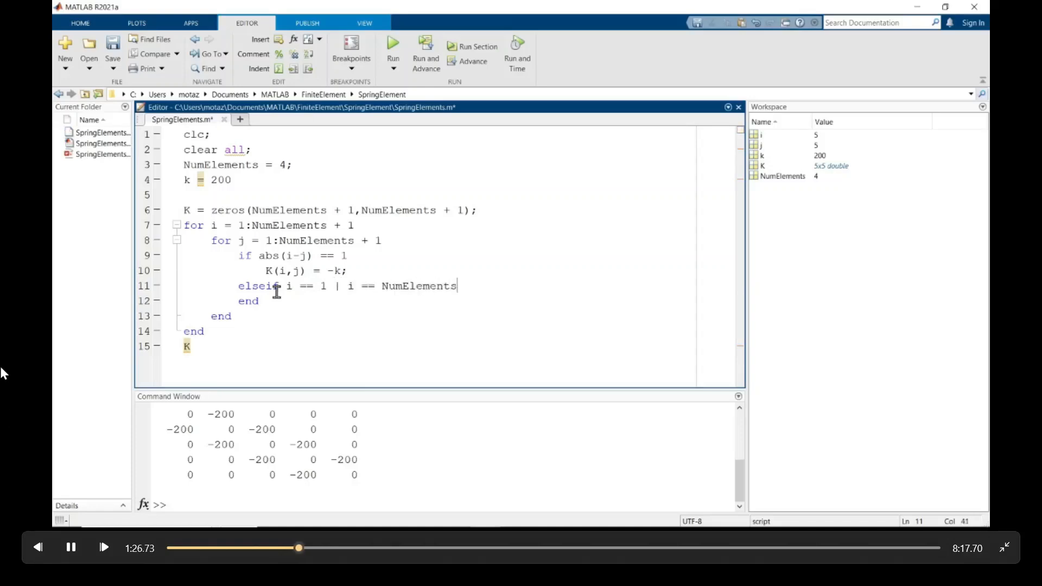
text(+ 1)
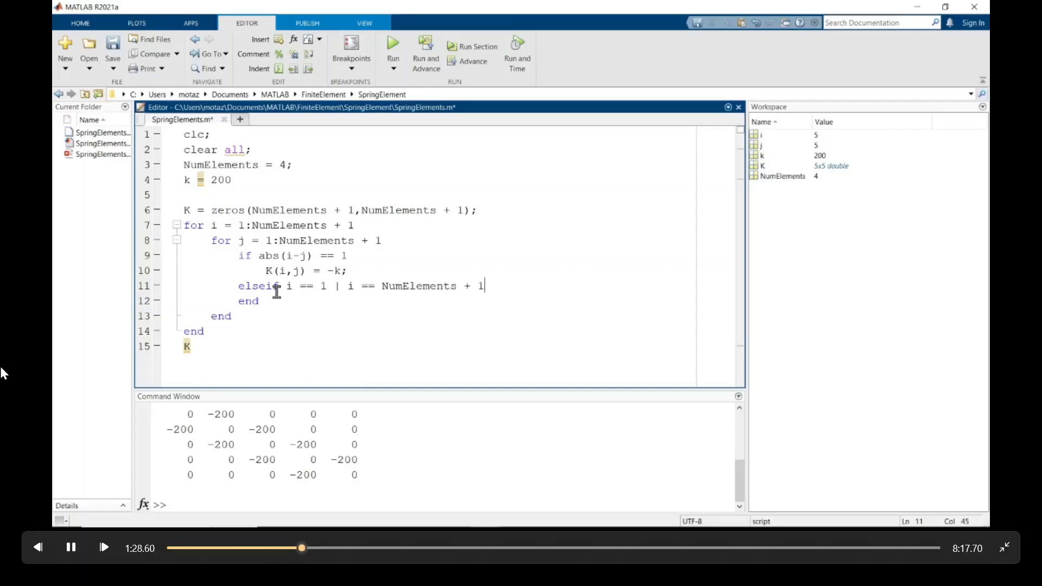
Inside it, set K(i,j) = k when i equals j for the corner diagonal entries
key(enter)
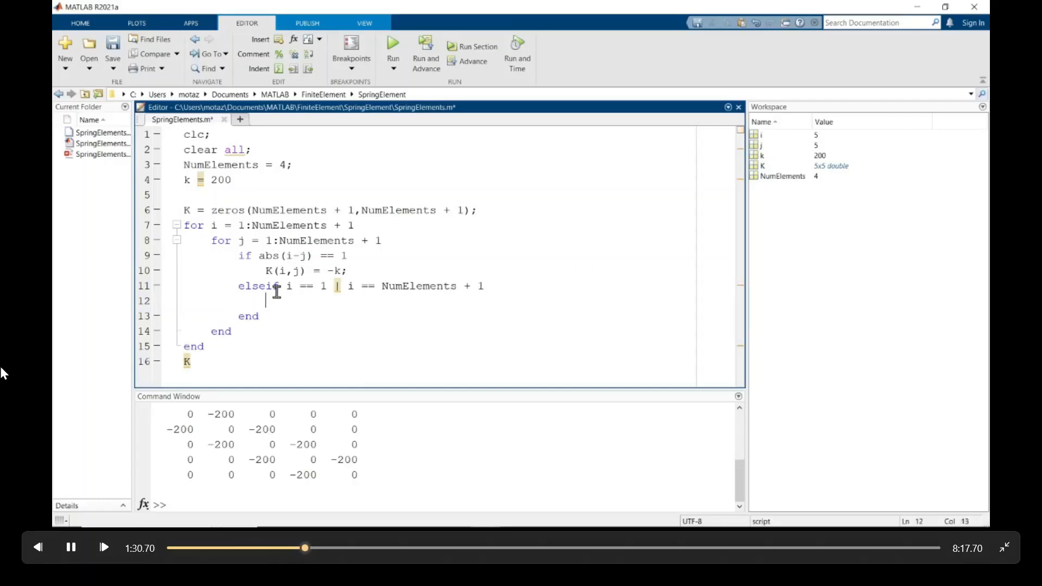
text(if)
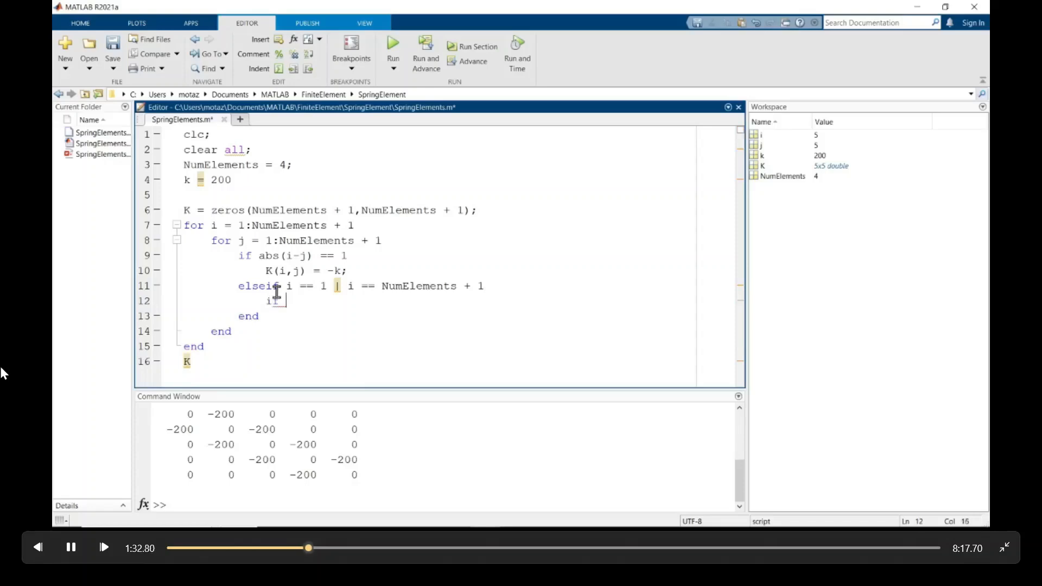
text(i == j)
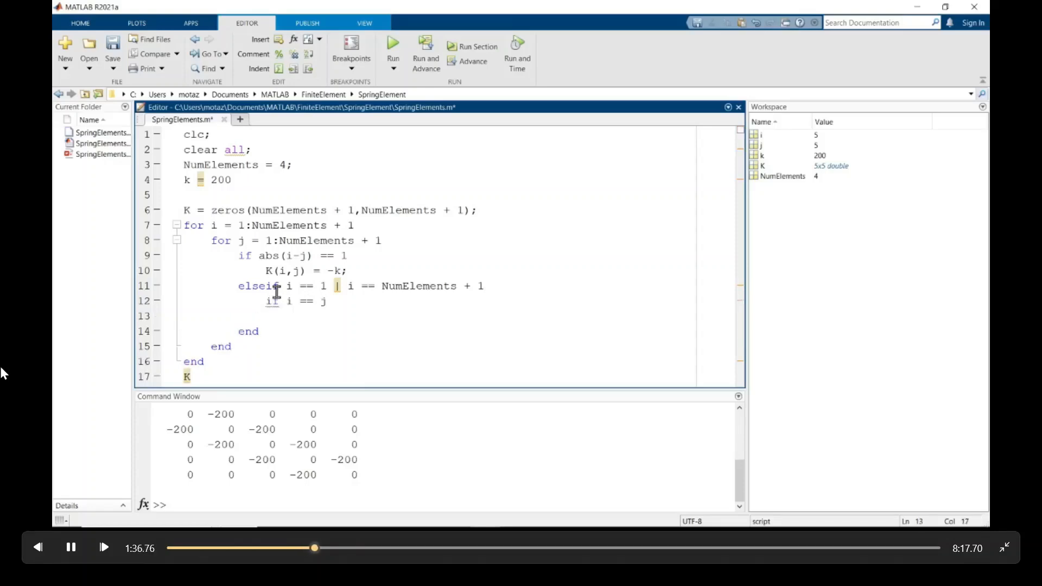
text(K)
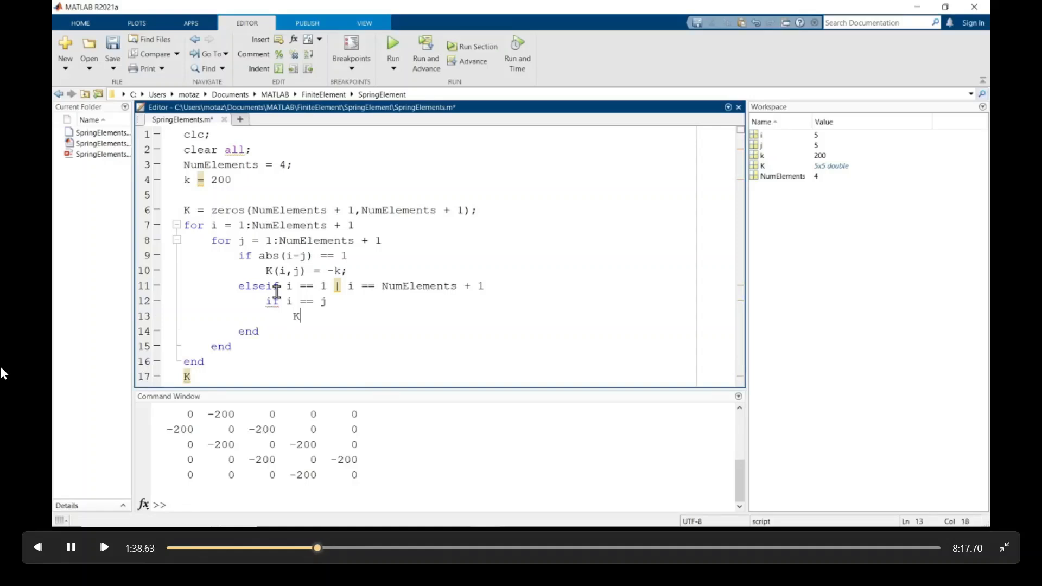
text(()
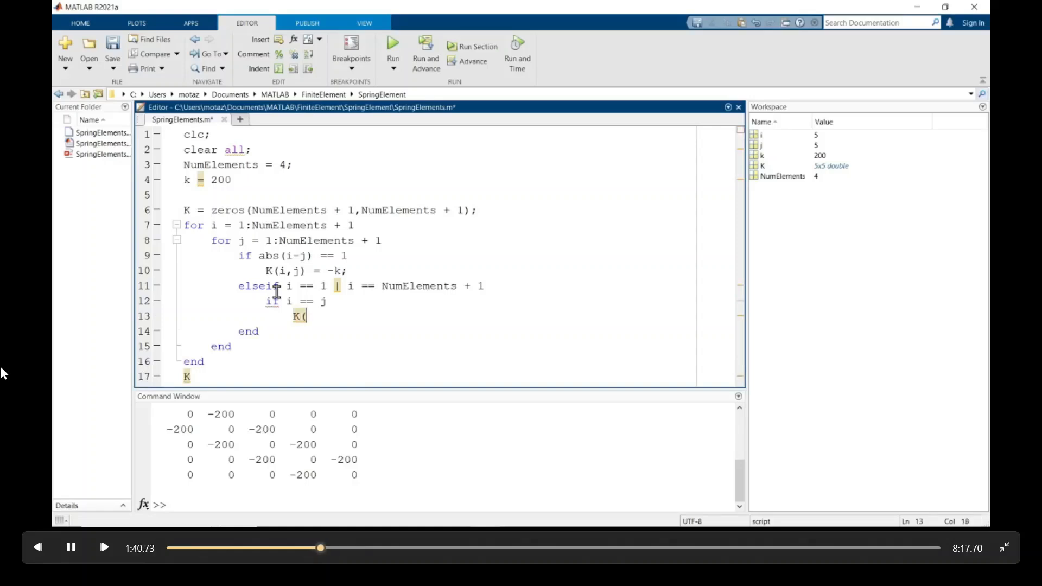
text(i,j))
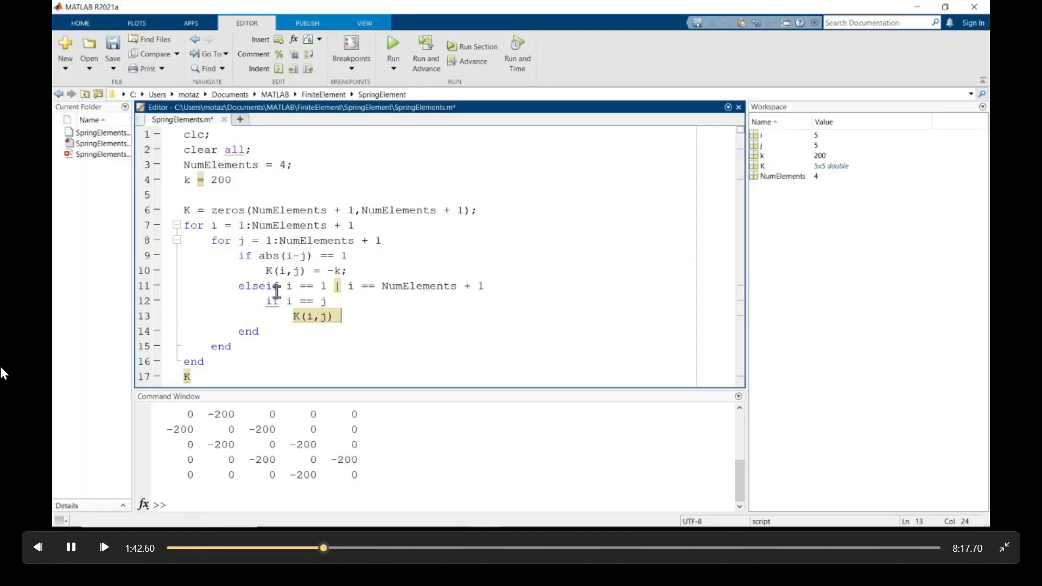
text(= k)
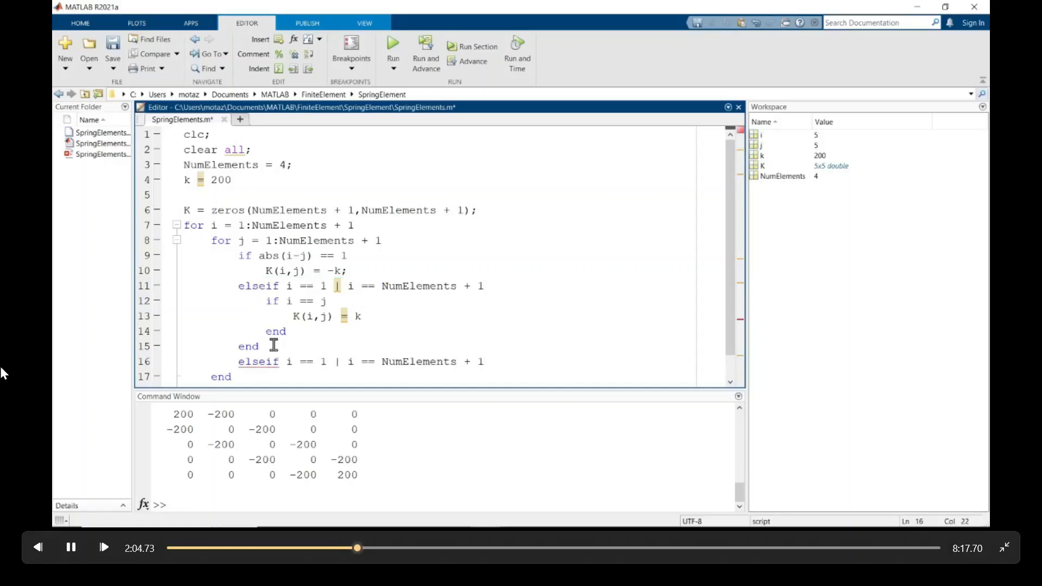
Edit the copied branch to i > 1 & i < NumElements + 1 & i == j with K(i,j) = 2*k;
key(BackSpace)
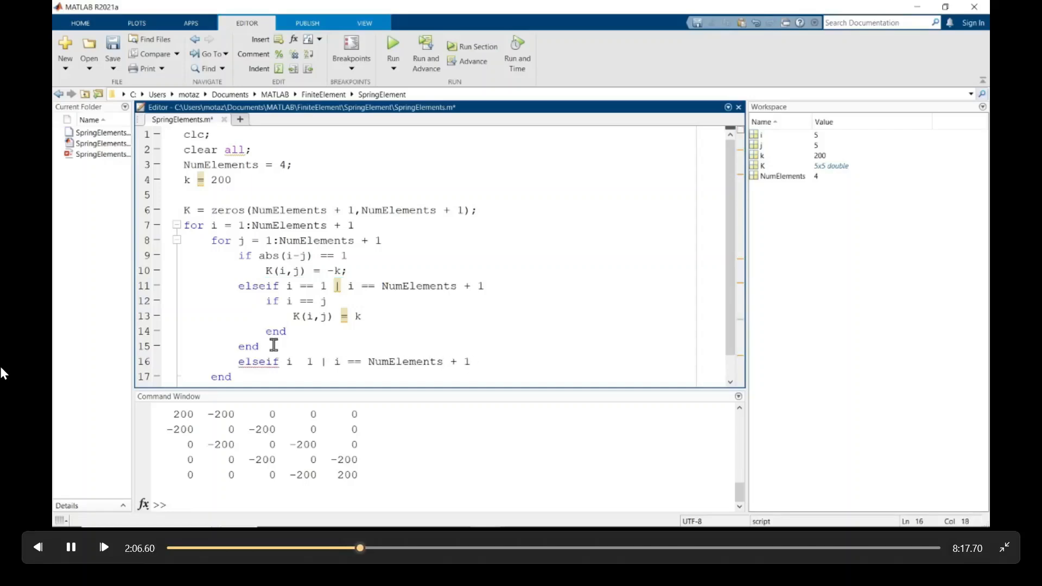
text(>)
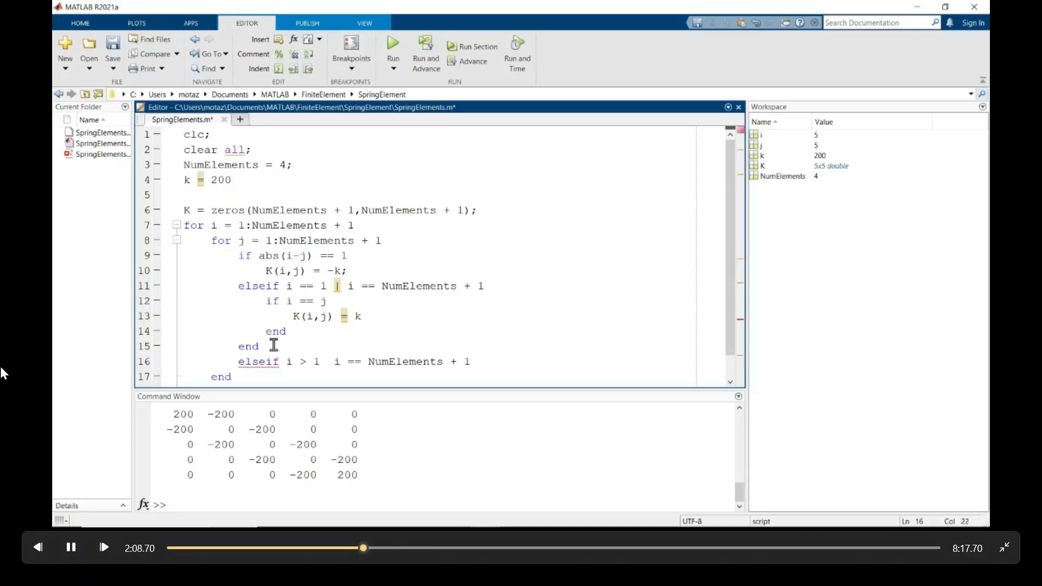
text(&)
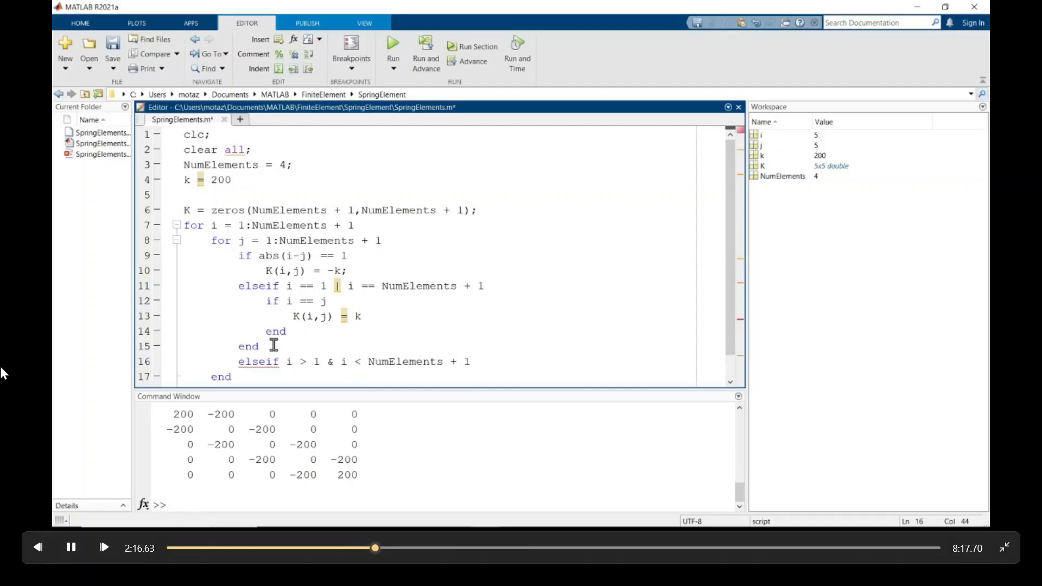
text(& i =)
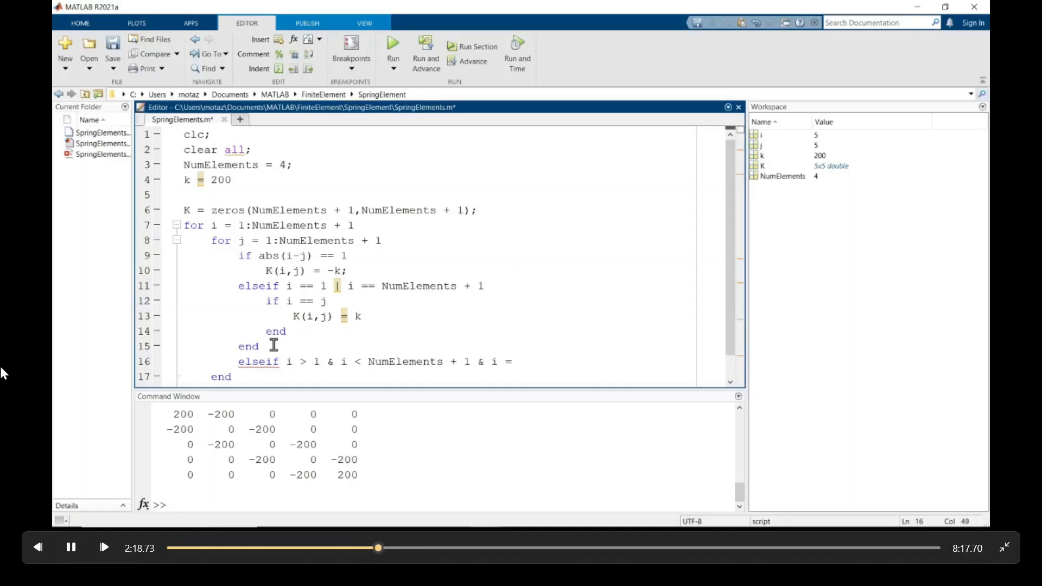
text(= j)
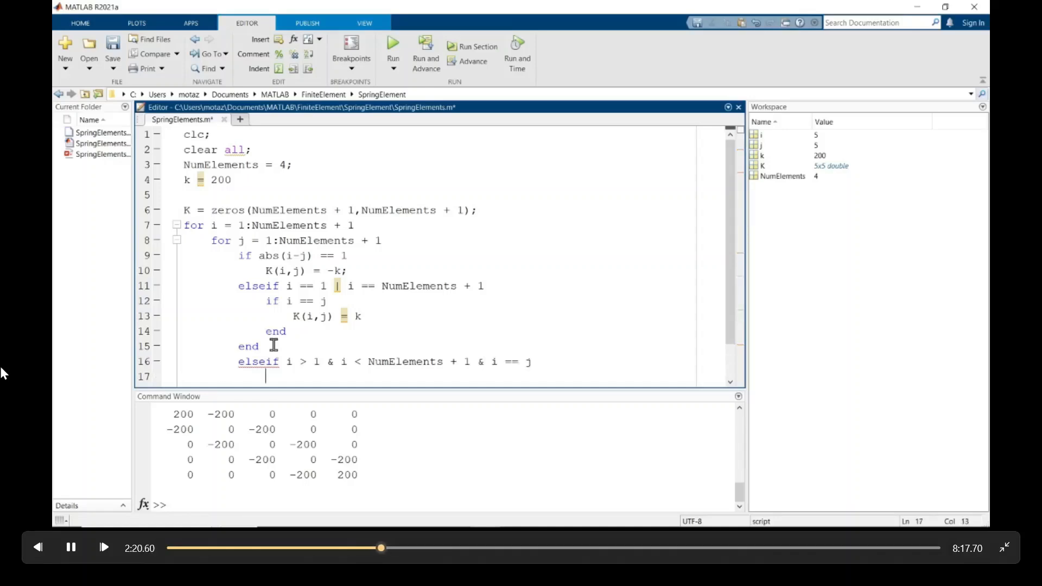
text(K(i,j))
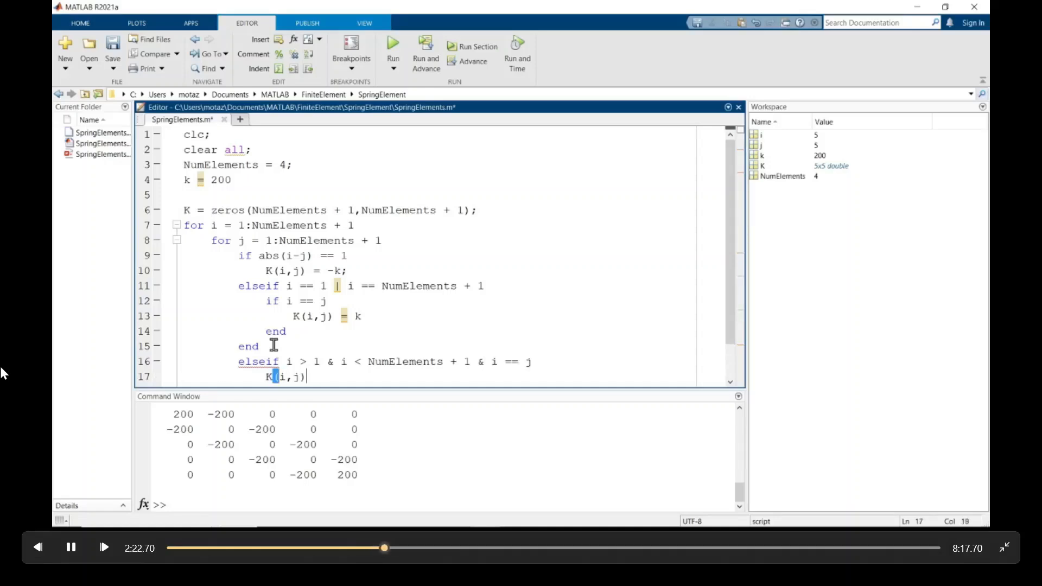
text(=)
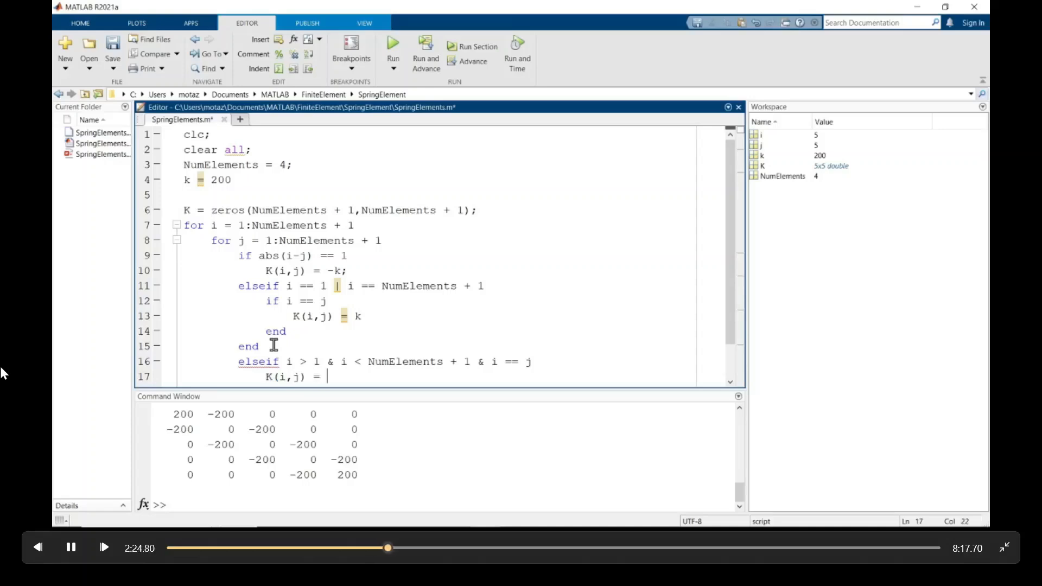
text(2*k;)
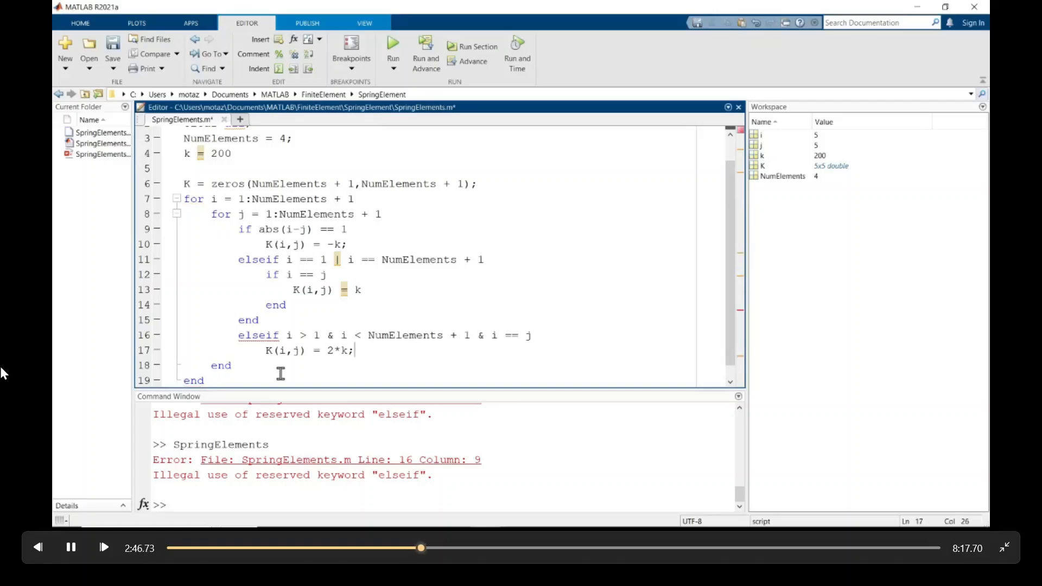
mouse_move(295, 406)
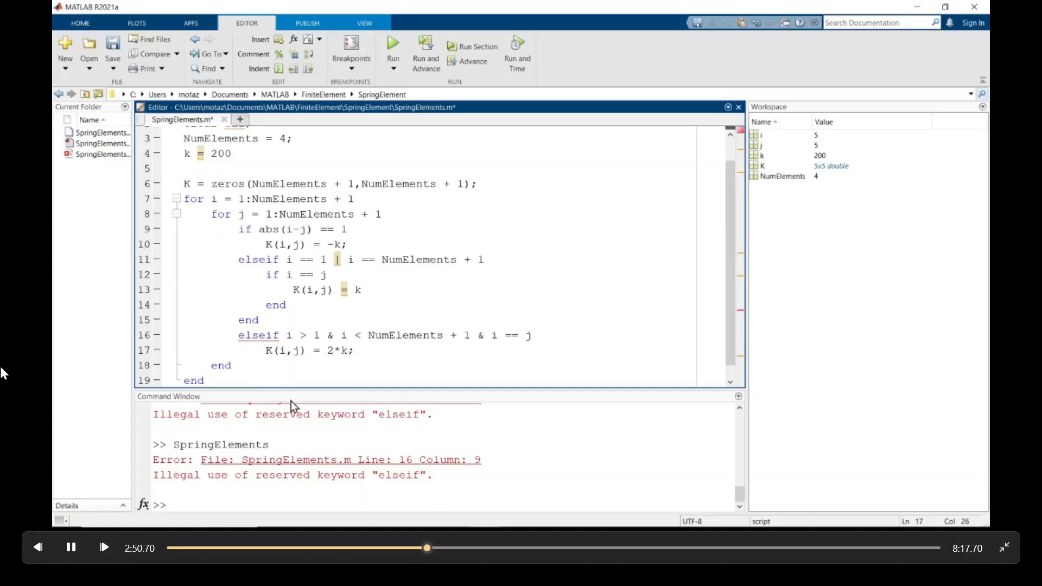
mouse_move(244, 236)
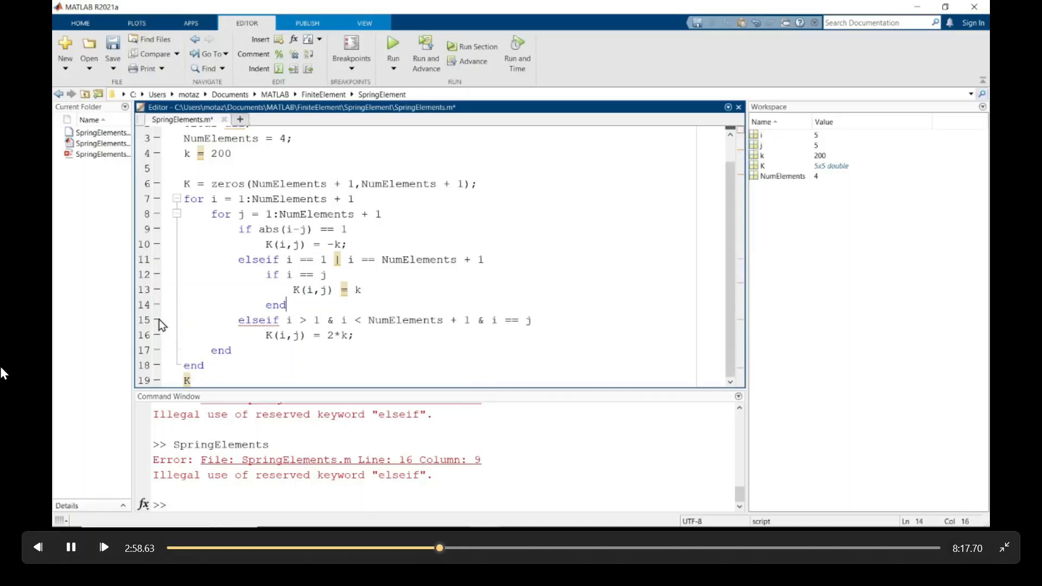
Fix the misplaced end and rerun so K shows 400 along the inner diagonal
click(286, 275)
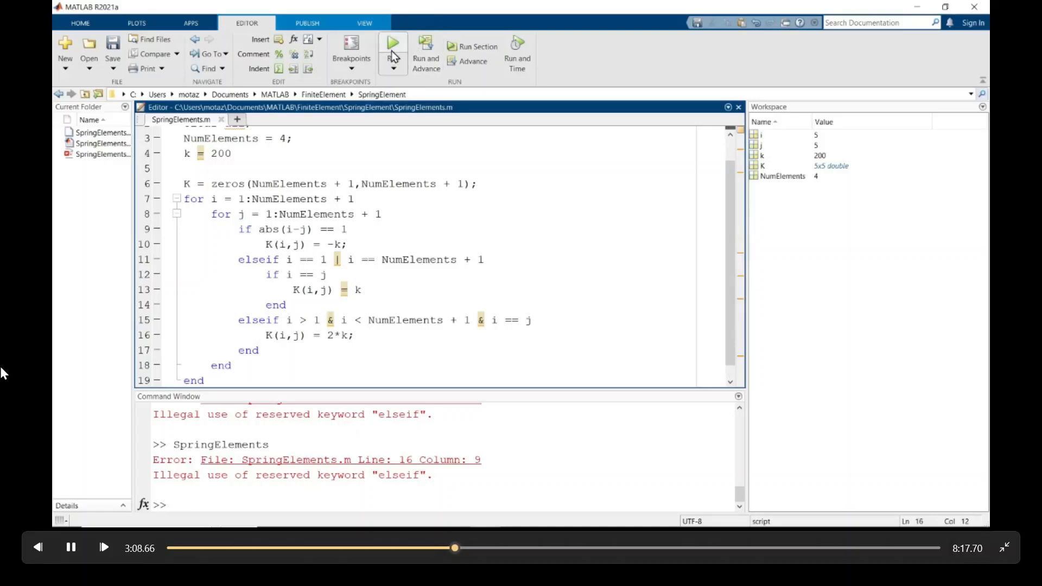
click(393, 46)
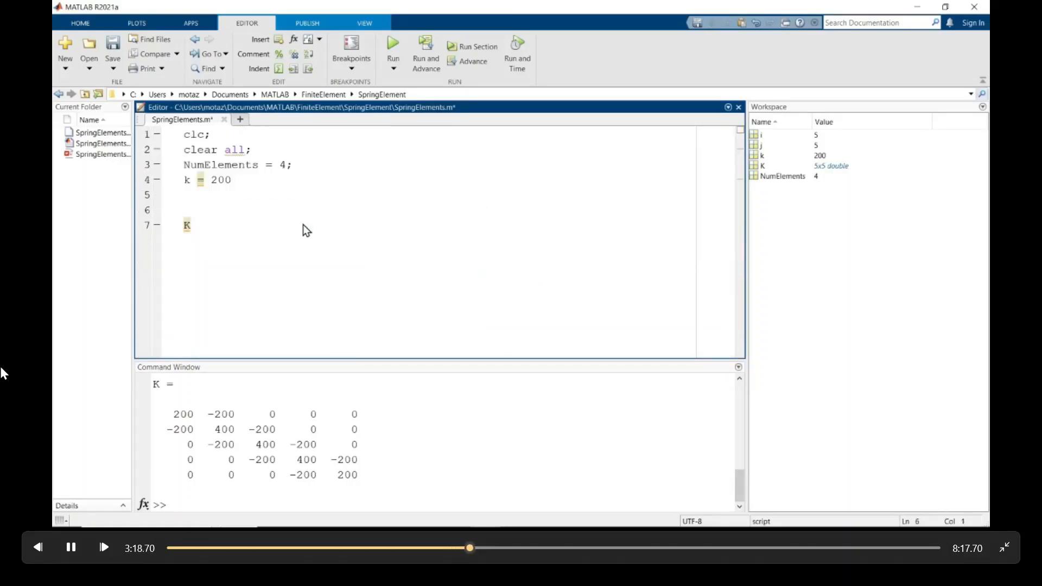
Create a new script and save it as GlobalStiffnessSpring.m
click(290, 119)
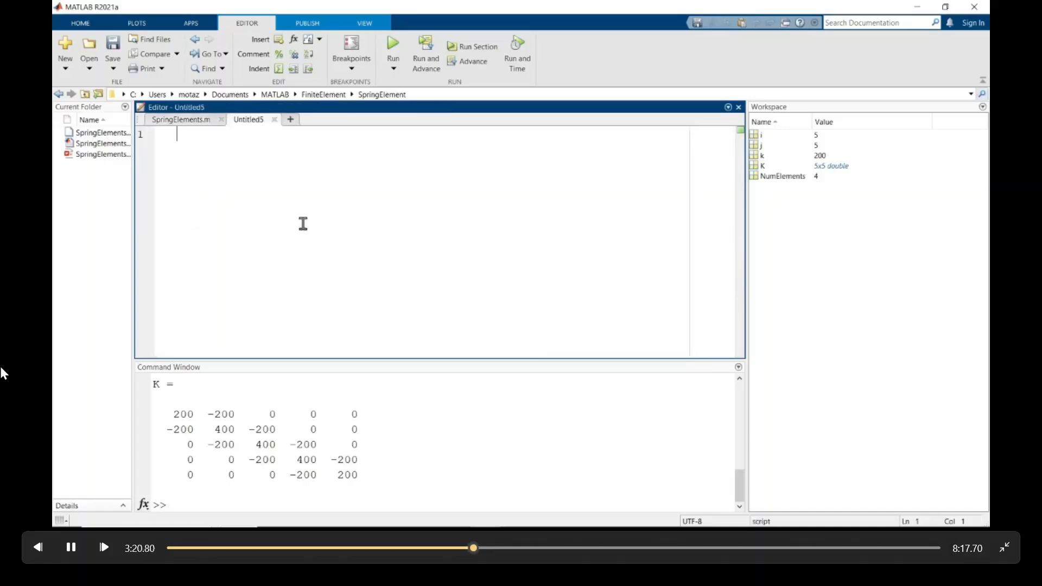
click(112, 50)
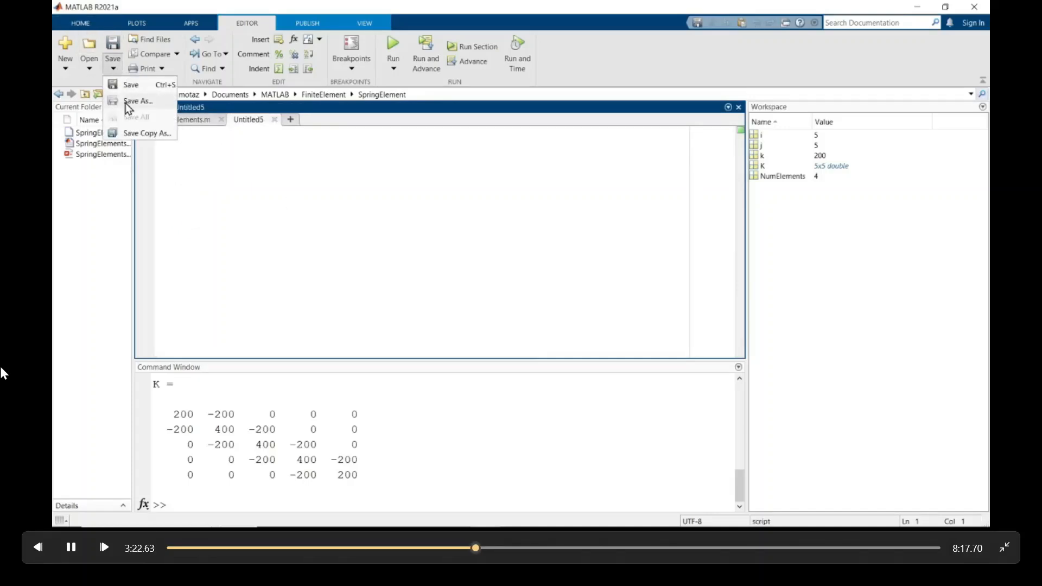
click(138, 100)
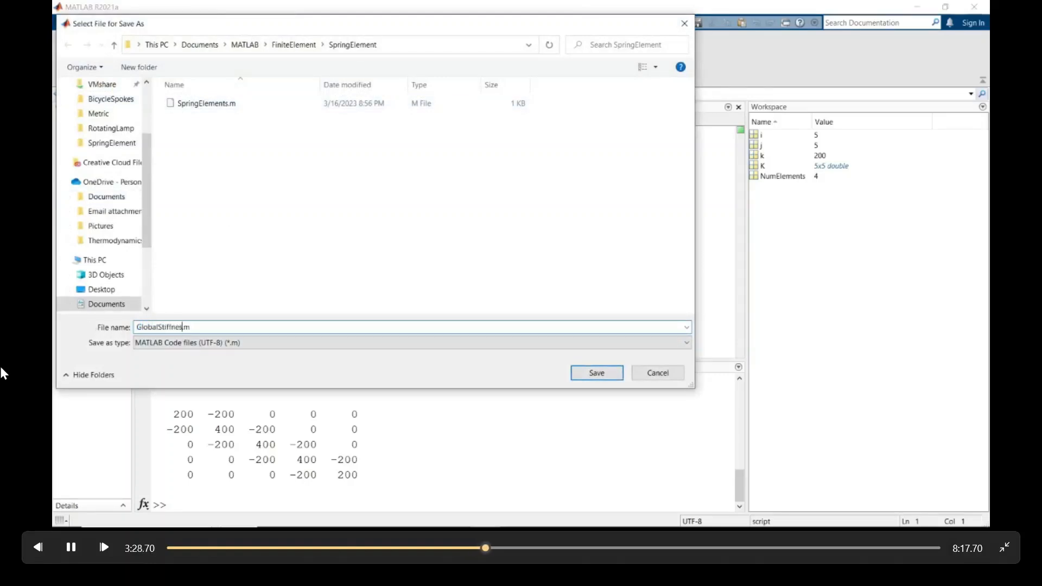
text(Spring)
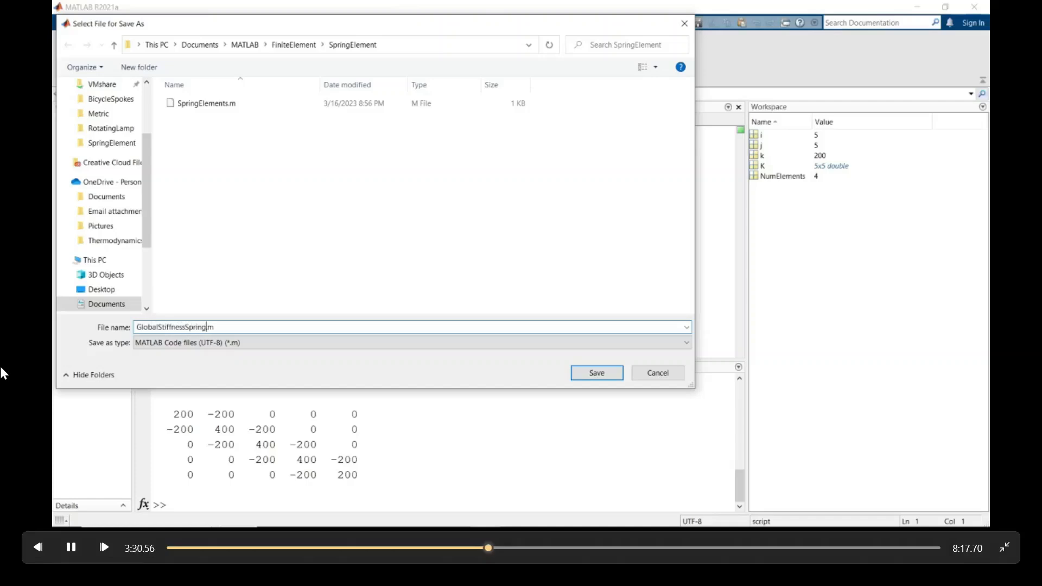
click(596, 373)
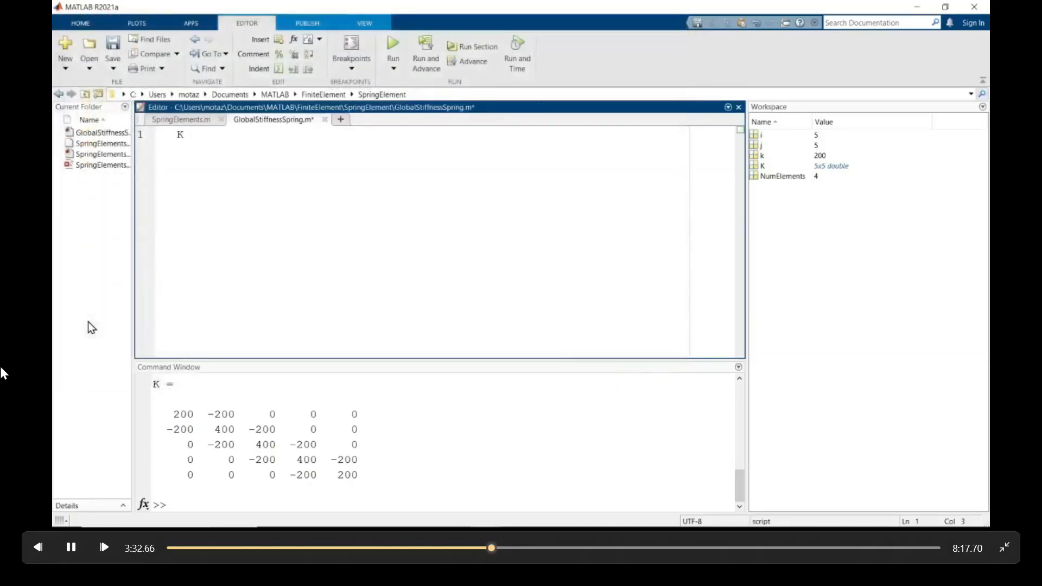
Write the header K = GlobalStiffnessSpring(k, NumElements) and paste the stiffness loop below
text(= GlobalS)
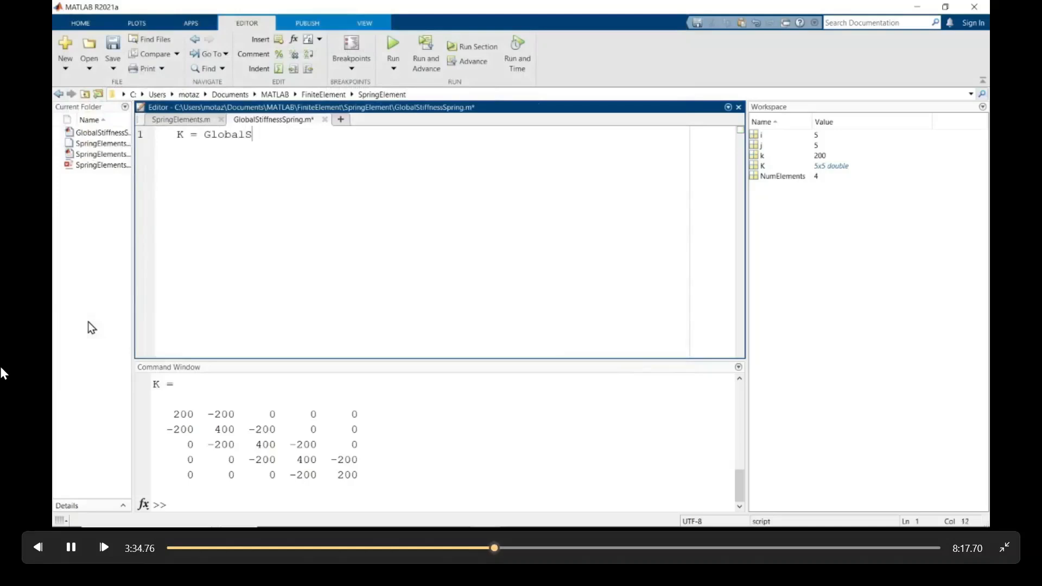
text(tiffnessSpri)
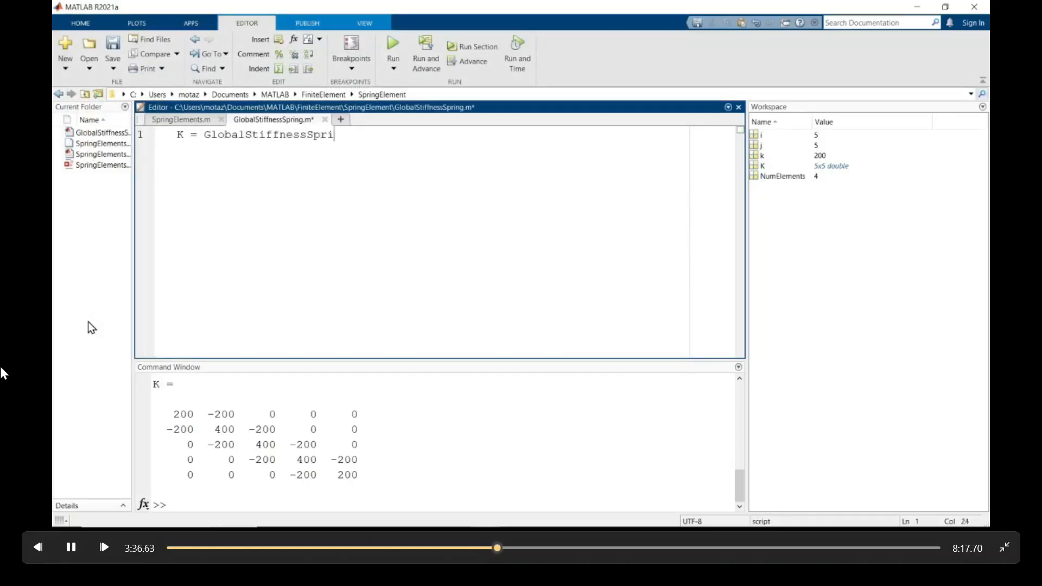
text((Num)
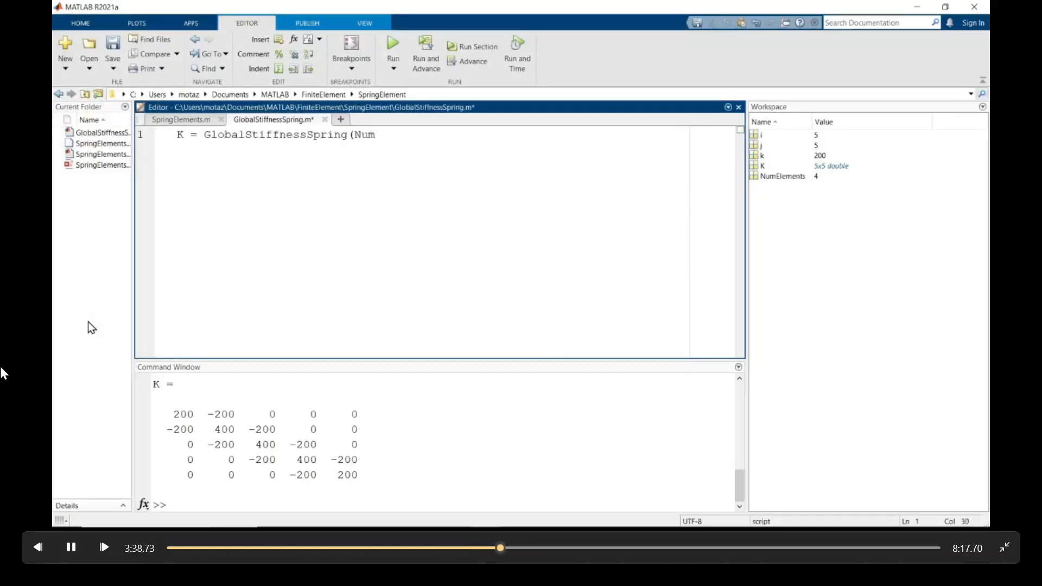
text(k,)
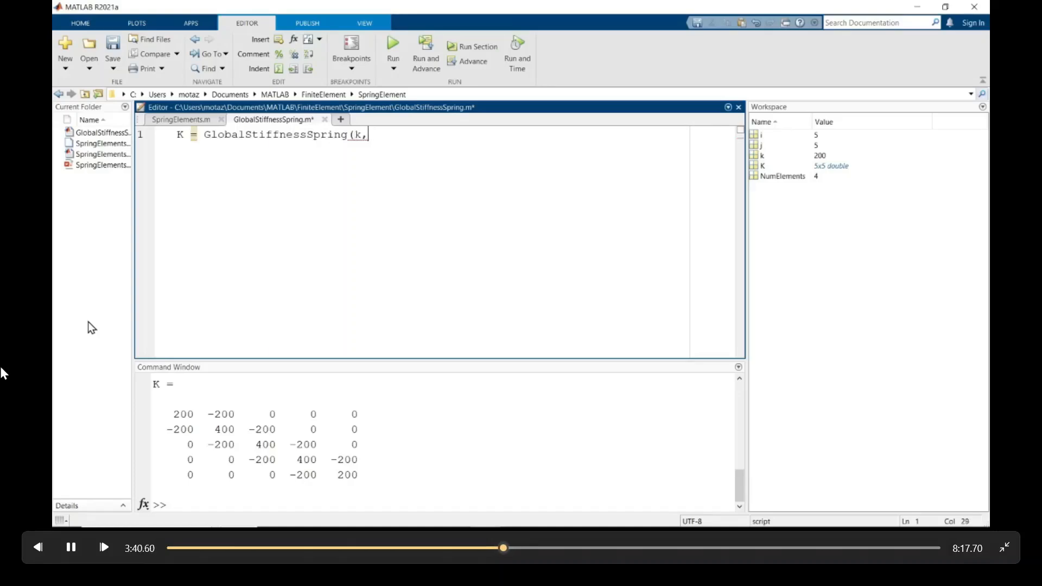
text(Nu)
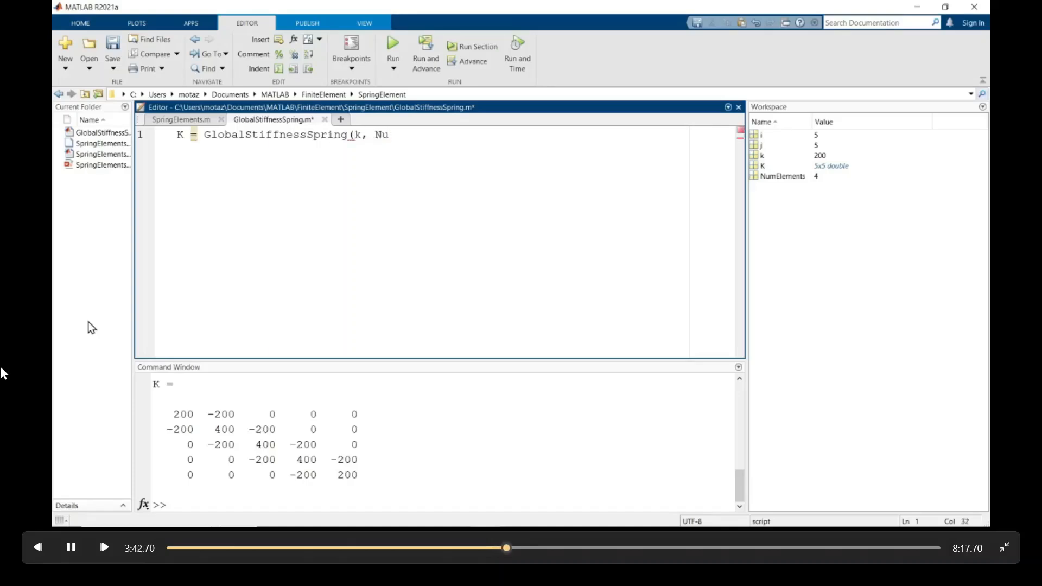
key(Enter)
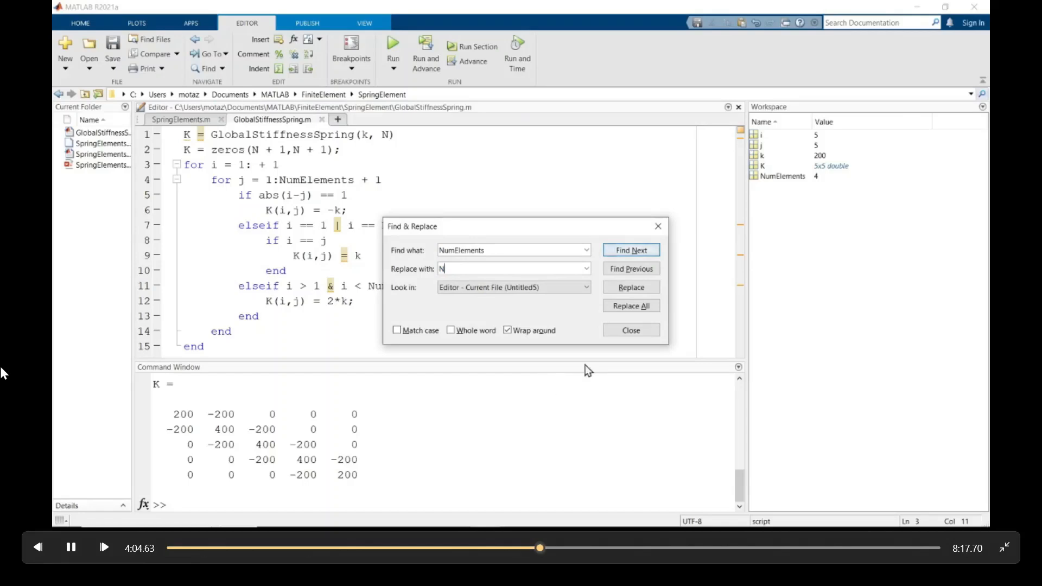
Replace every NumElements with N in GlobalStiffnessSpring.m
click(629, 306)
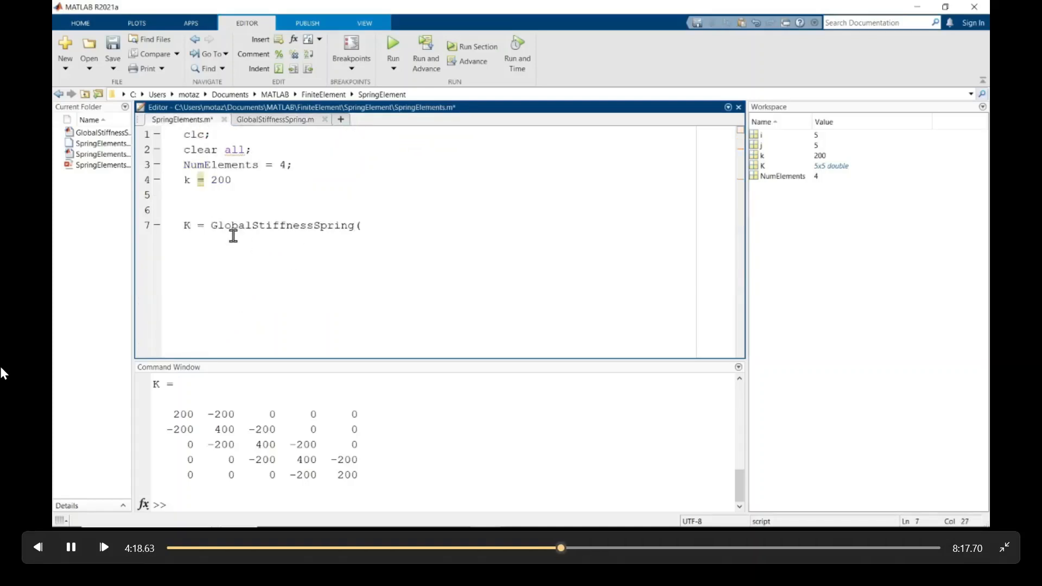
Call K = GlobalStiffnessSpring(k,NumElements) in SpringElements.m and run it
text(k,)
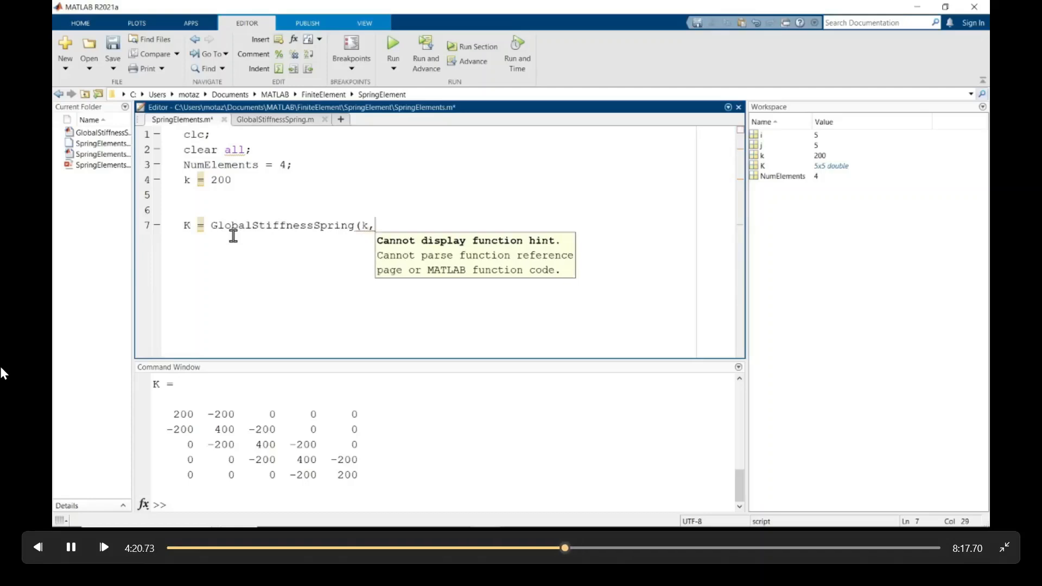
text(NumElements))
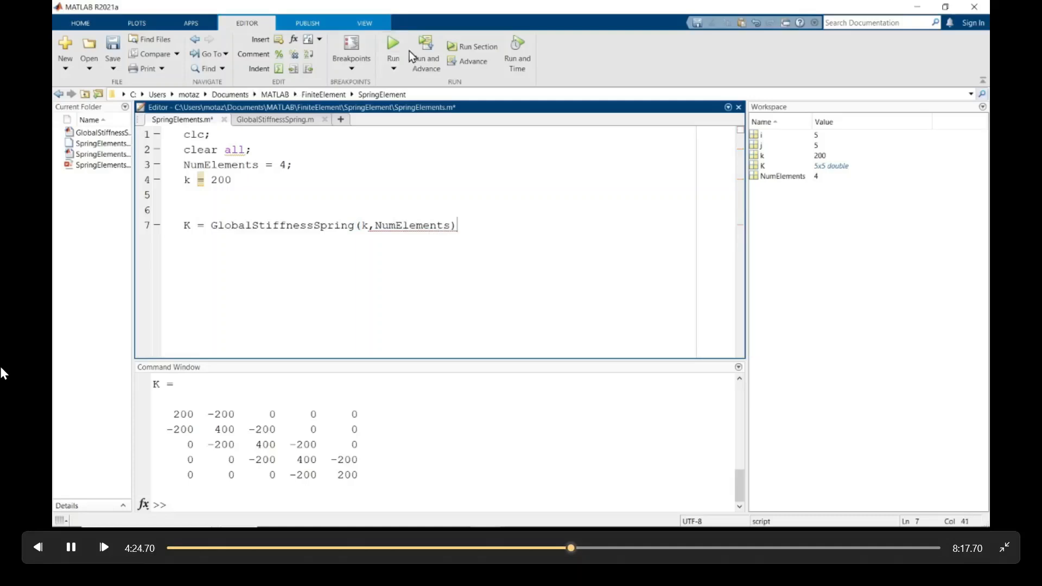
click(393, 50)
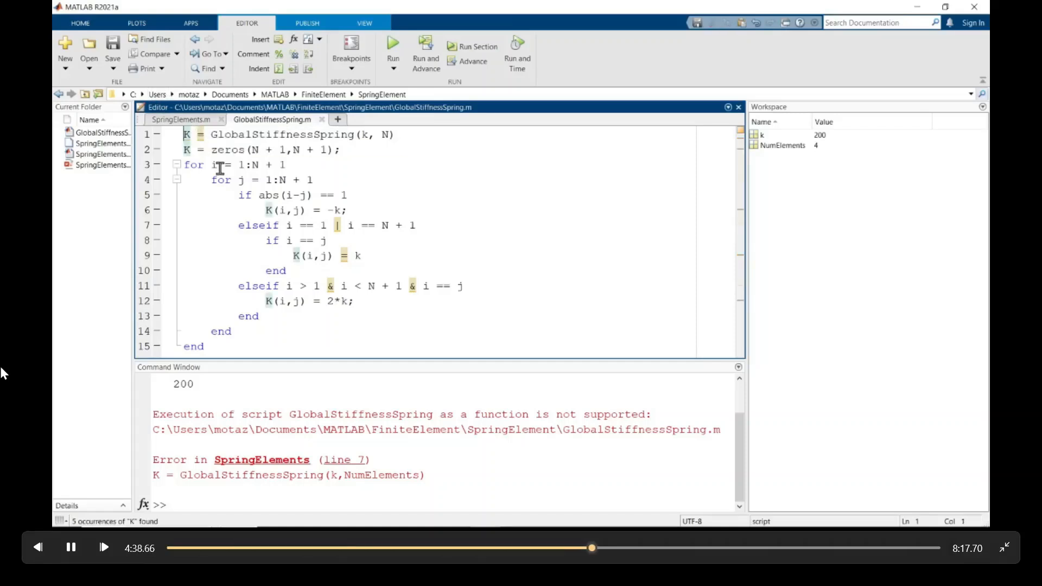
Add the function keyword to the helper's first line and run again to print K
text(function)
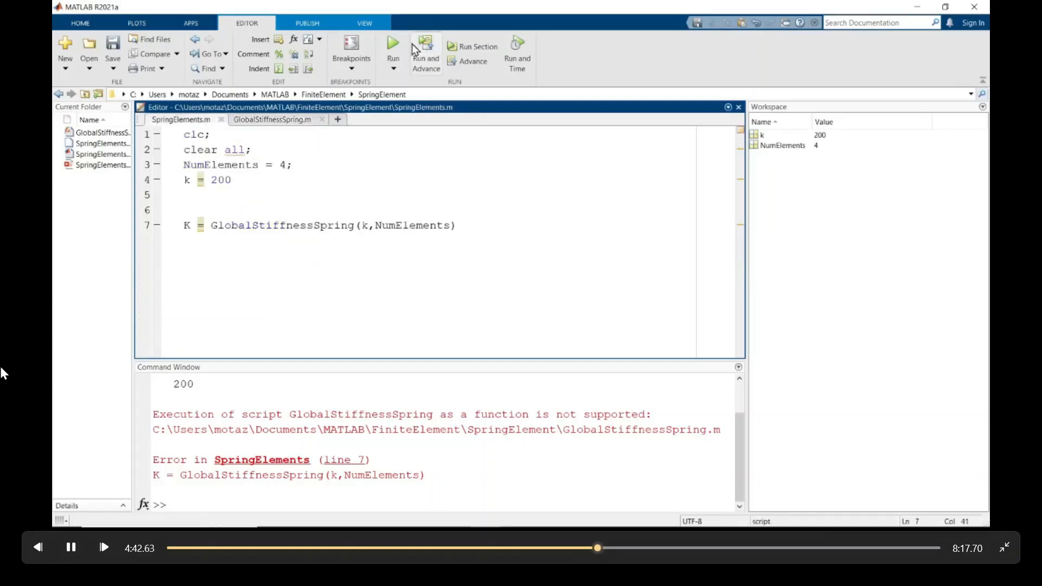
click(393, 45)
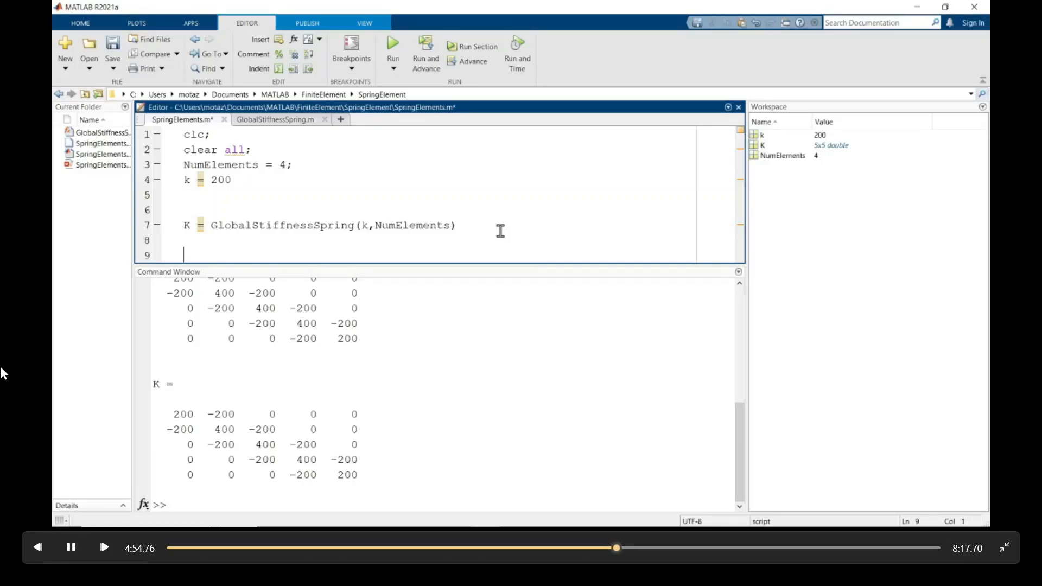
Declare F1x and F5x as real symbols and set F2x, F3x, F4x to 0
text(syms F)
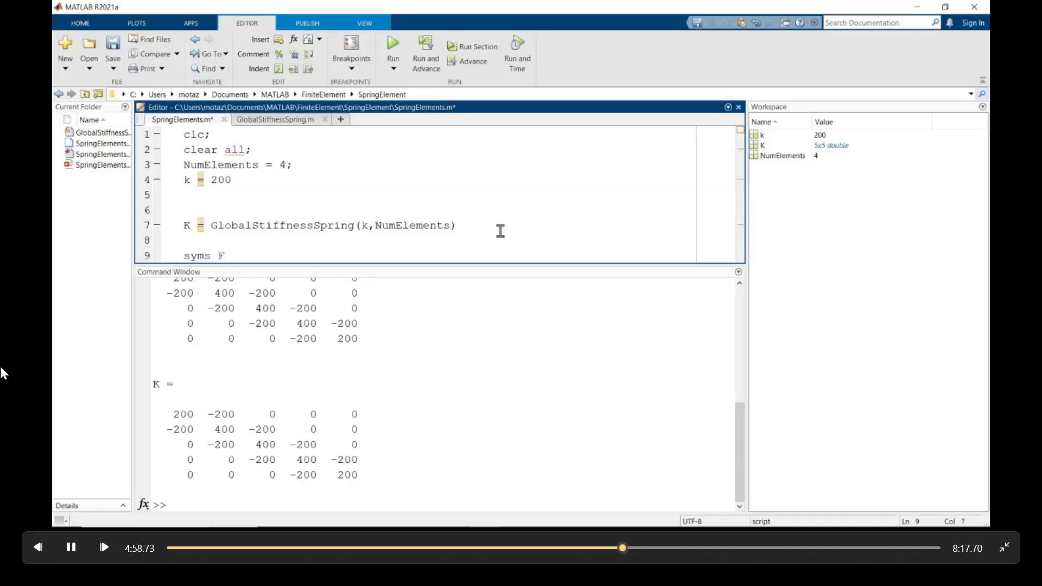
text(1x real)
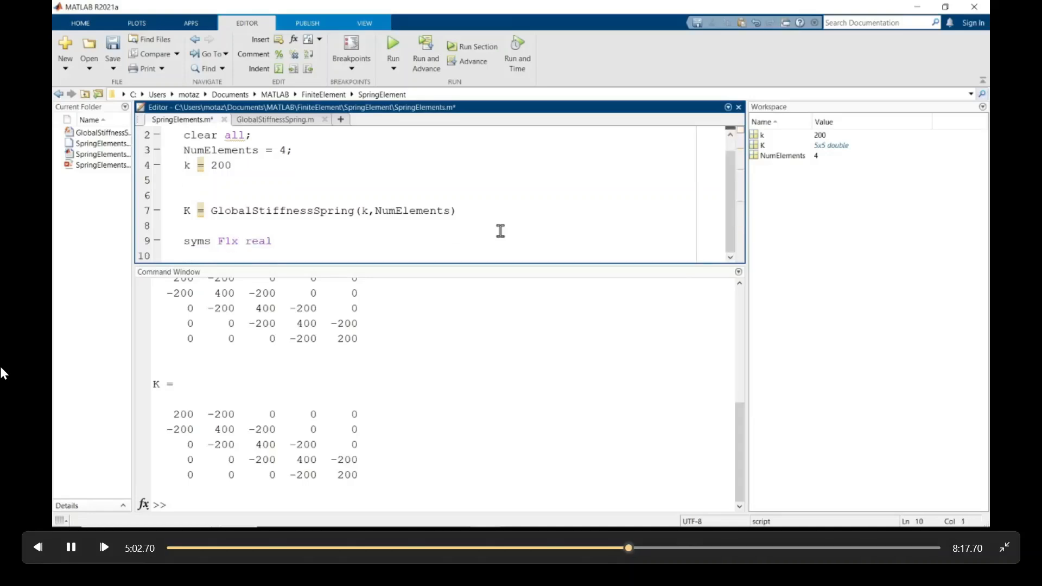
text(F2x = 0;)
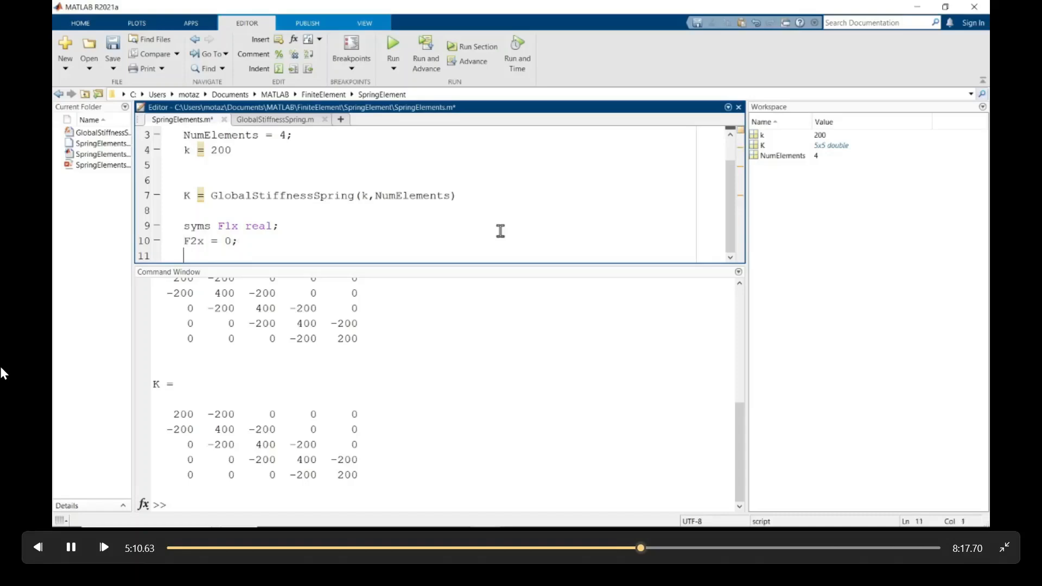
text(F3x = 0)
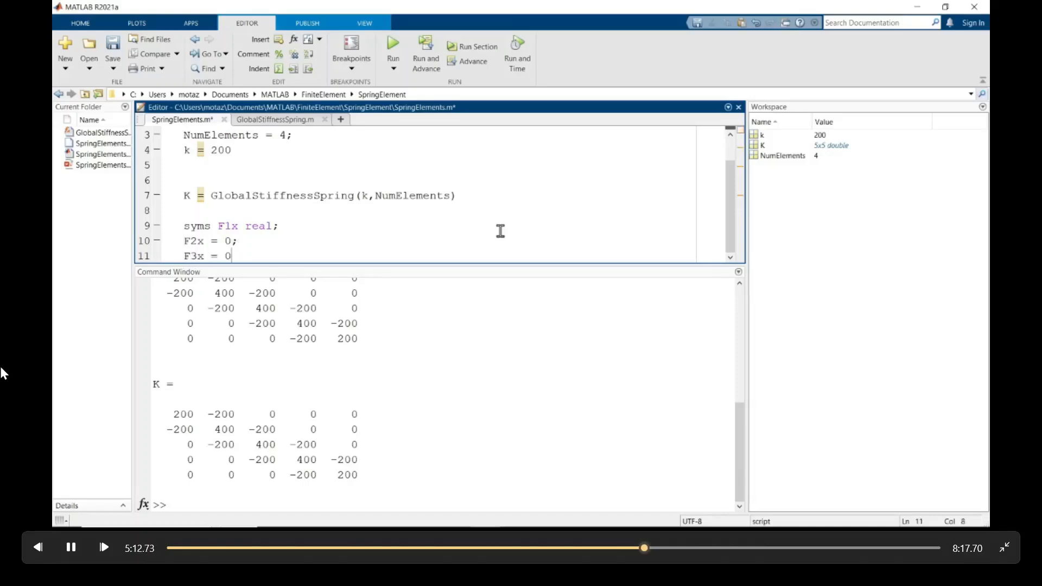
text(F4x = 0;)
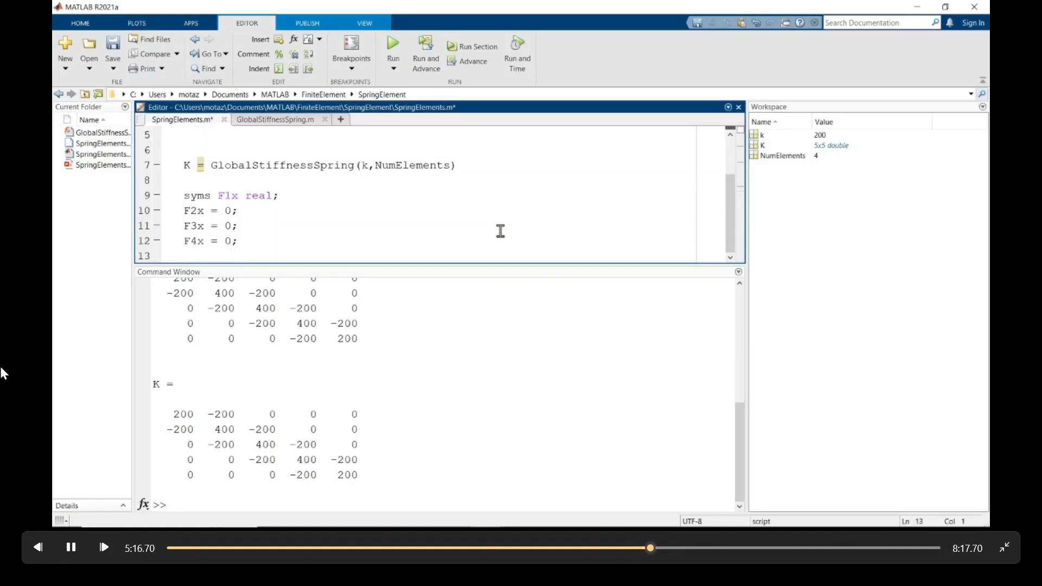
text(syms F5x real;)
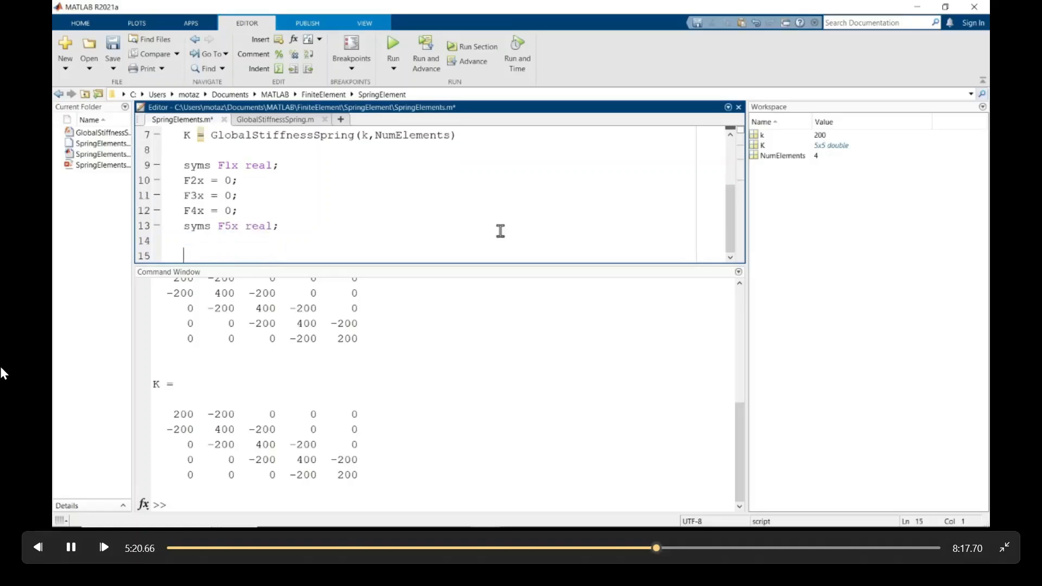
Set u1x = 0, declare u2x u3x u4x as real symbols, and u5x = .02
text(u)
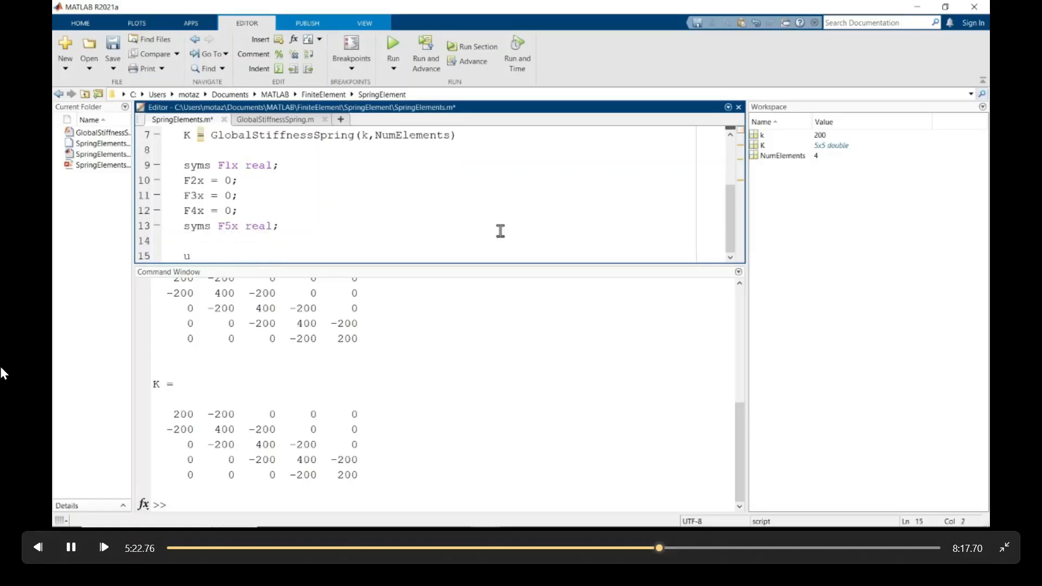
text(1x = 0;)
text(syms)
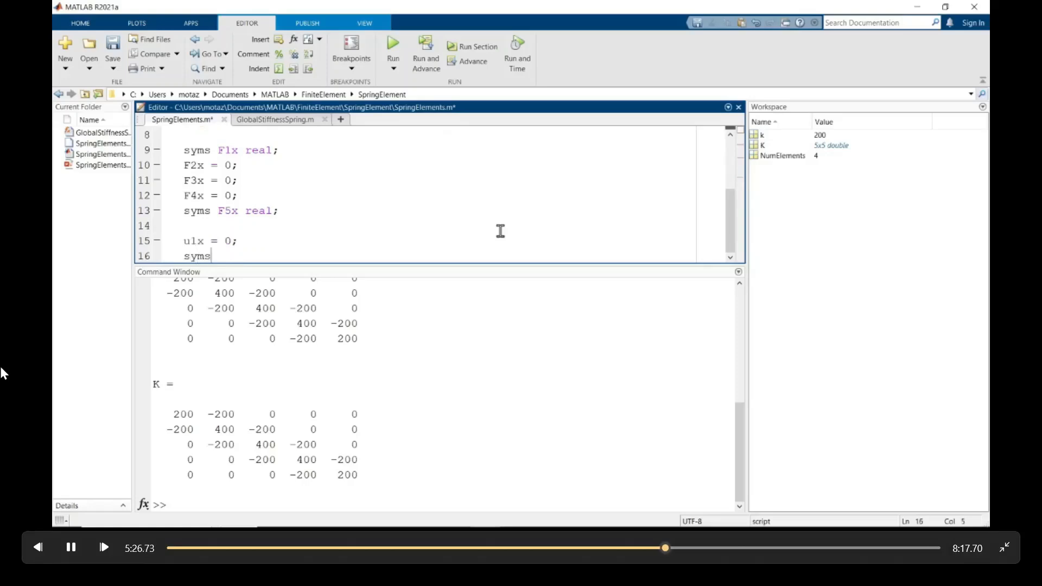
text(u2x)
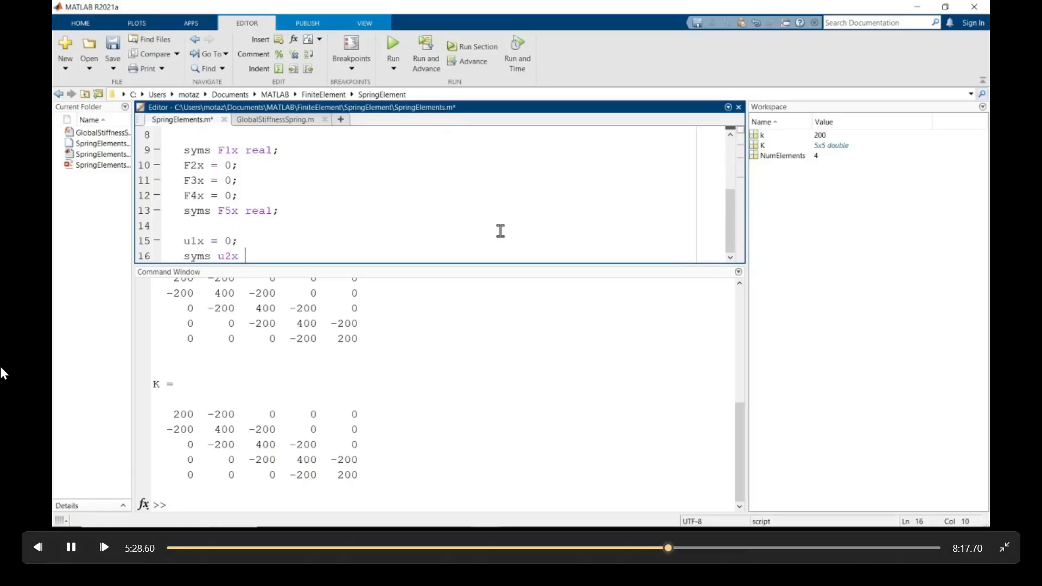
text(u3x)
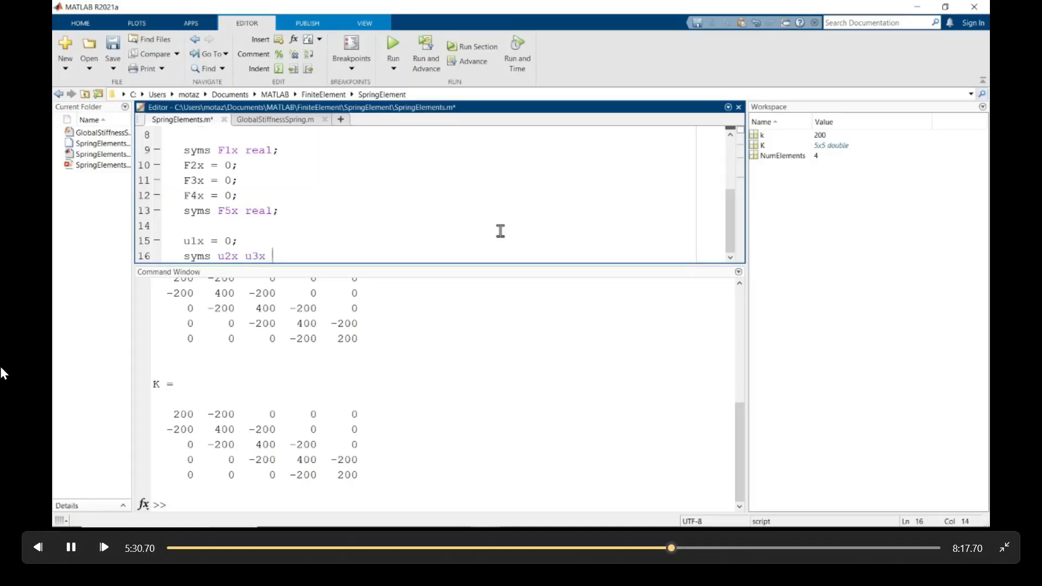
text(u4x real)
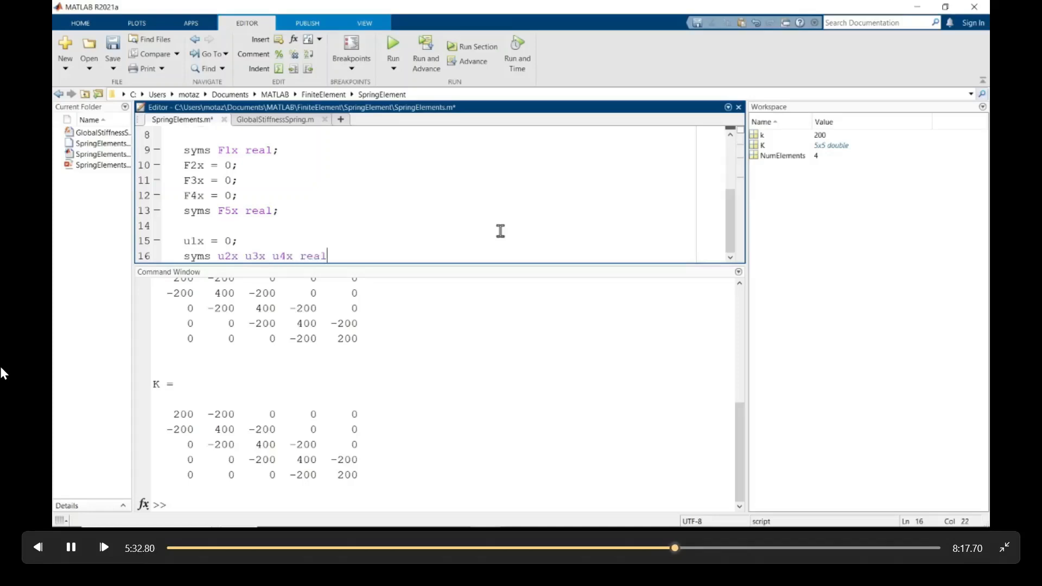
key(enter)
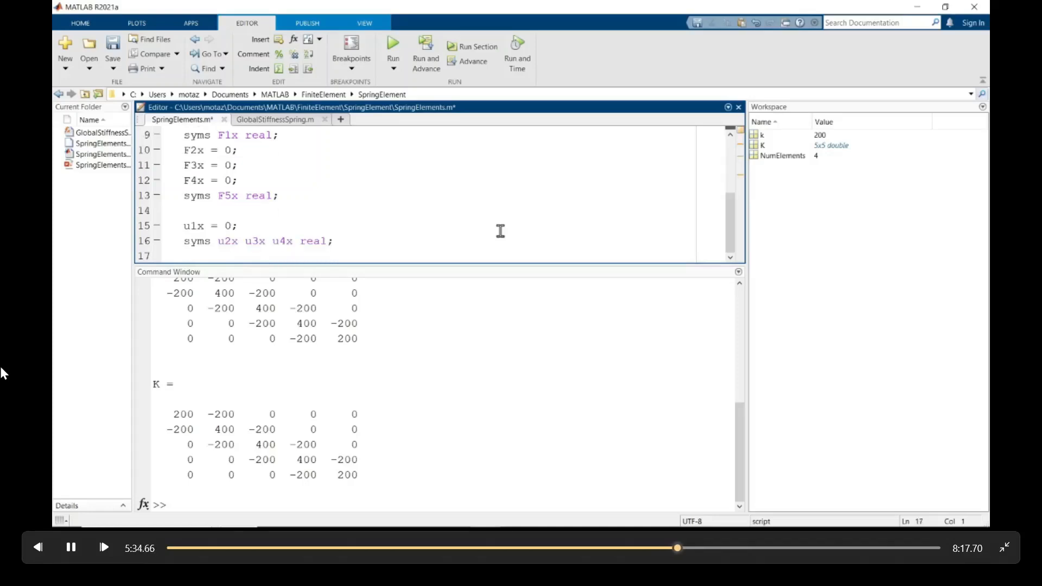
text(u5x = .02;)
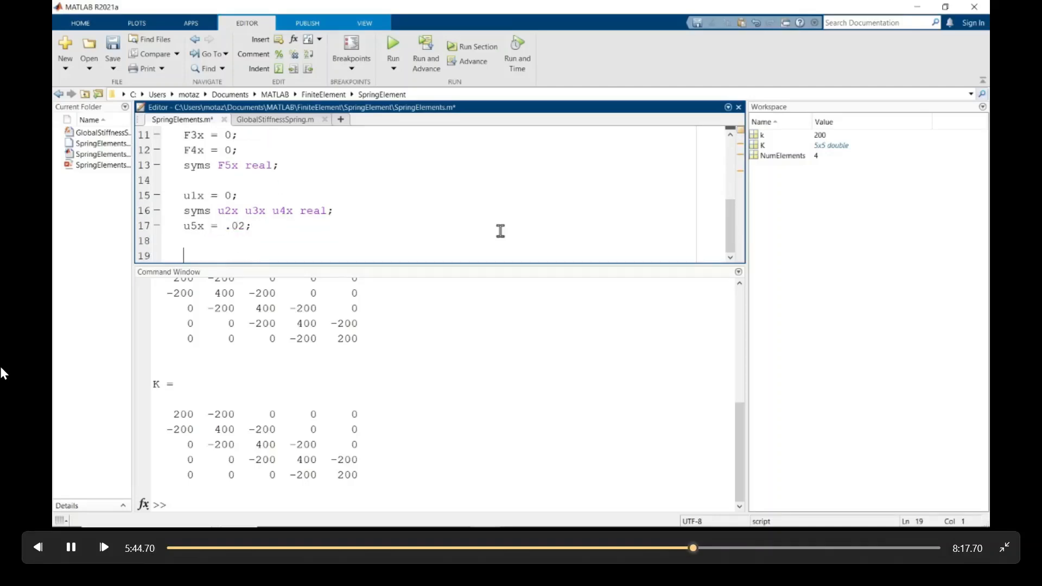
Build disp = [u1x; u2x; u3x; u4x; u5x];
text(disp)
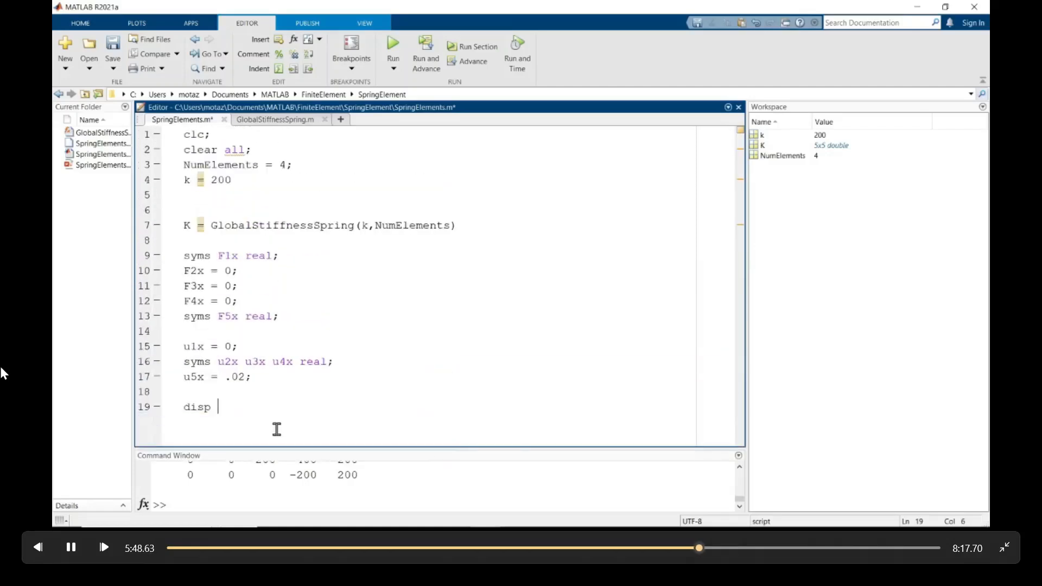
text(= [u)
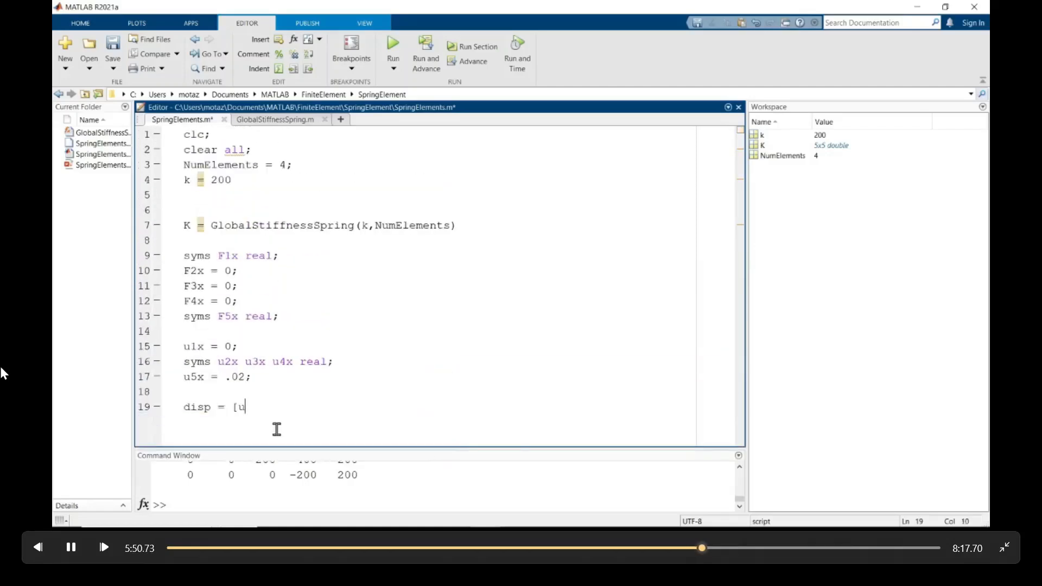
text(1x;)
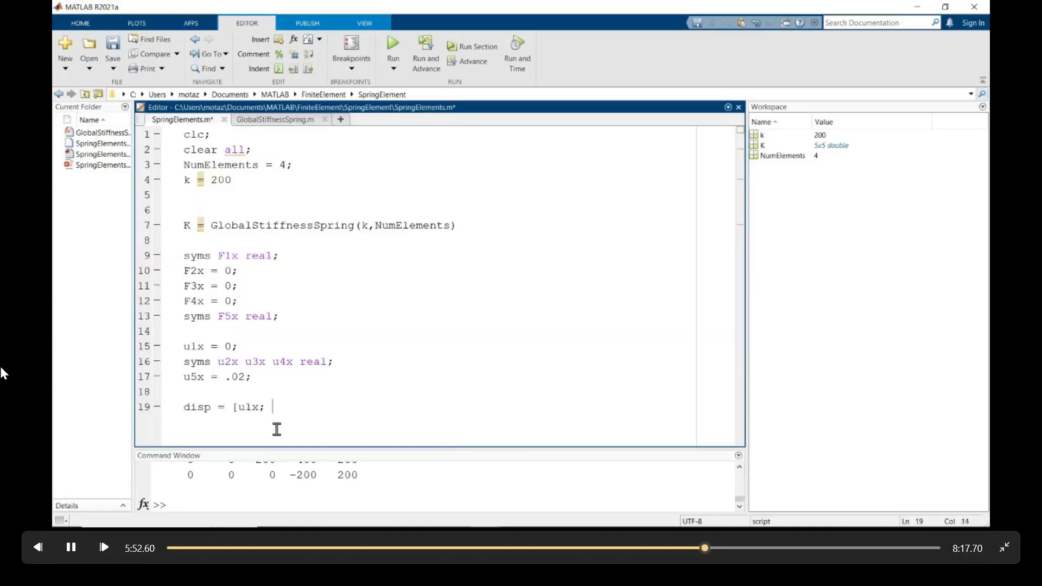
text(u2x;)
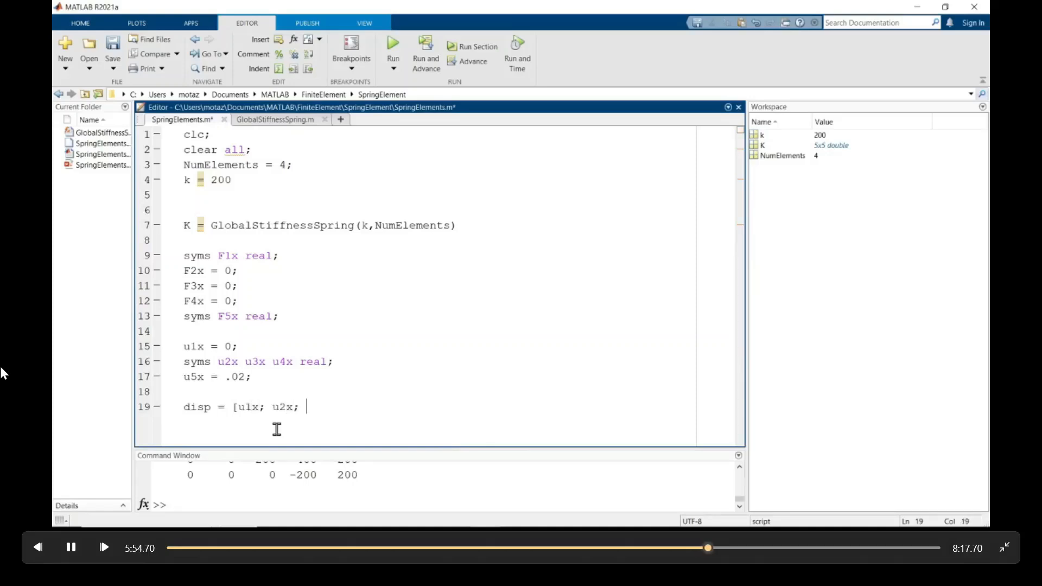
text(u3x;)
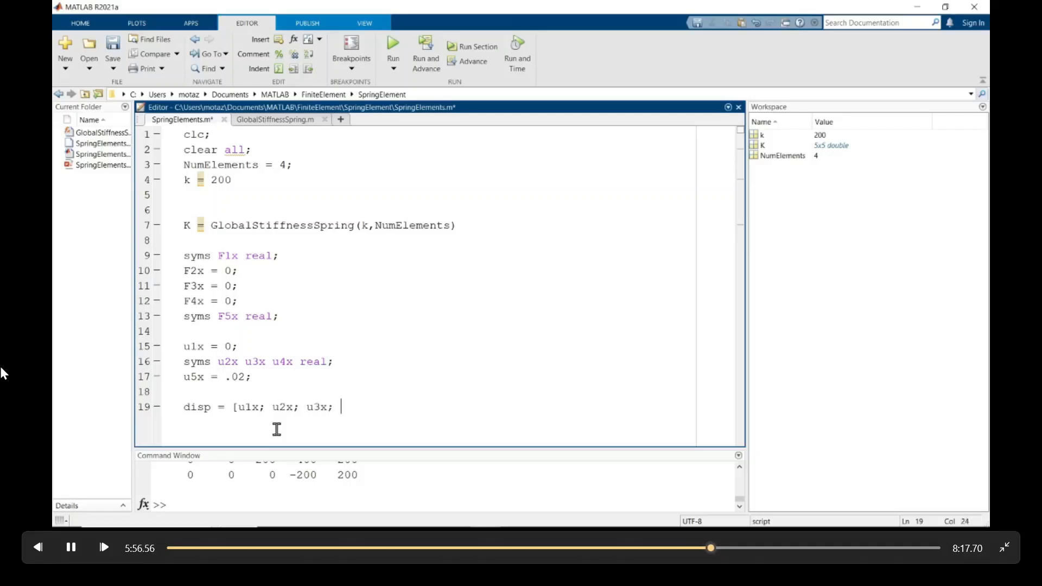
text(u4x;)
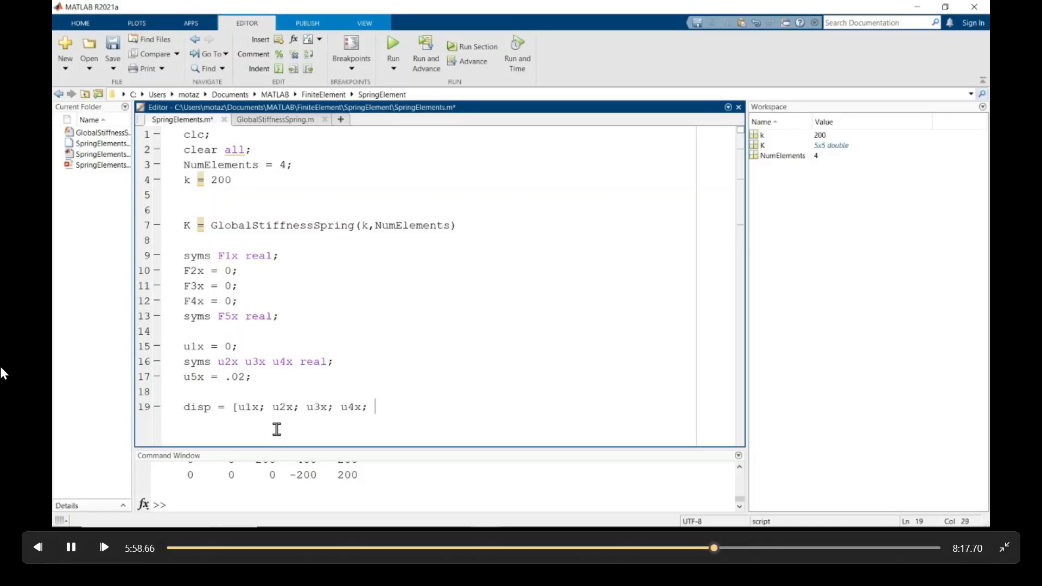
text(u5x];)
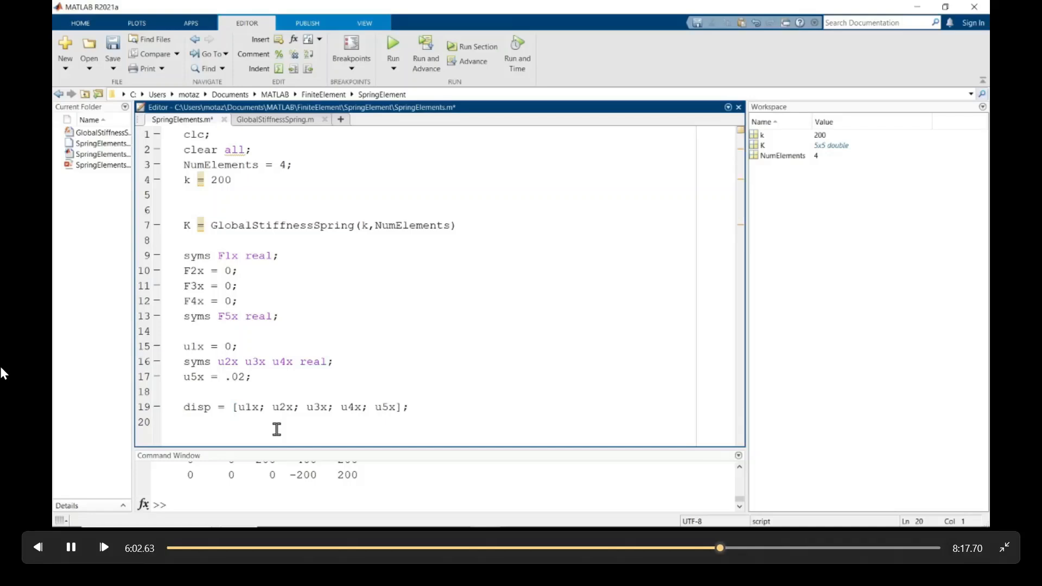
Define RHS = K*disp to print the symbolic force expressions
text(RHS)
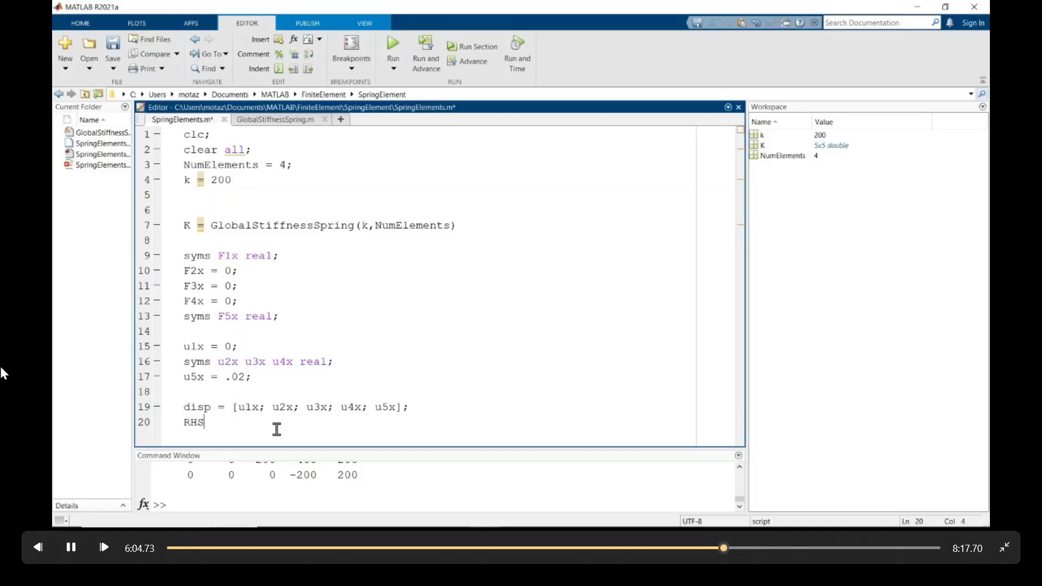
text(= K)
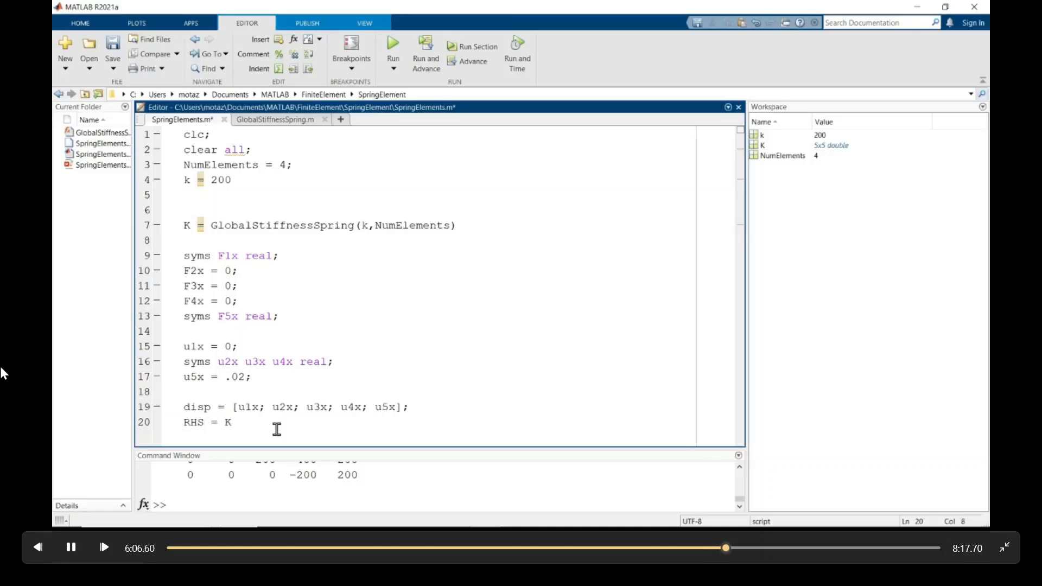
text(*disp;)
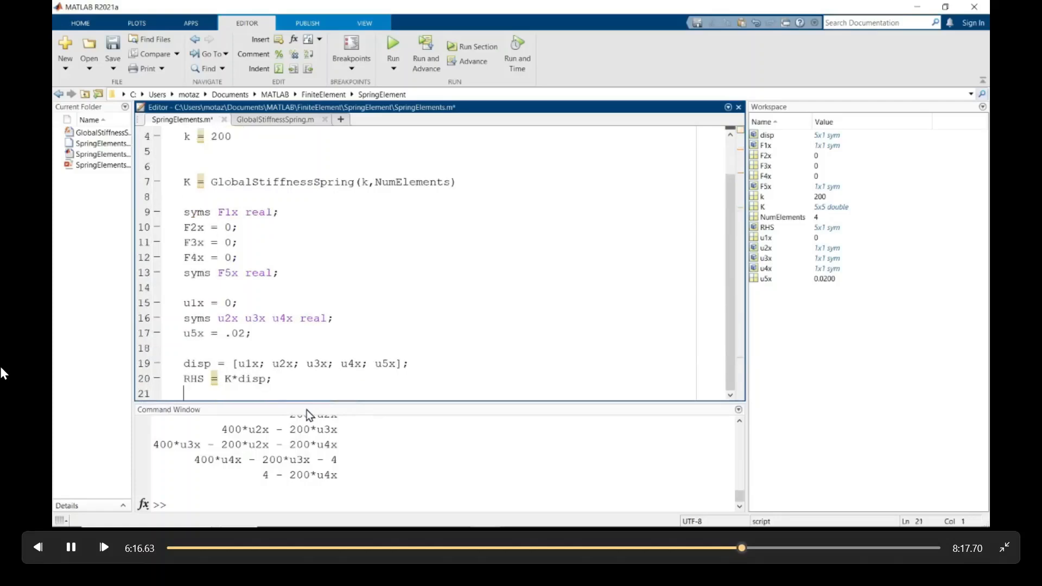
Define the force vector F = [F1x; F2x; F3x; F4x; F5x]; in the script
text(F =)
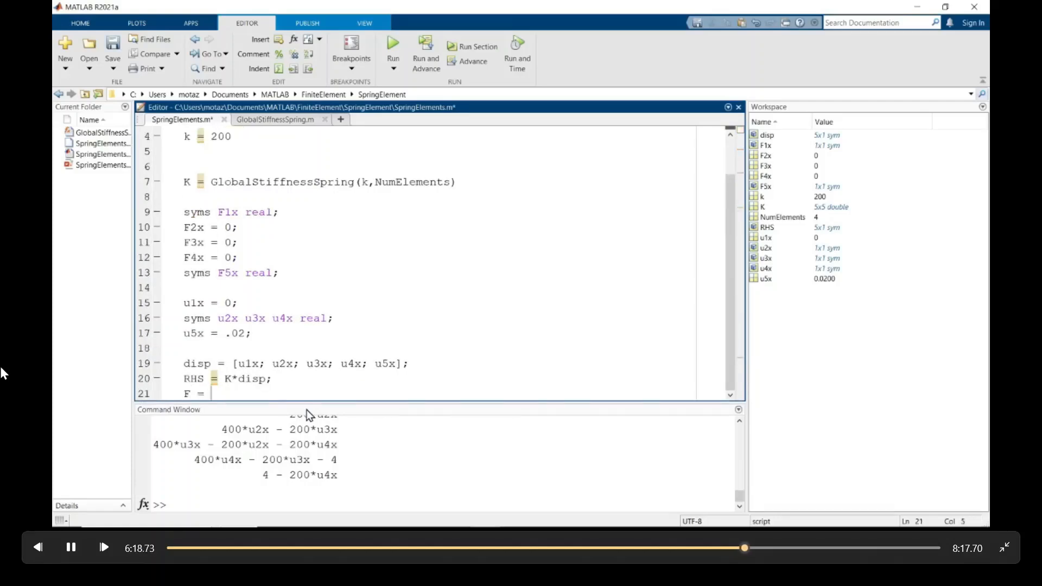
text([F)
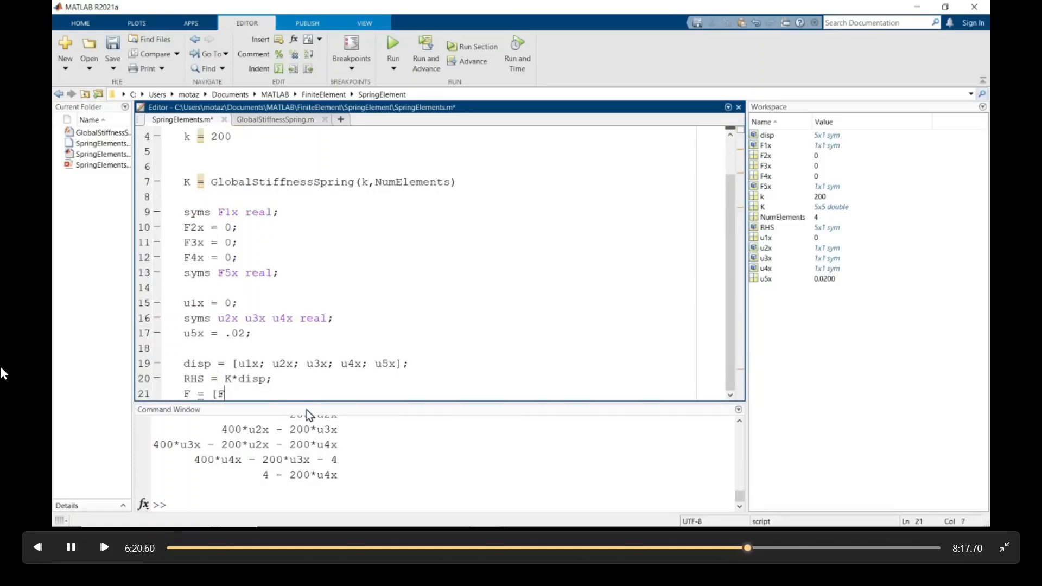
text(1x)
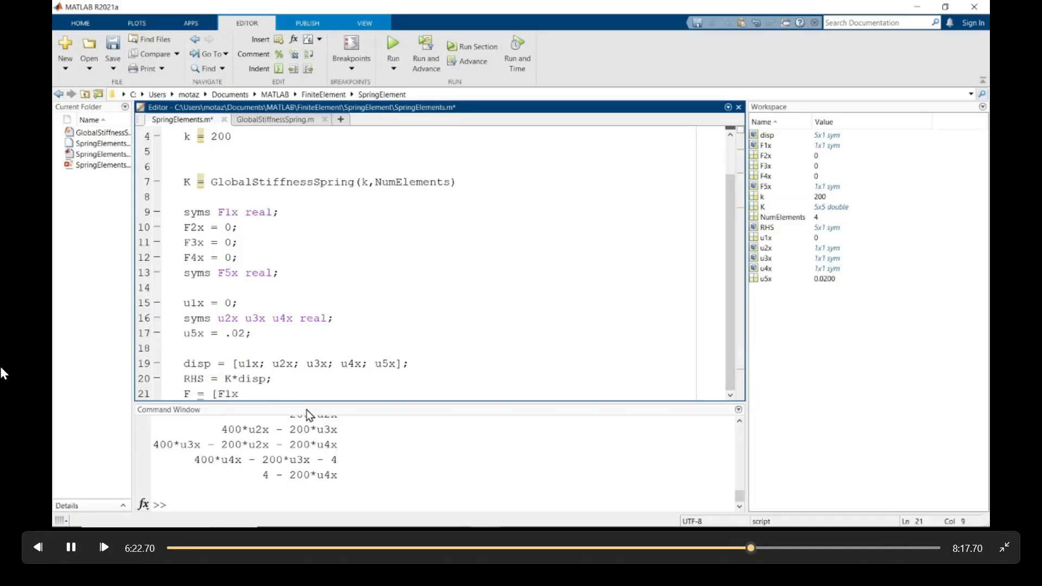
text(; F2x)
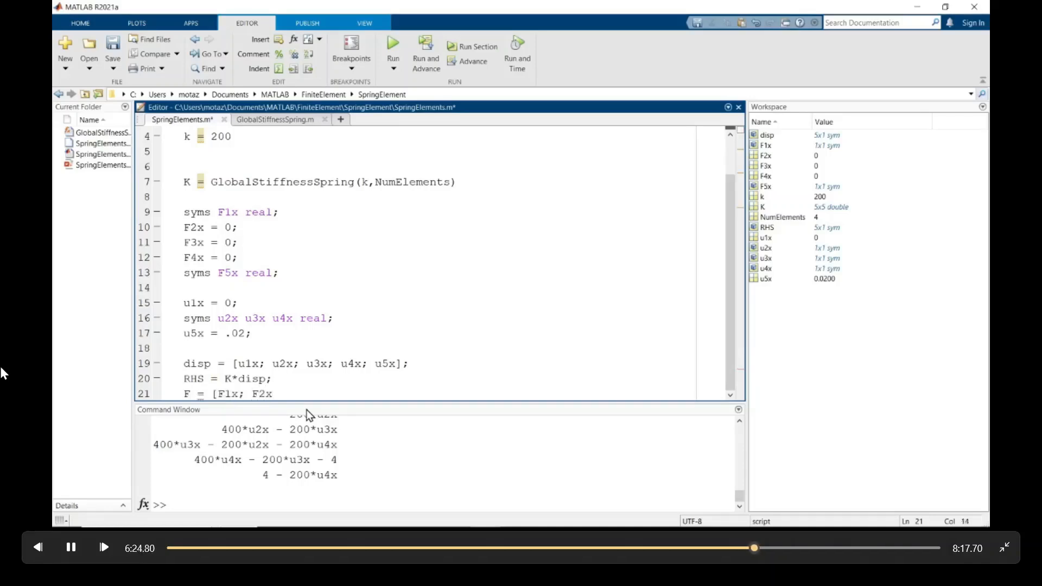
text(; F3x; F4x)
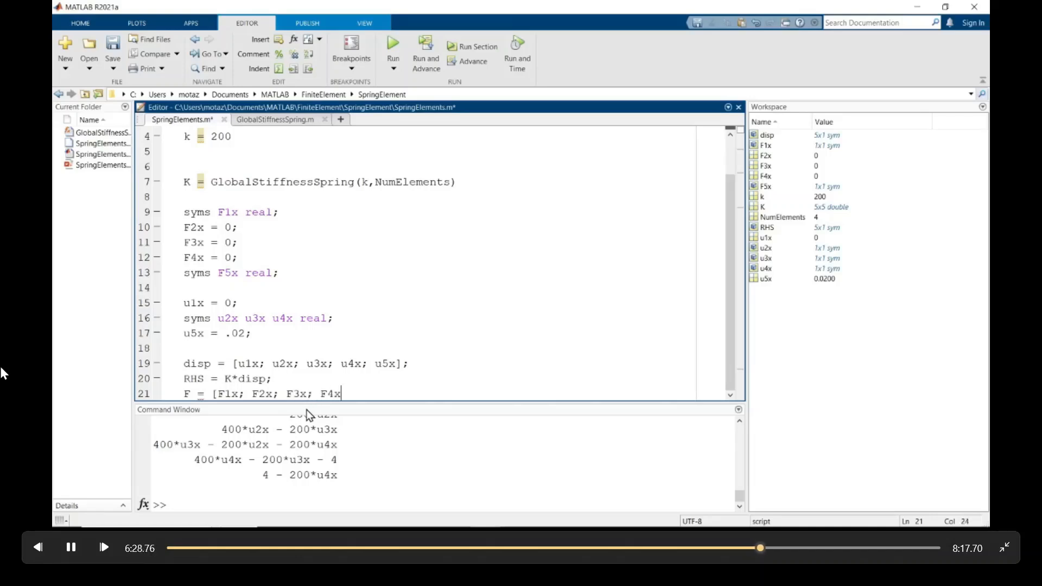
text(; F5x)
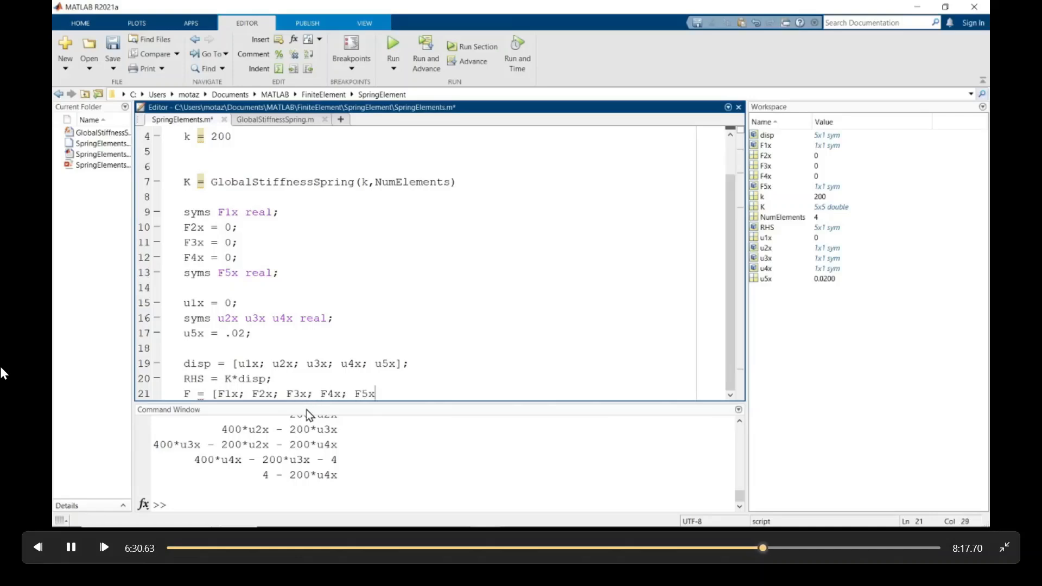
text(];)
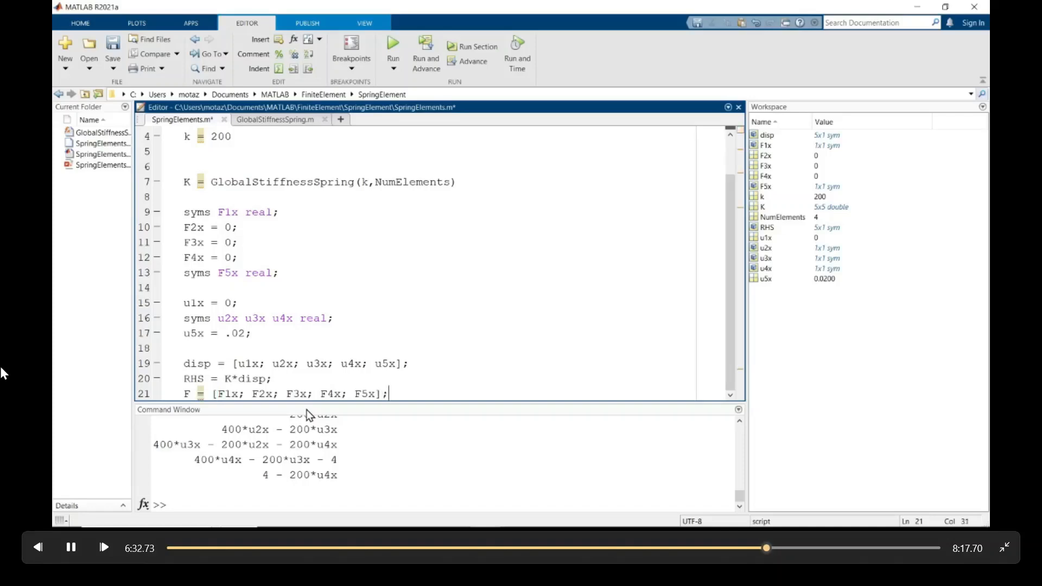
Begin a for loop over index i on the next line
text(for i)
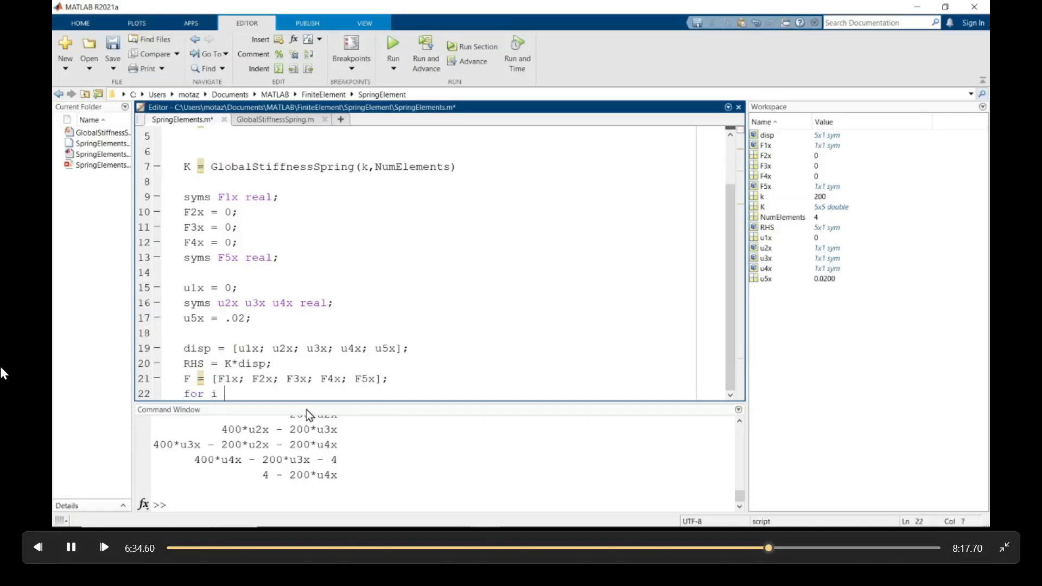
Complete the loop header as for i = 1:length(F)
text(= 1:1)
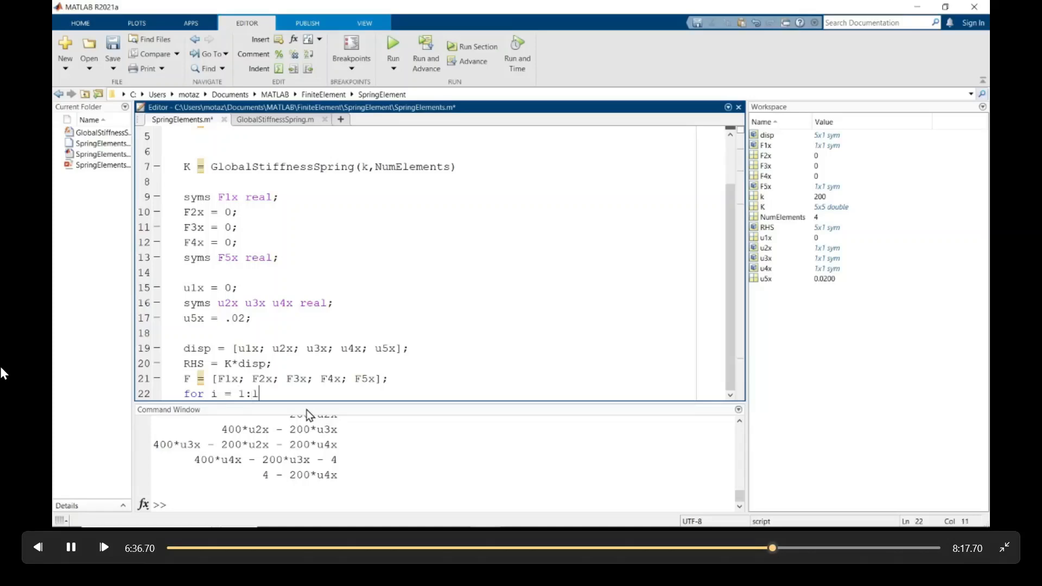
text(ength()
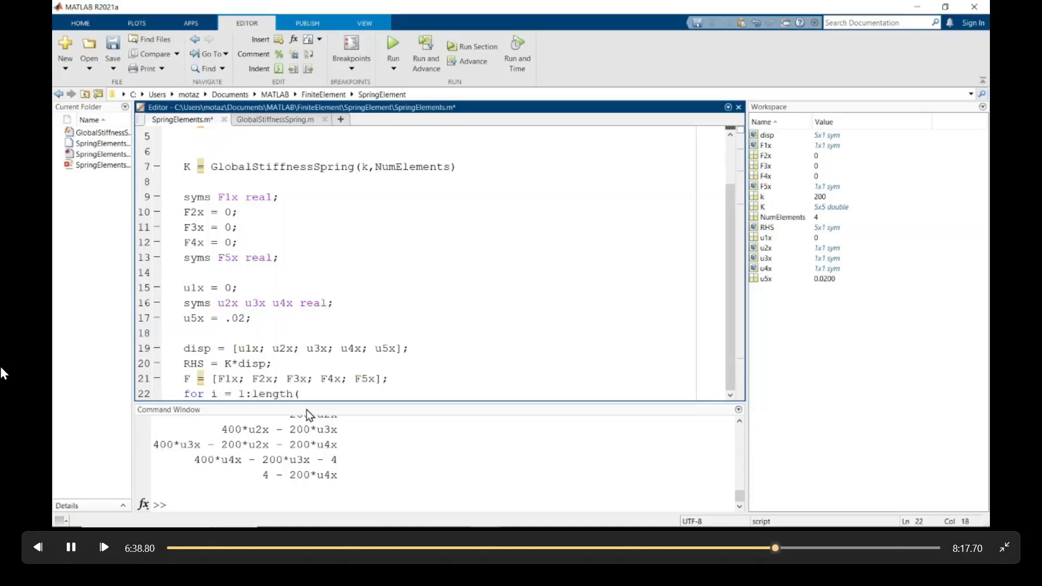
text(F))
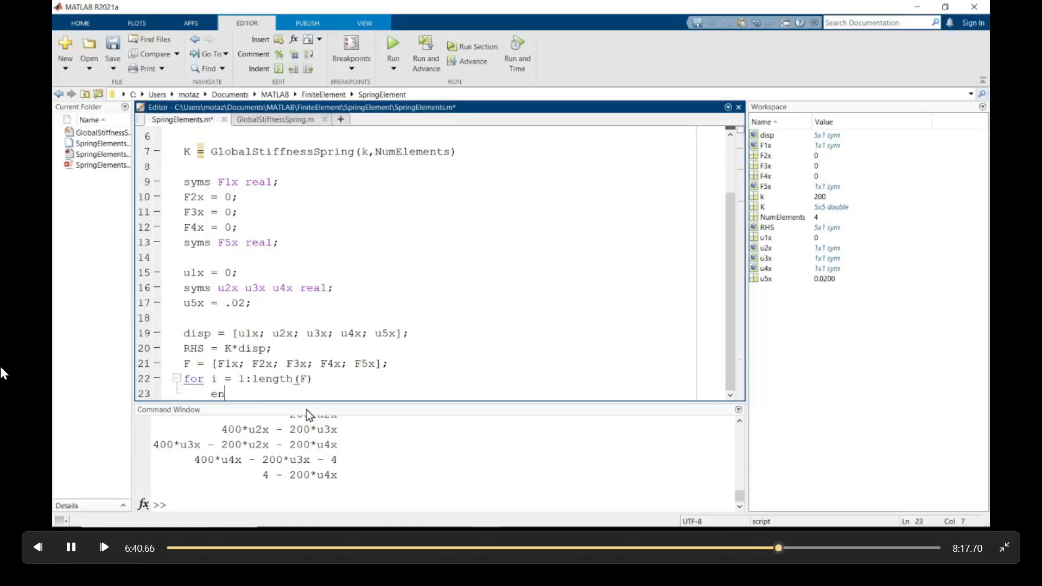
Fill eqns(i,1) = F(i) == RHS(i); inside the loop and begin closing it with end
text(q)
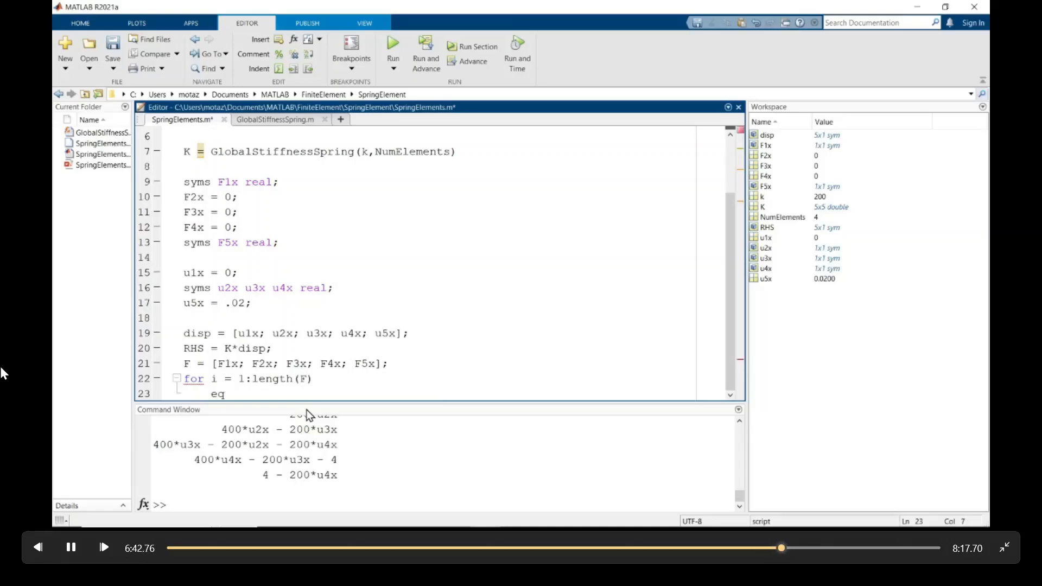
text(ns(i)
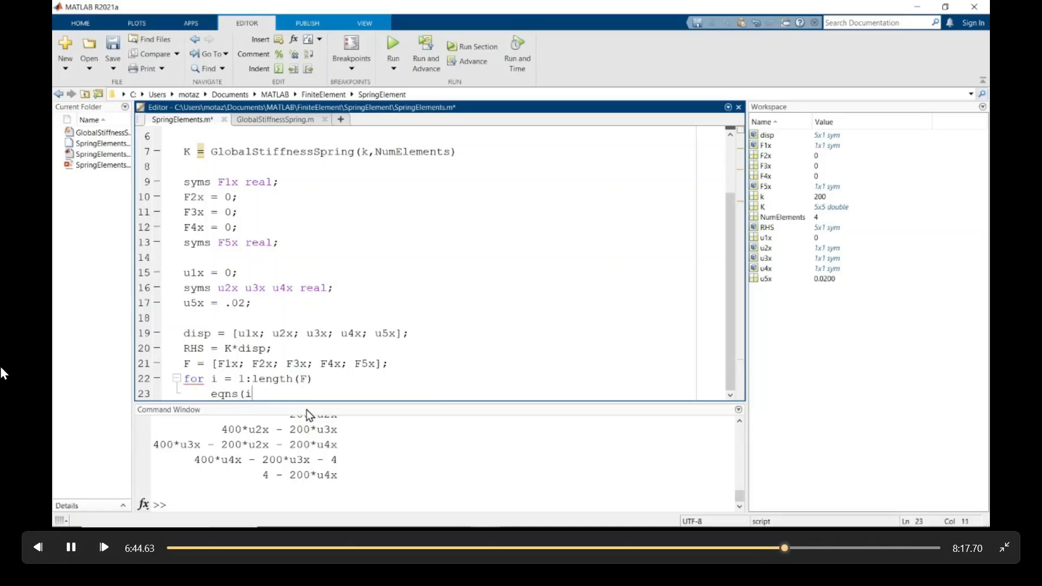
text(,1))
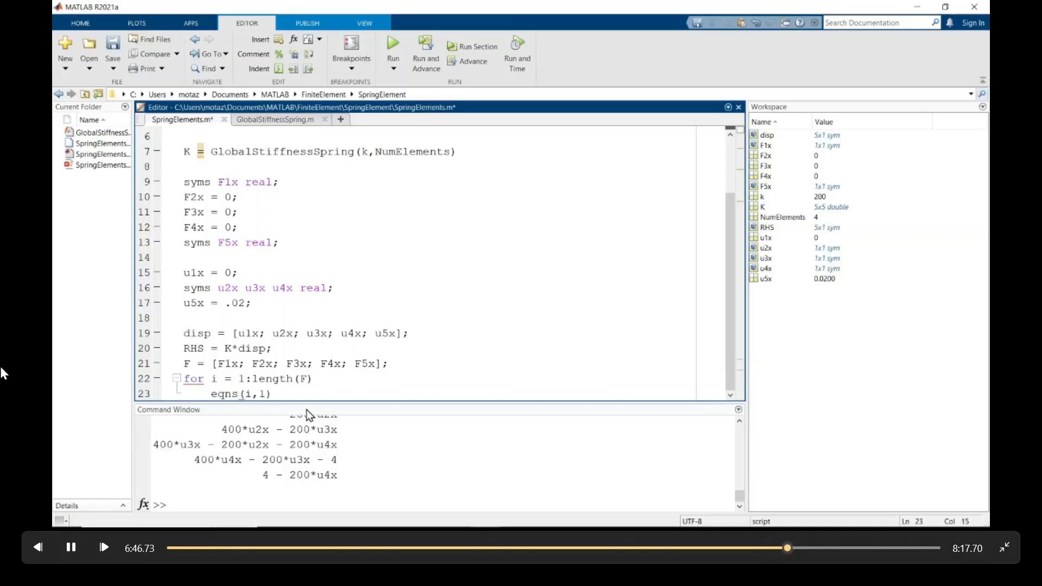
text(= F(i)
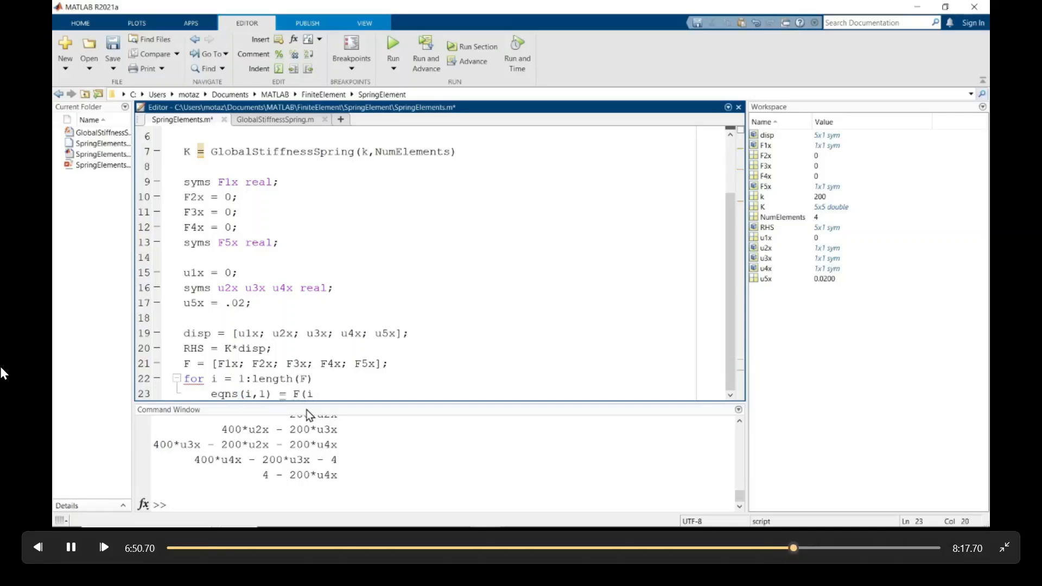
text(== R)
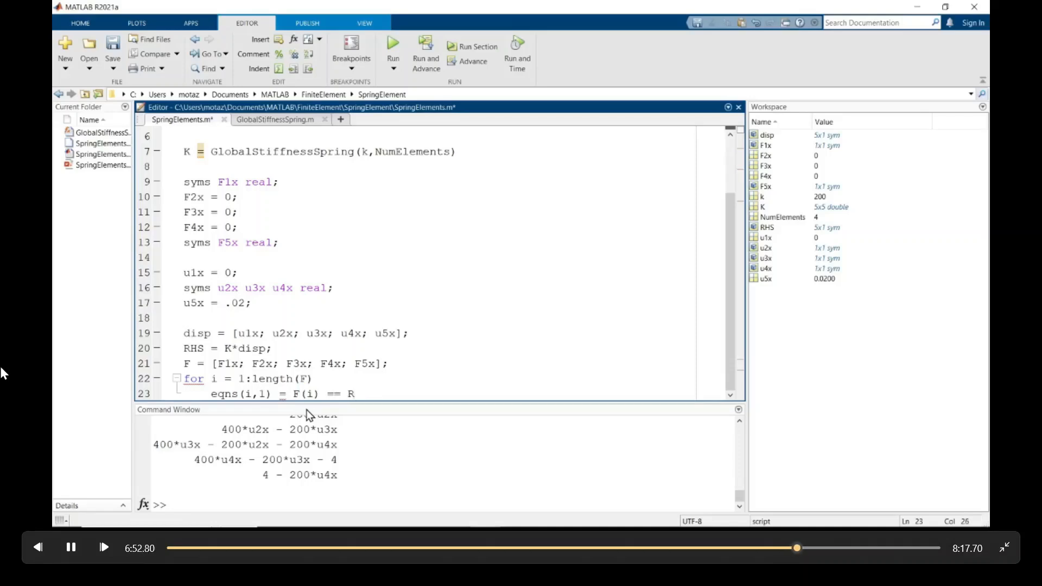
text(HS()
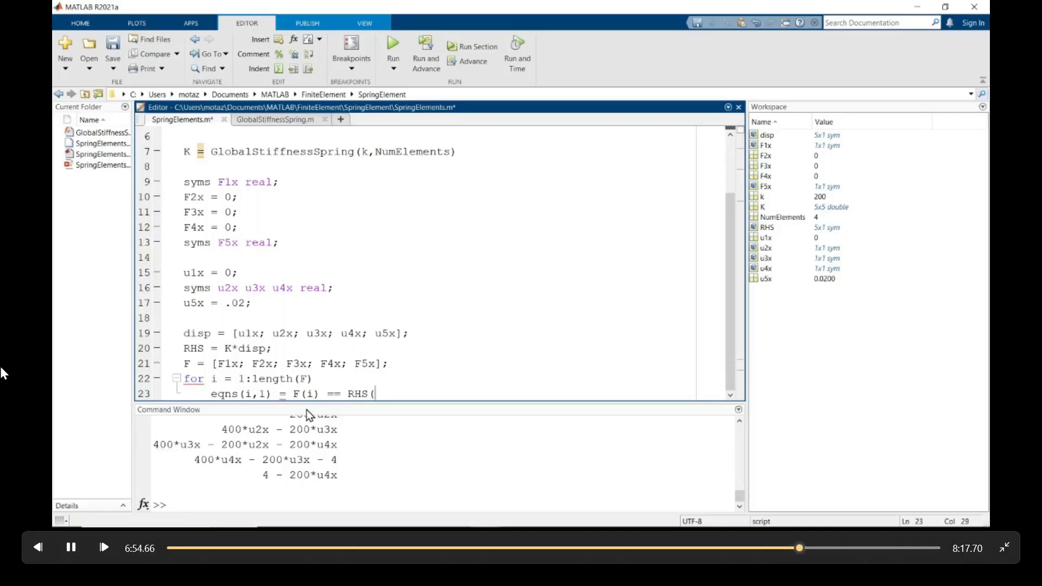
text(i);)
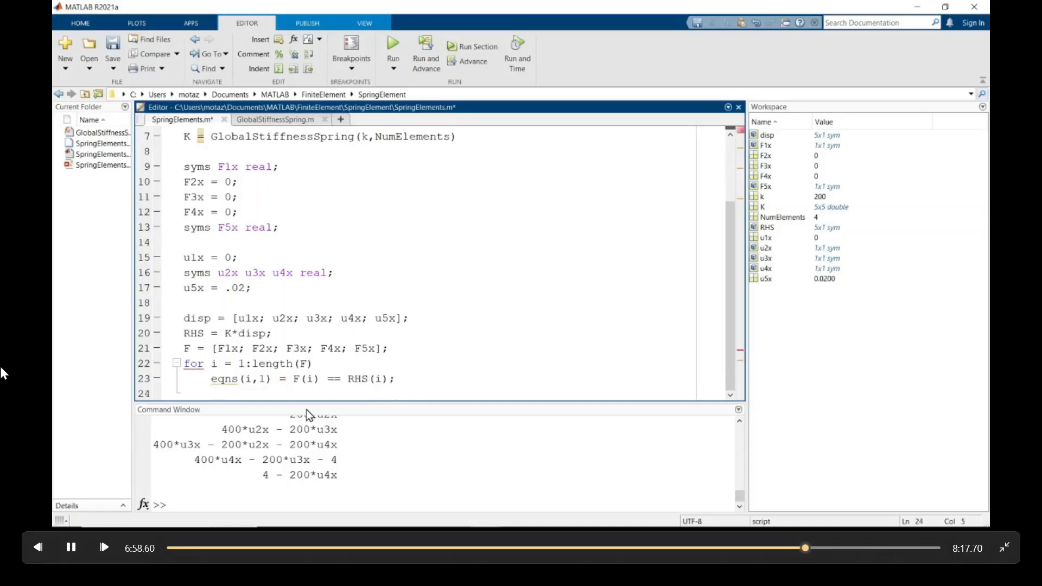
text(end)
click(440, 136)
text(;)
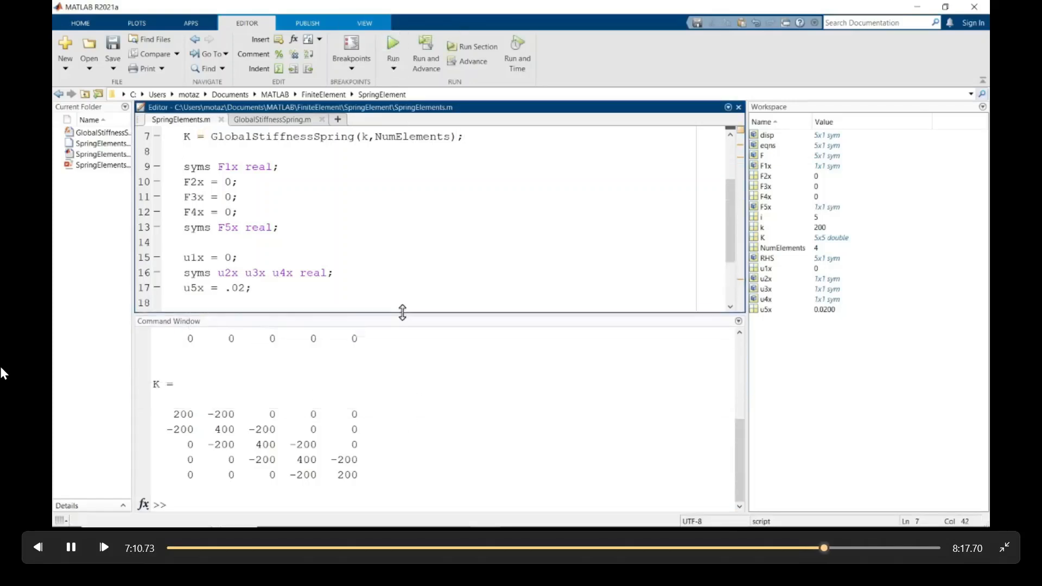
Display eqns in the Command Window as five equations and close the loop with end
text(e)
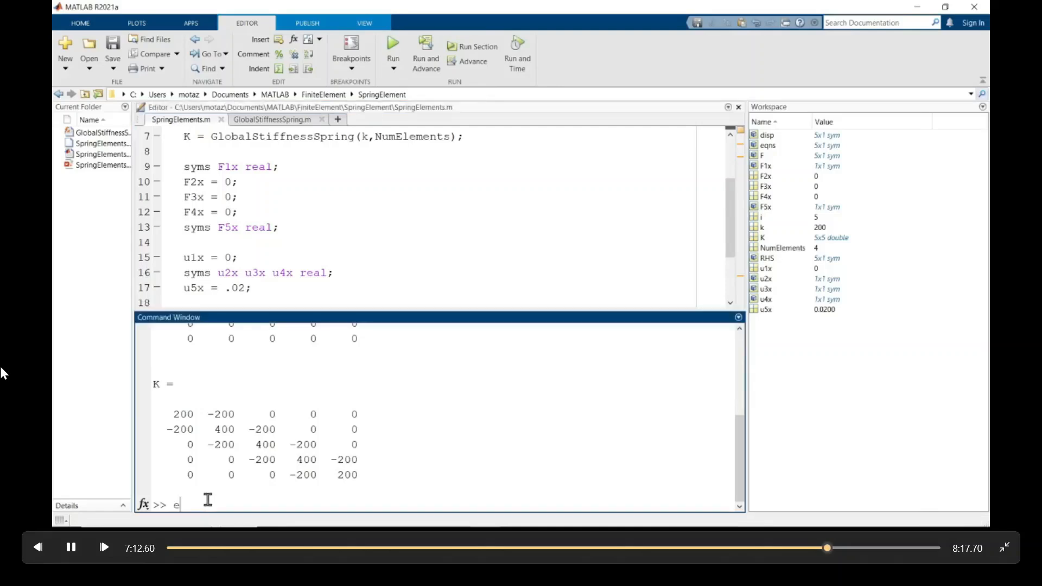
text(qns)
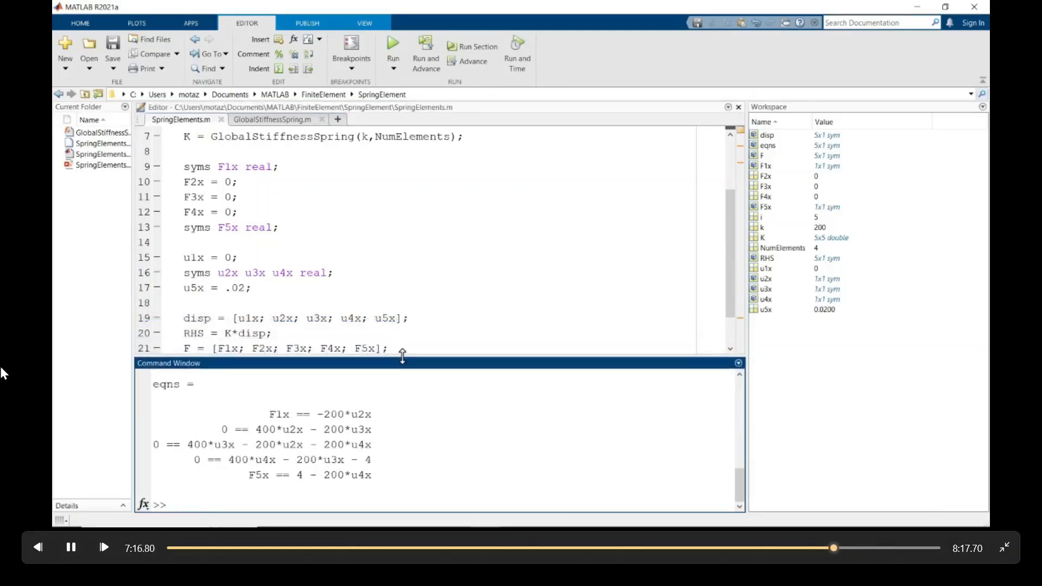
drag(401, 354, 405, 366)
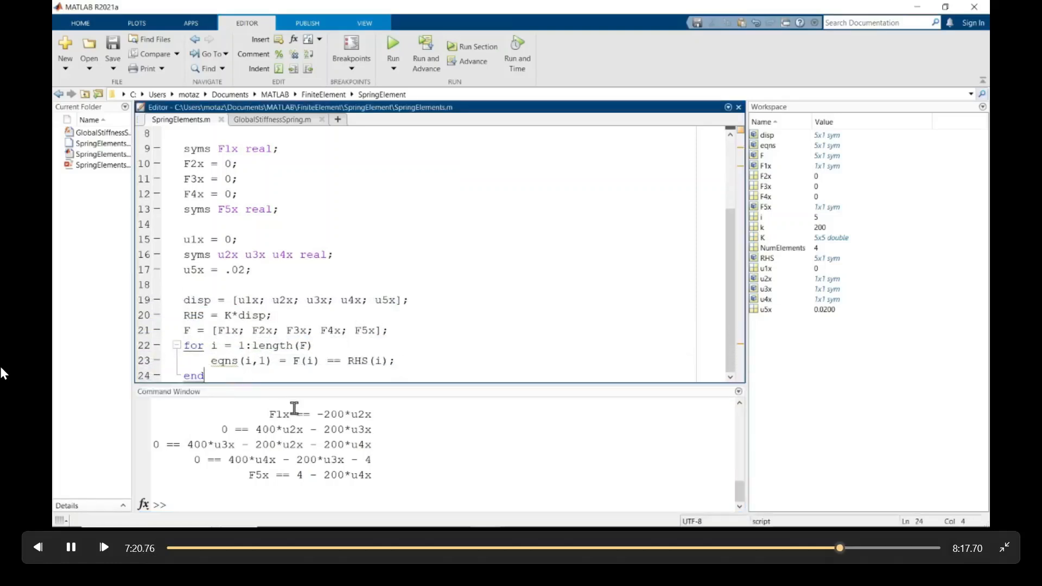
key(enter)
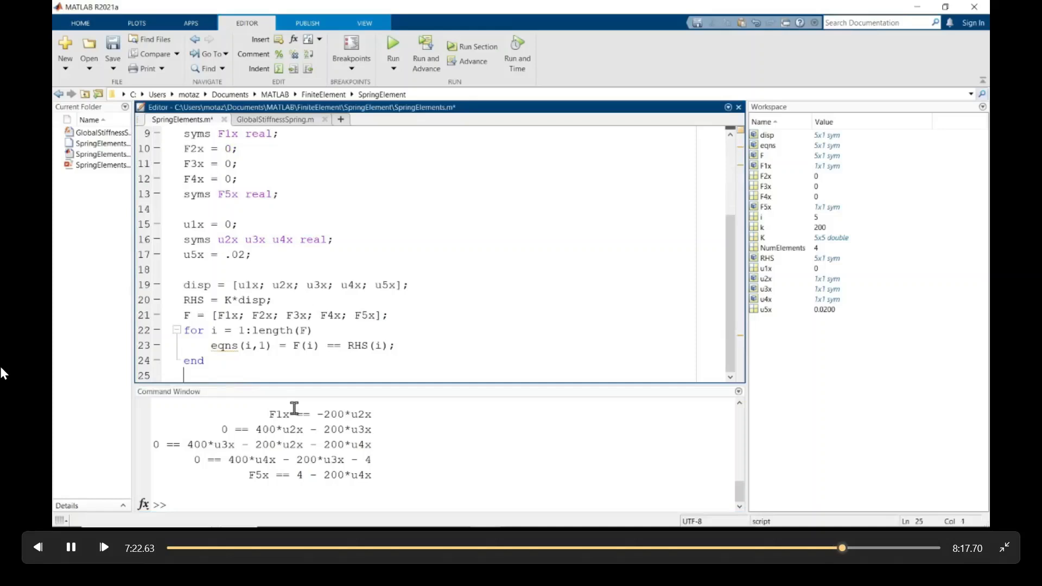
Define unknowns = [u2x, u3x, u4x, F1x, F5x] in the script
text(vars)
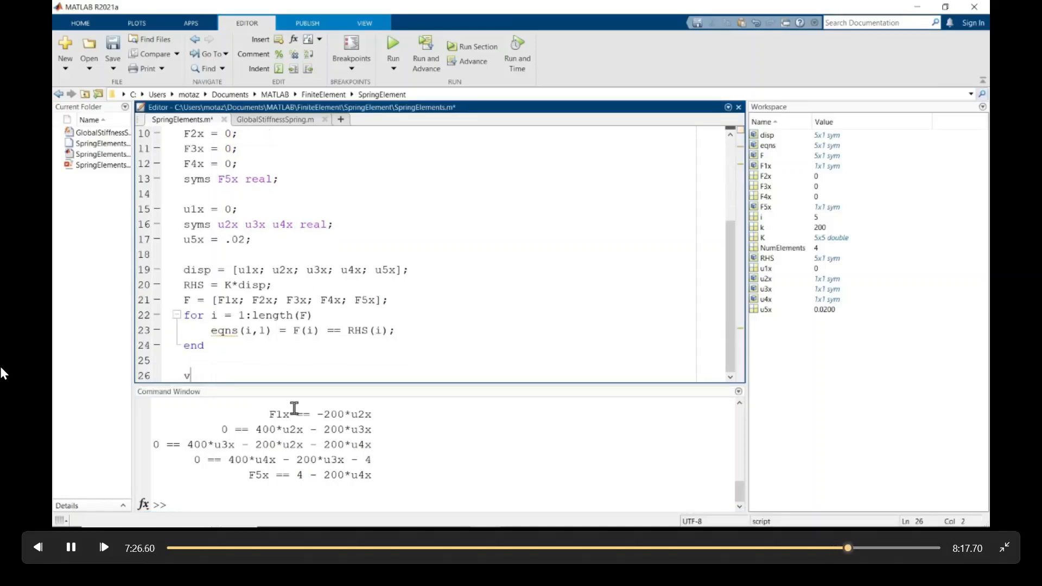
text(unknowns)
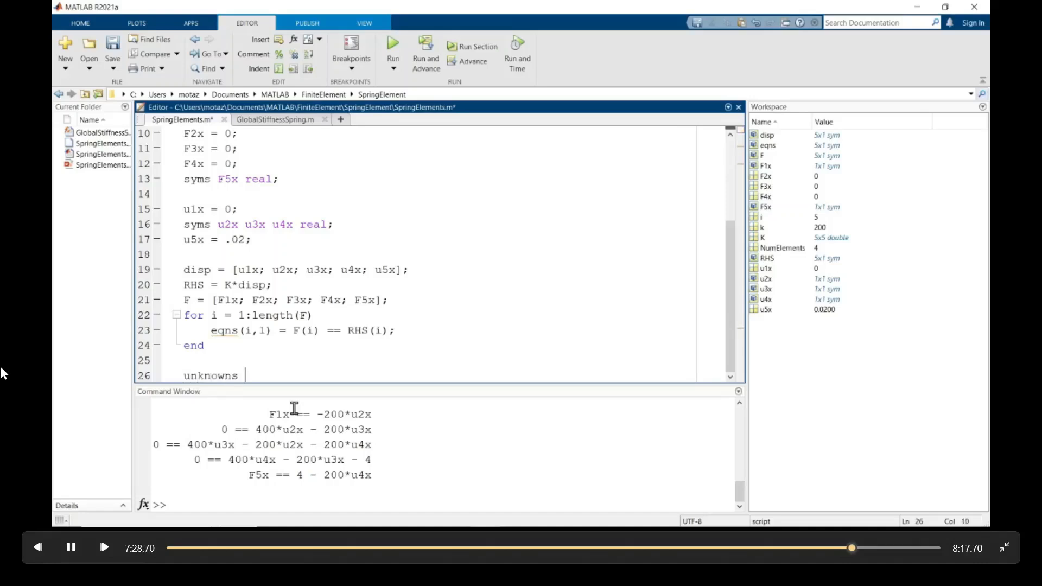
text(= [u)
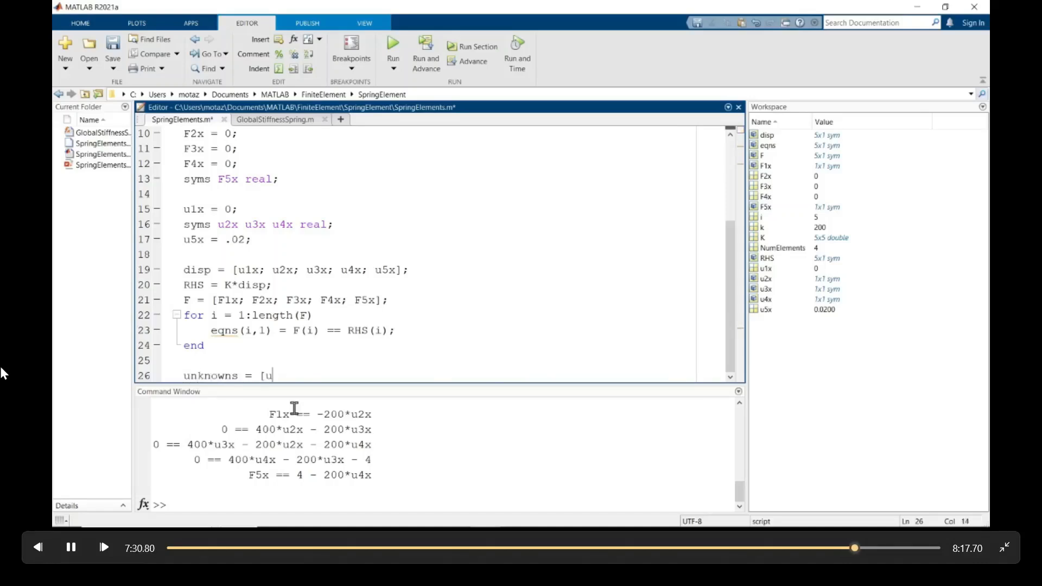
text(2x,)
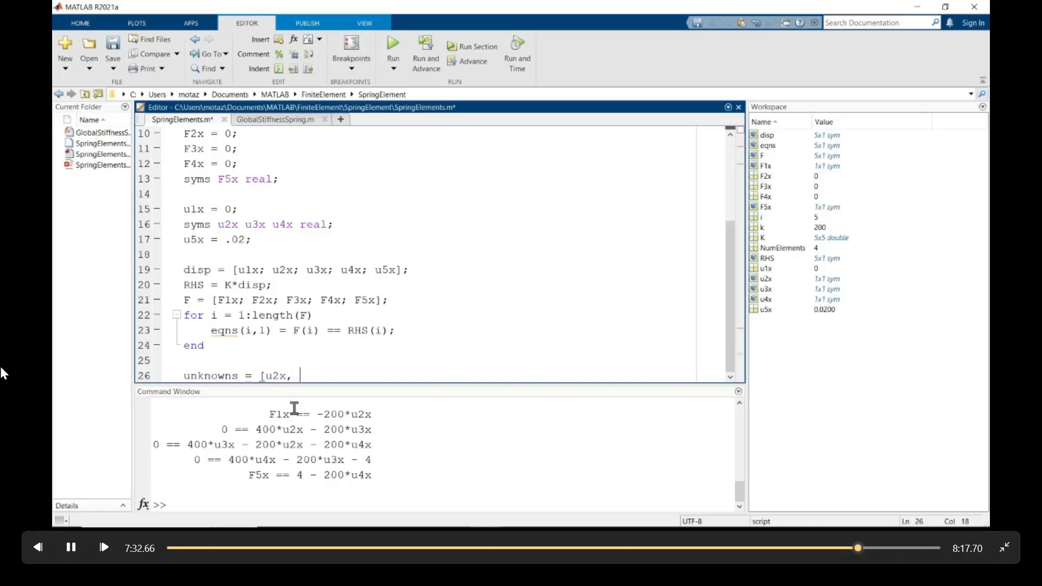
text(u3x, u4x, F1x, F5x)
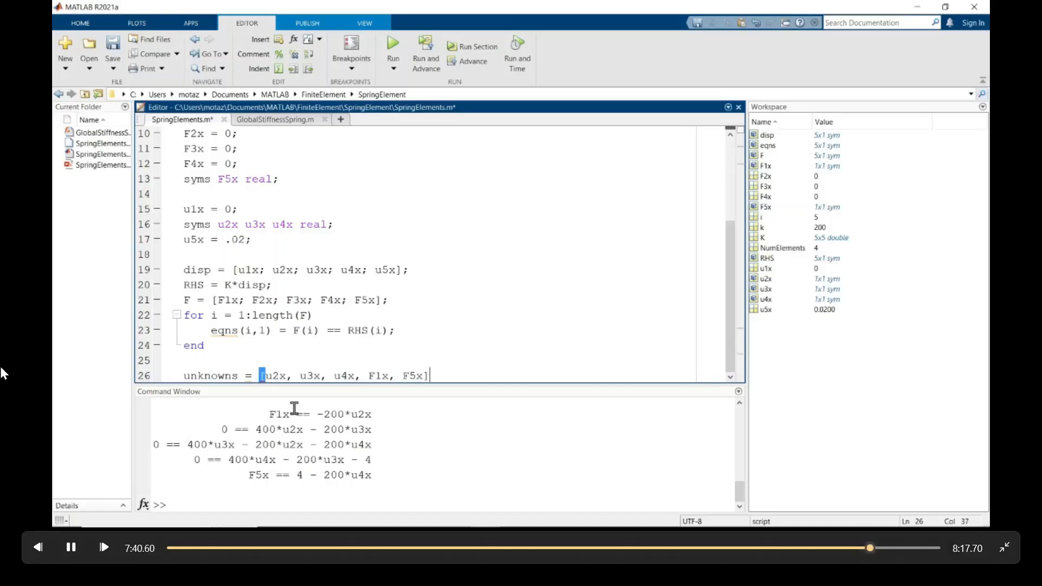
Add solution = solve(eqns, unknowns) to solve the system symbolically
text(solution =)
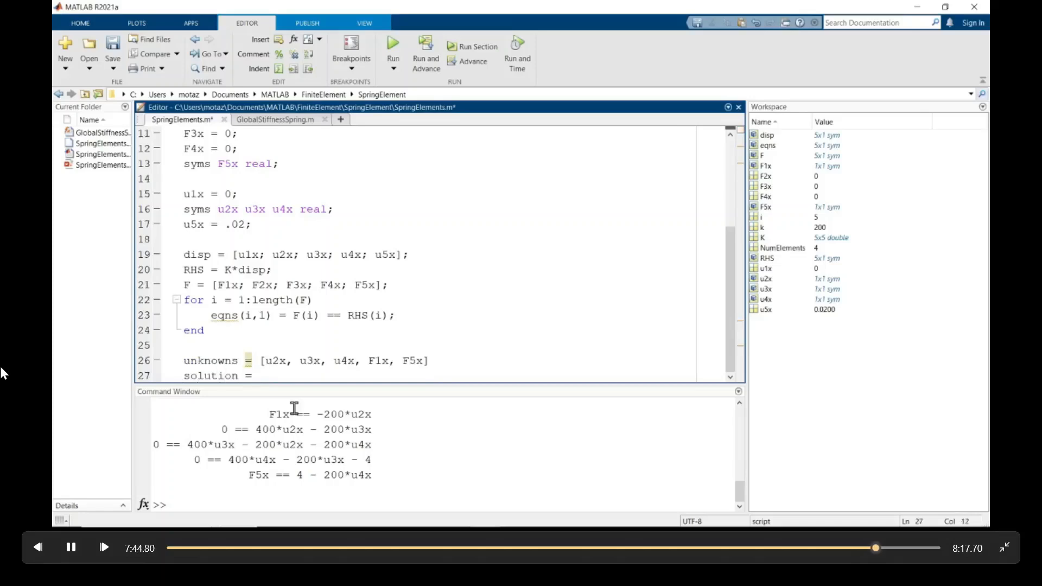
text(solve(e)
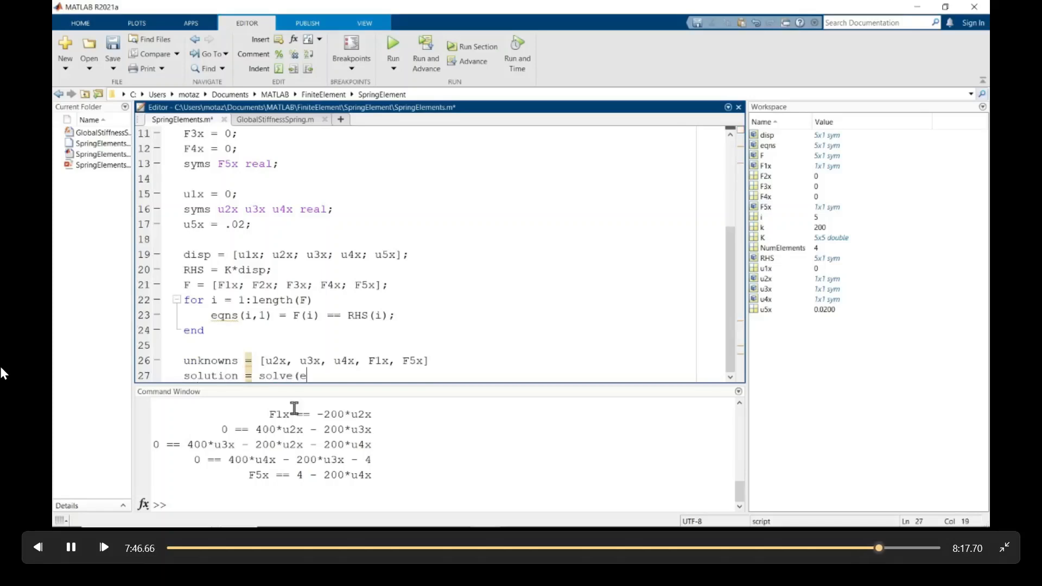
text(qns, un)
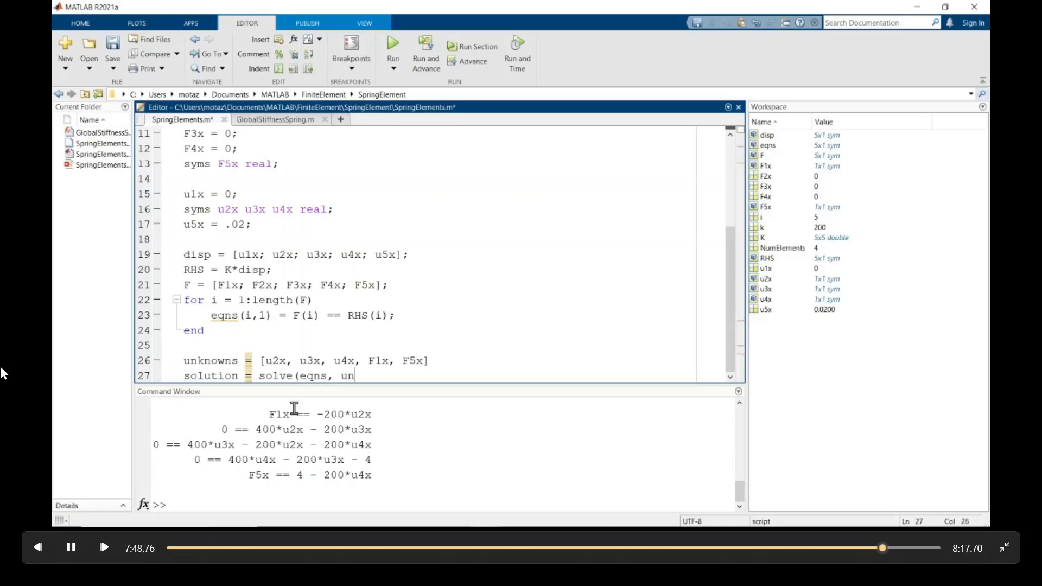
text(knowns))
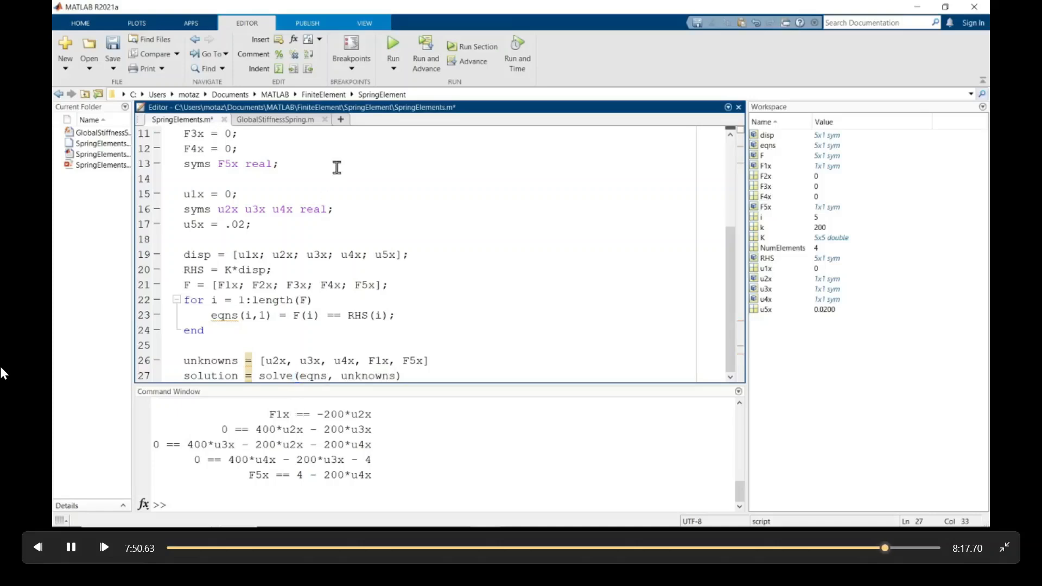
click(393, 47)
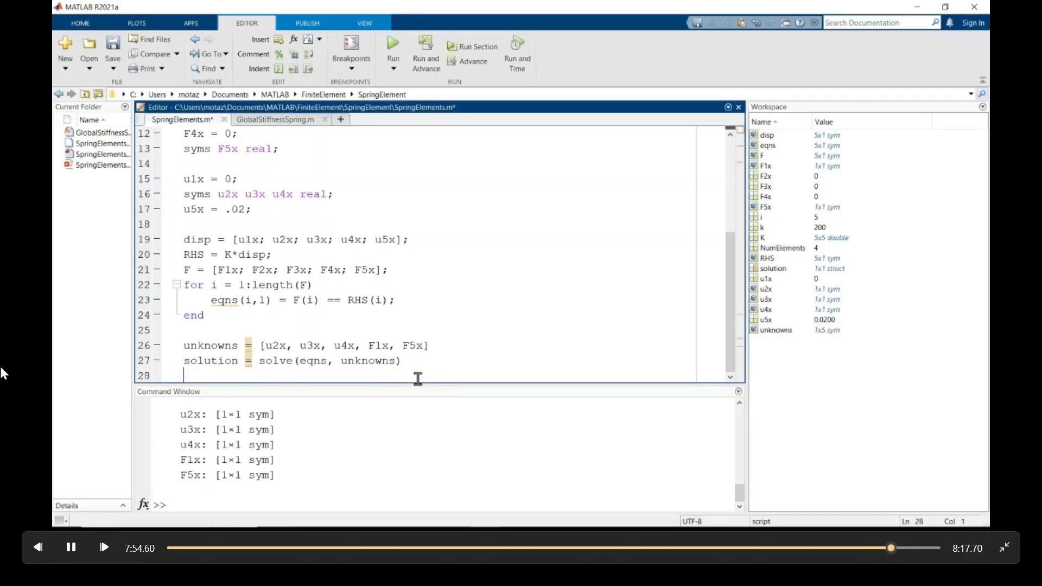
text(solution = vpa)
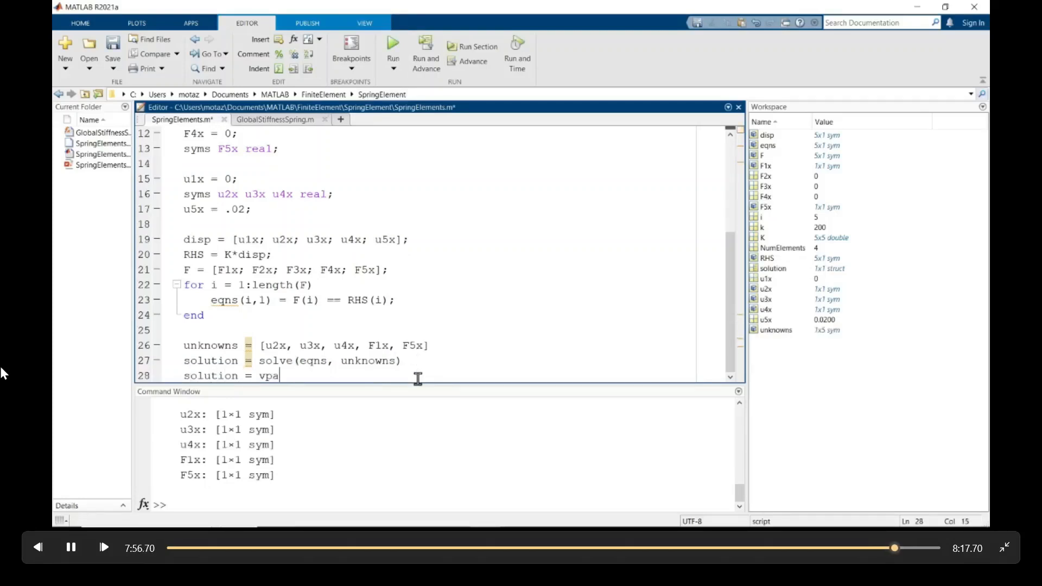
text((stru)
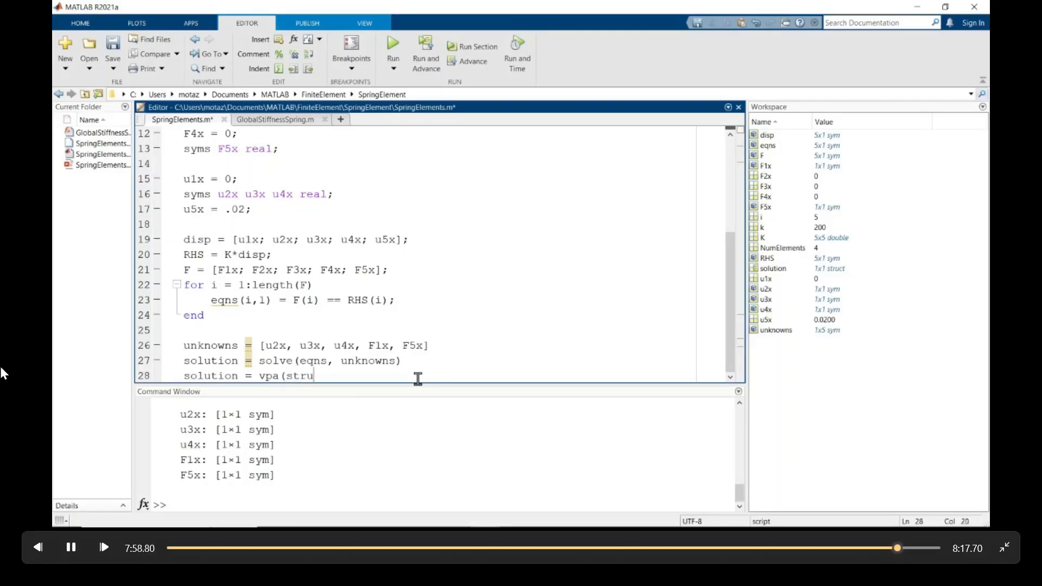
text(ctfun()
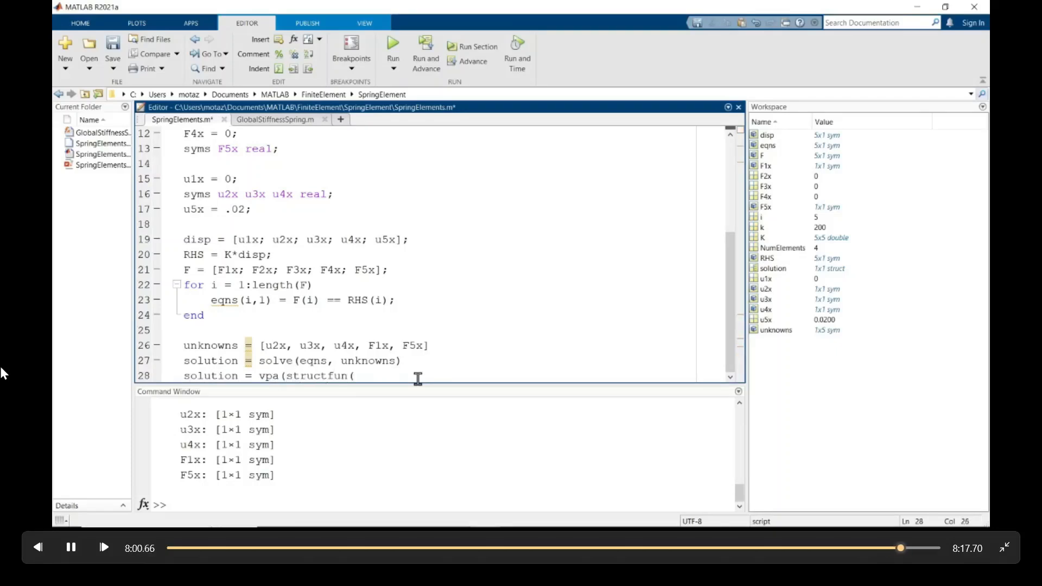
text(@double, so)
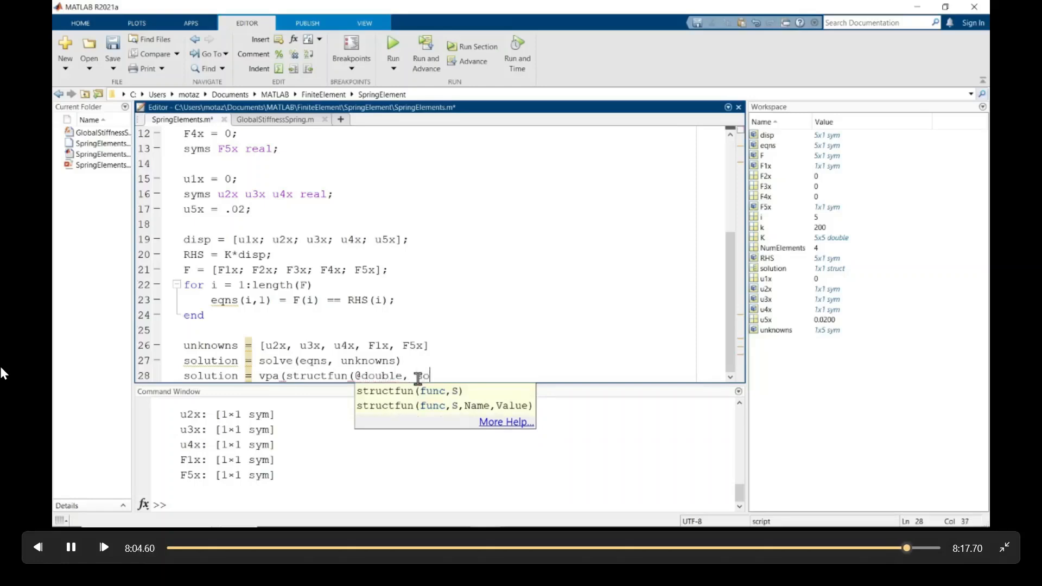
text(lution)))
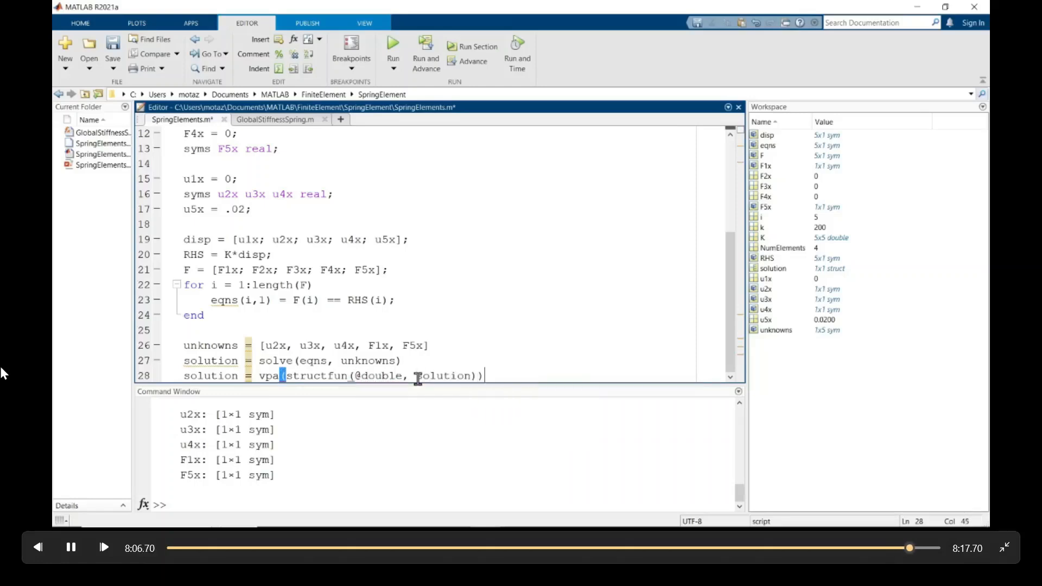
click(393, 46)
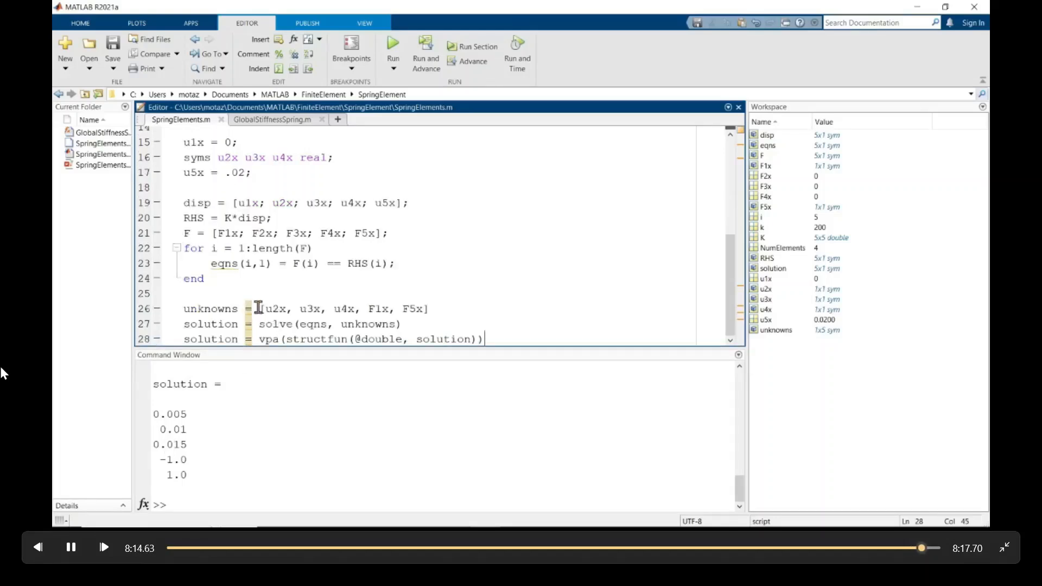
Highlight u2x, u3x, u4x, F1x, F5x on line 26 to map them to 0.005, 0.01, 0.015, -1.0, 1.0
drag(262, 309, 422, 308)
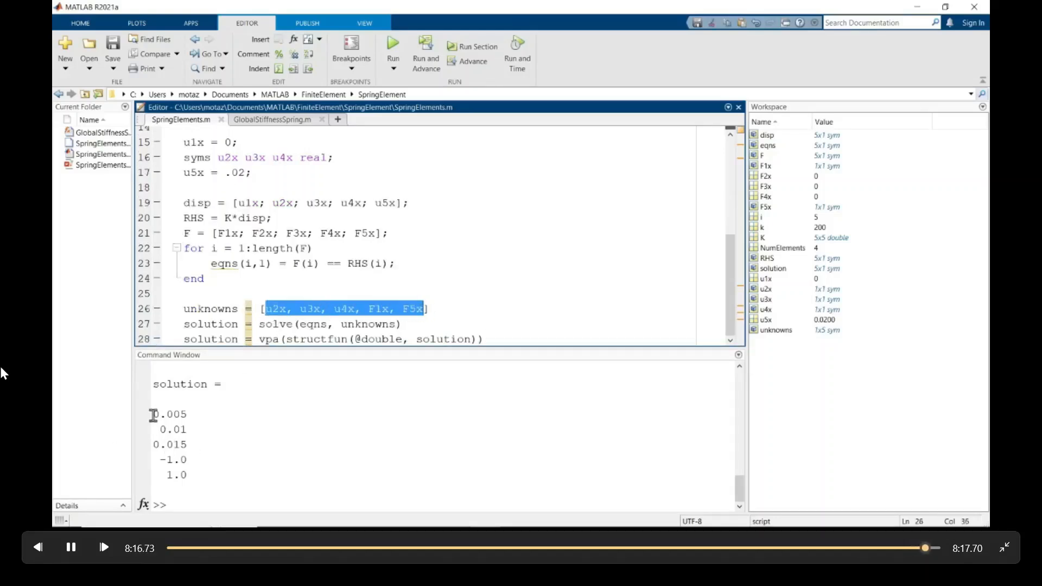